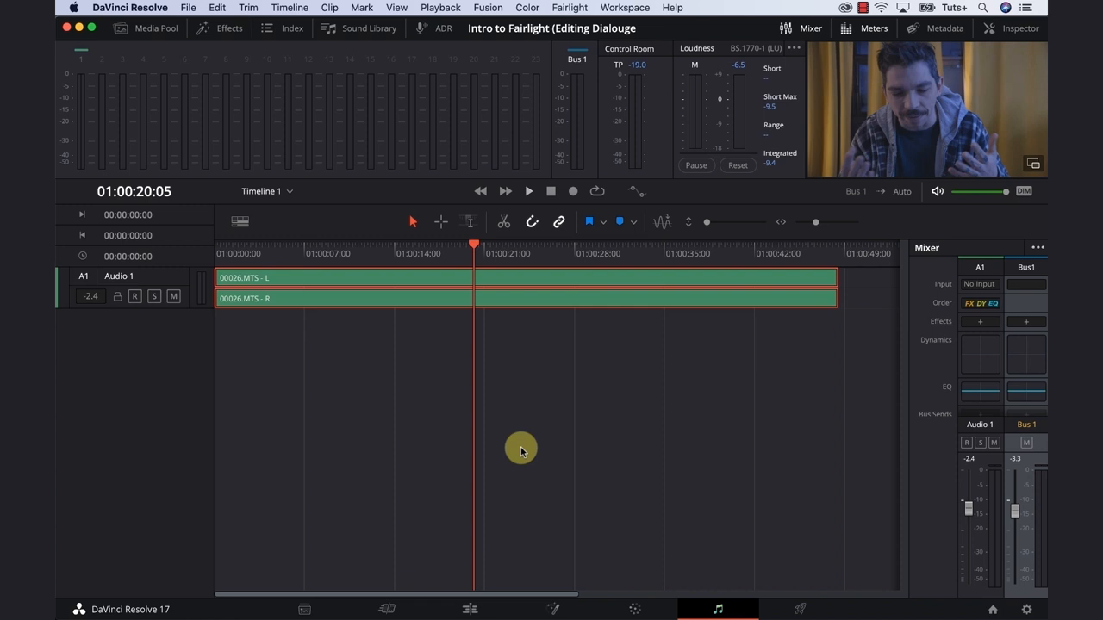
mouse_move(518, 450)
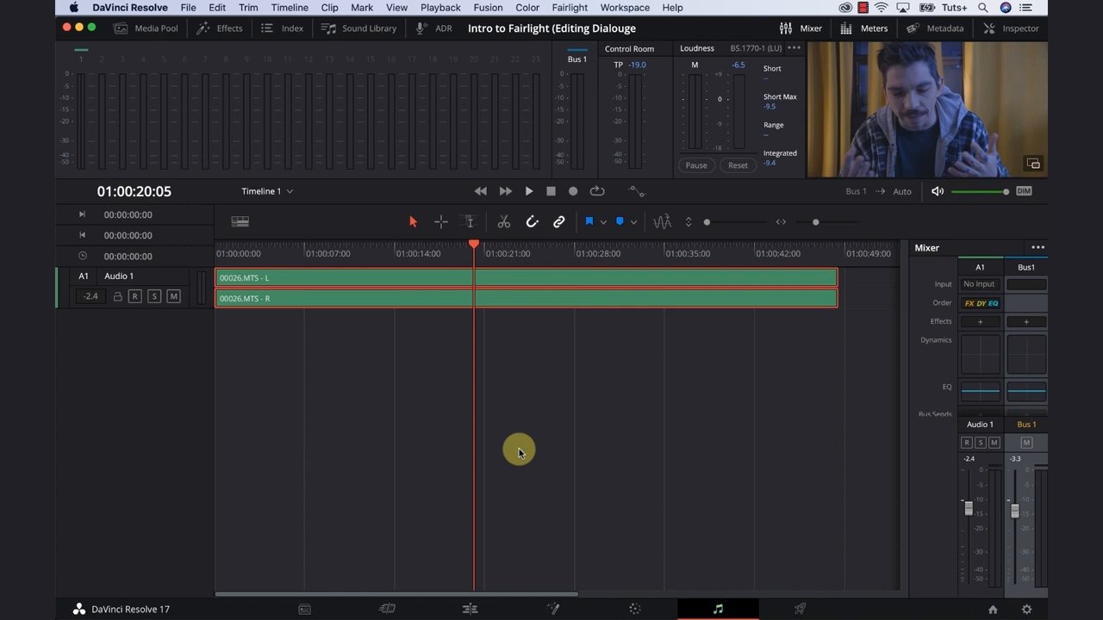
mouse_move(294, 603)
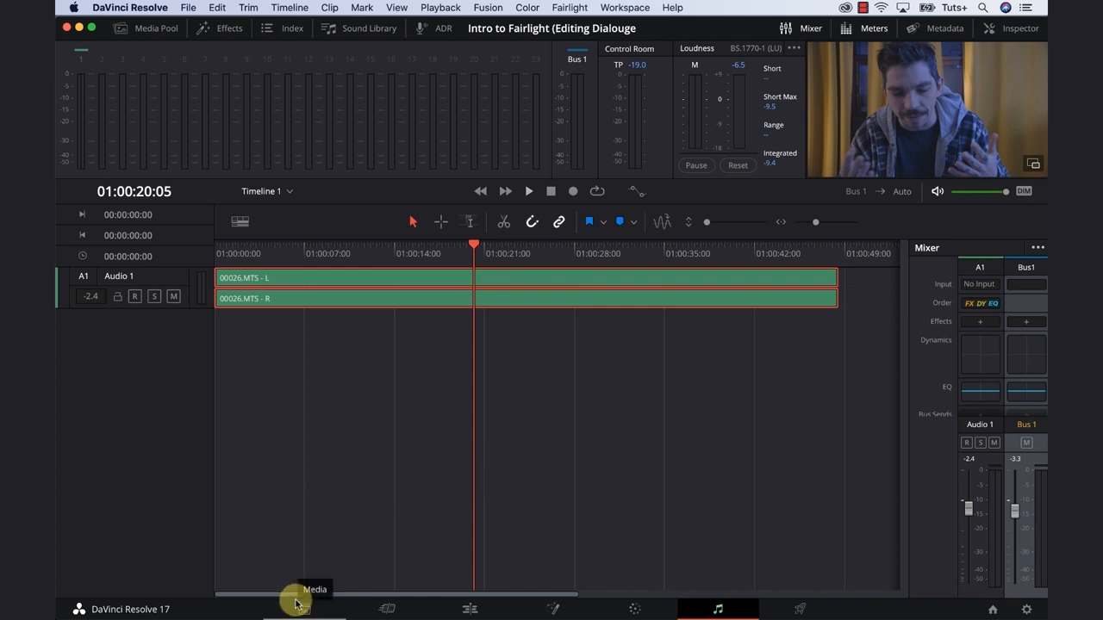
mouse_move(296, 603)
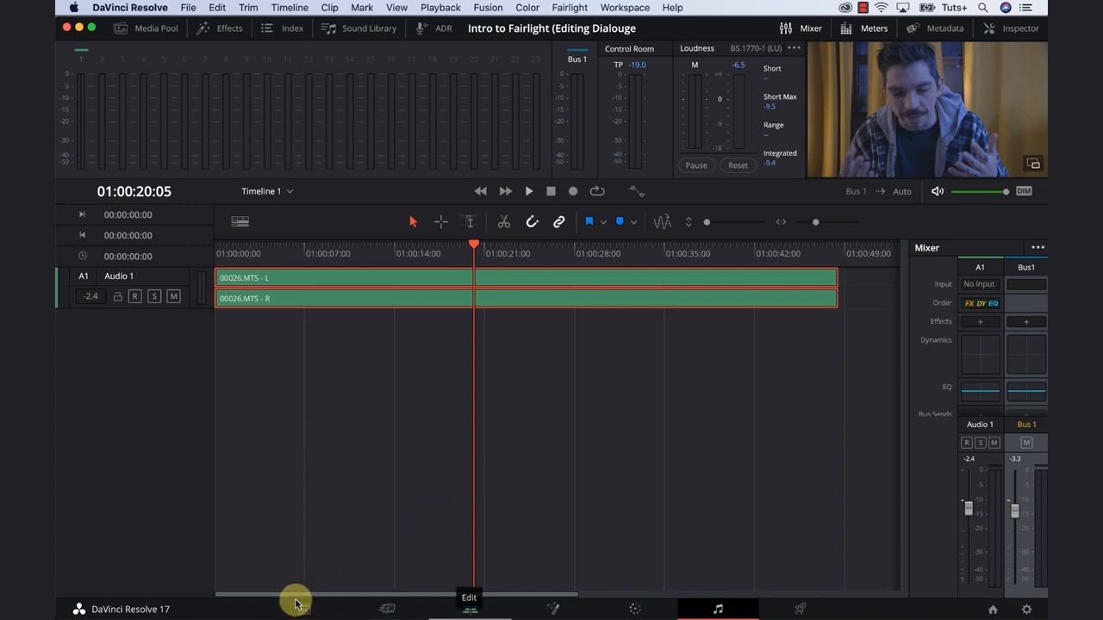
mouse_move(435, 606)
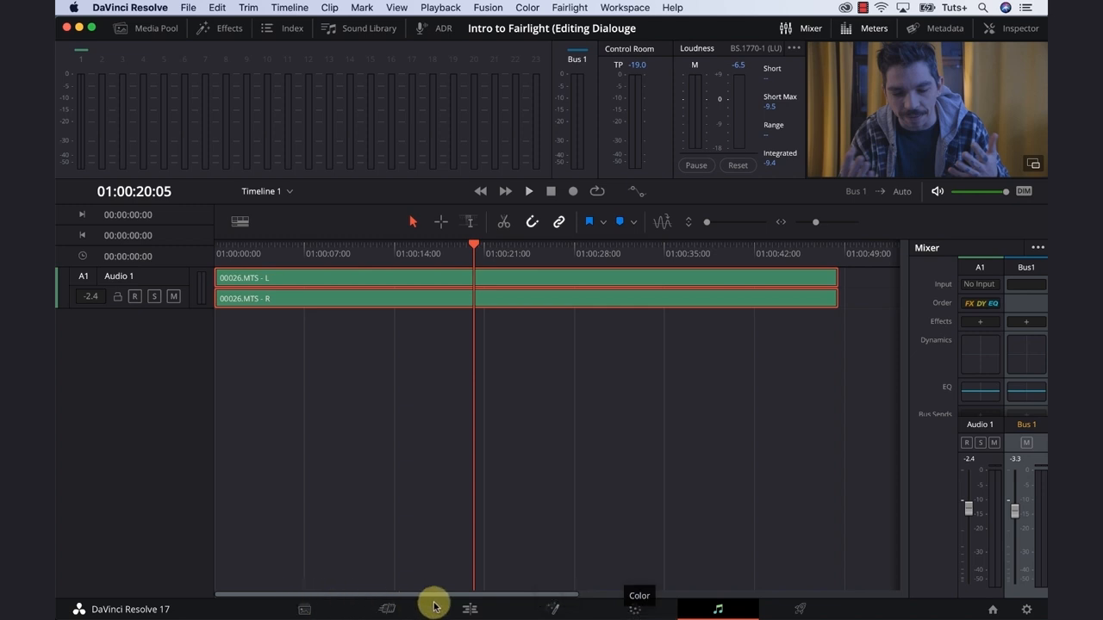
mouse_move(724, 606)
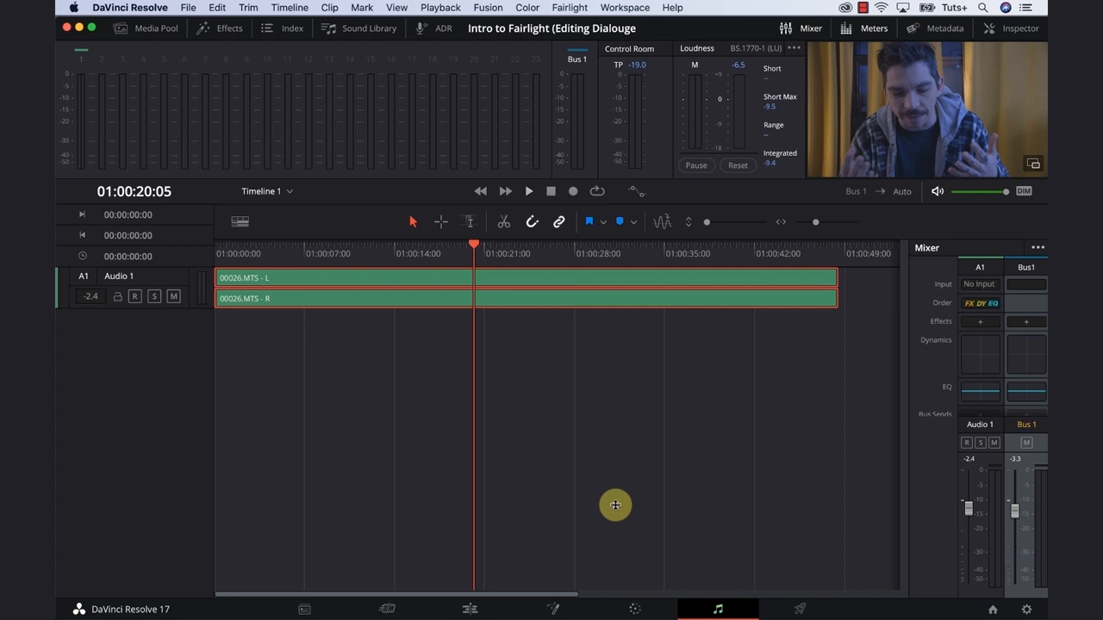
mouse_move(471, 221)
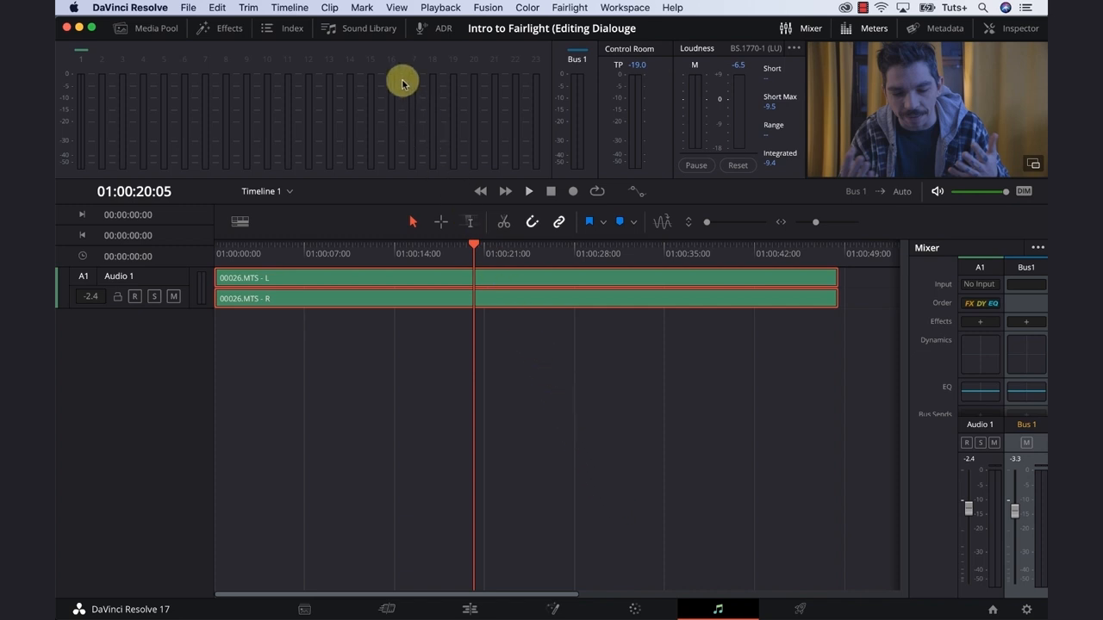
mouse_move(379, 124)
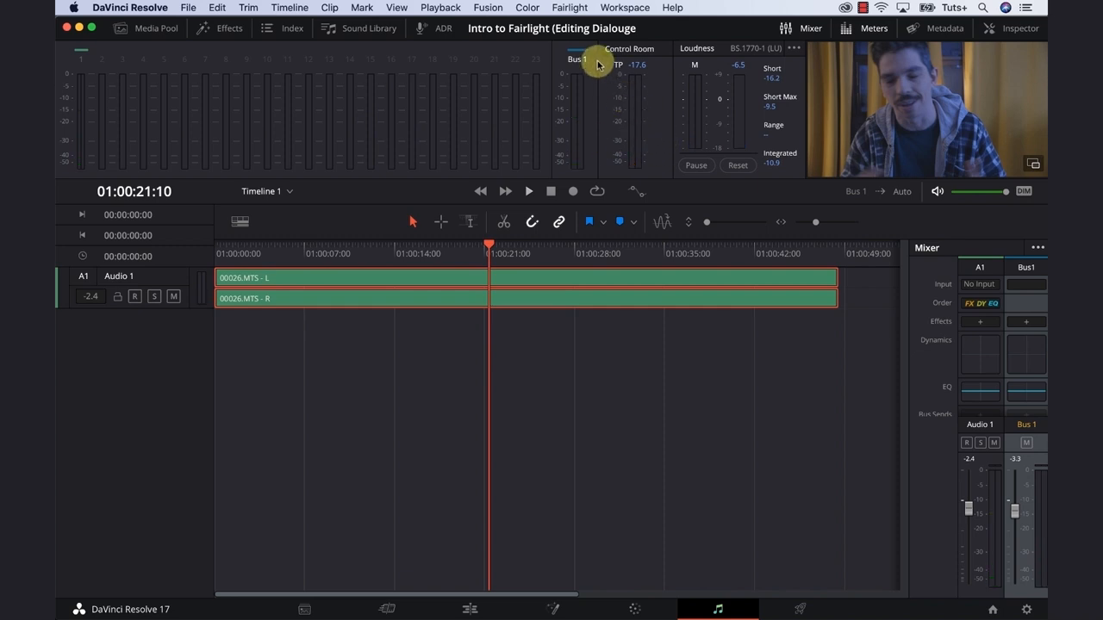
Step: Hide and re-show the level meters panel, then add a new audio track
click(869, 28)
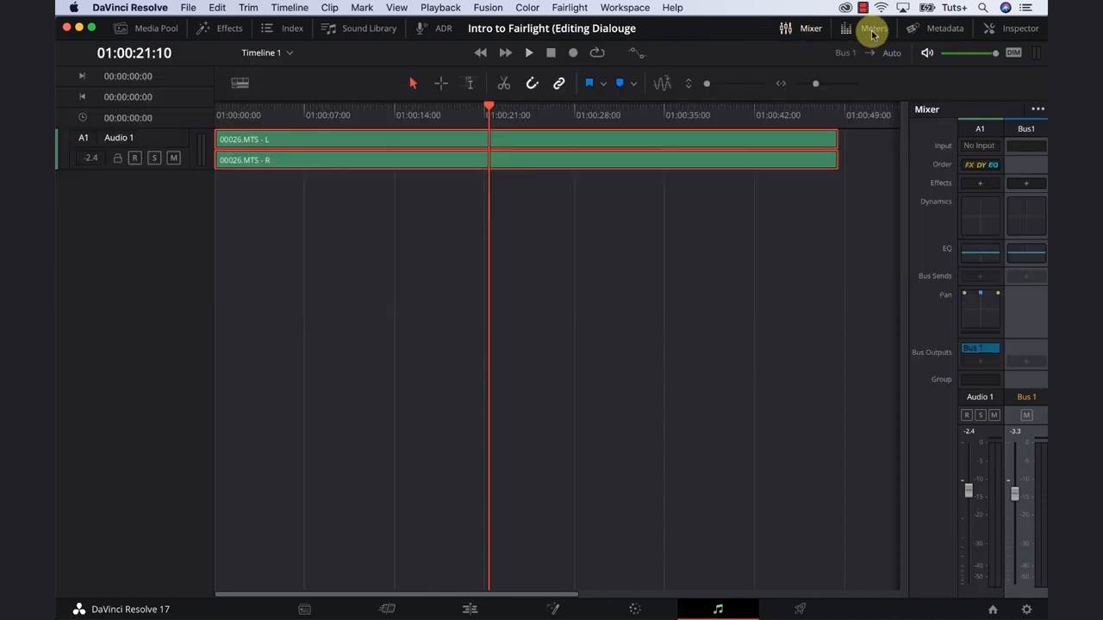
click(870, 28)
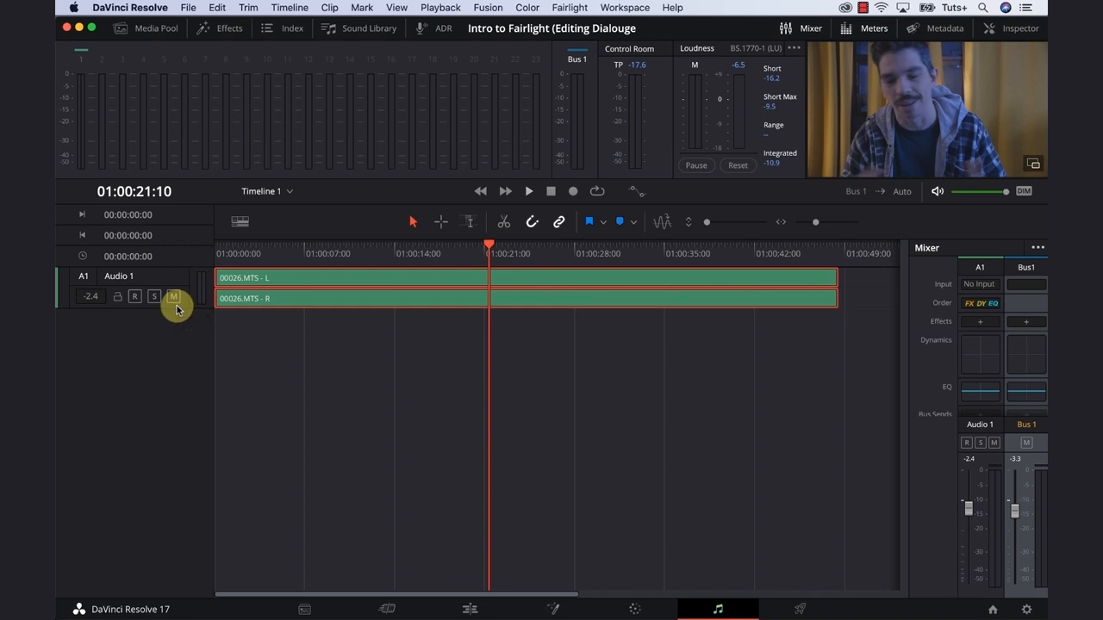
right_click(176, 309)
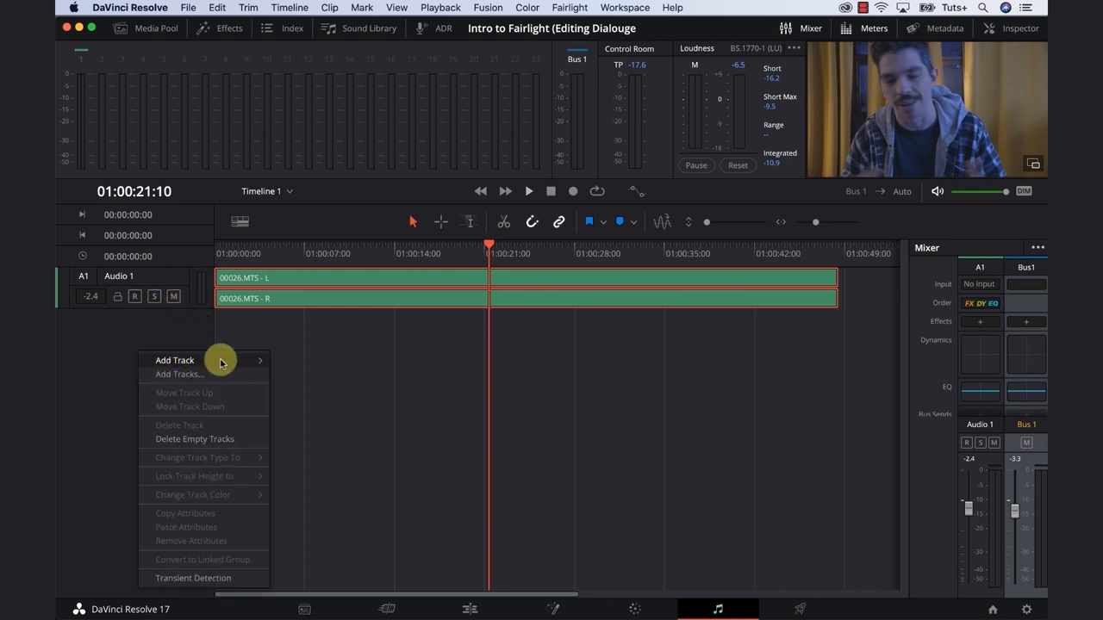
click(175, 360)
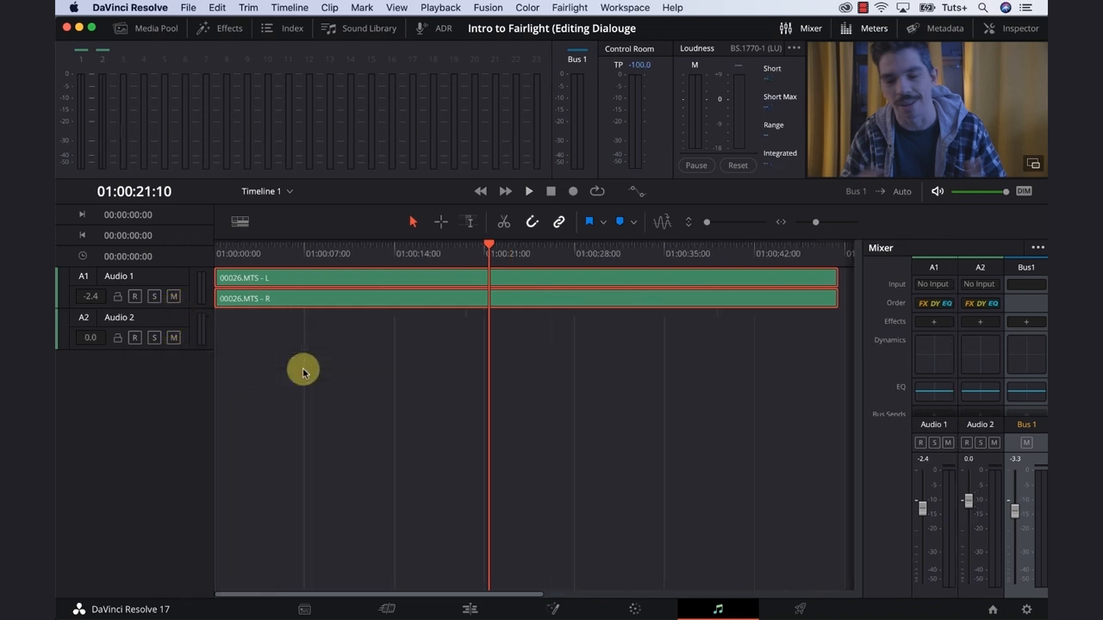
mouse_move(154, 338)
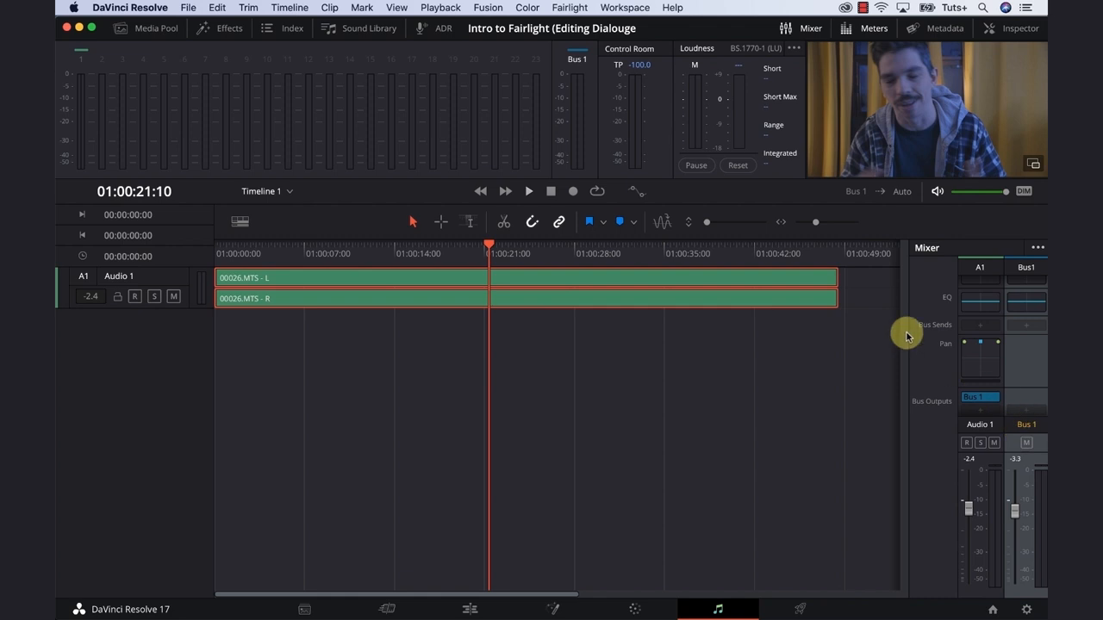
mouse_move(618, 426)
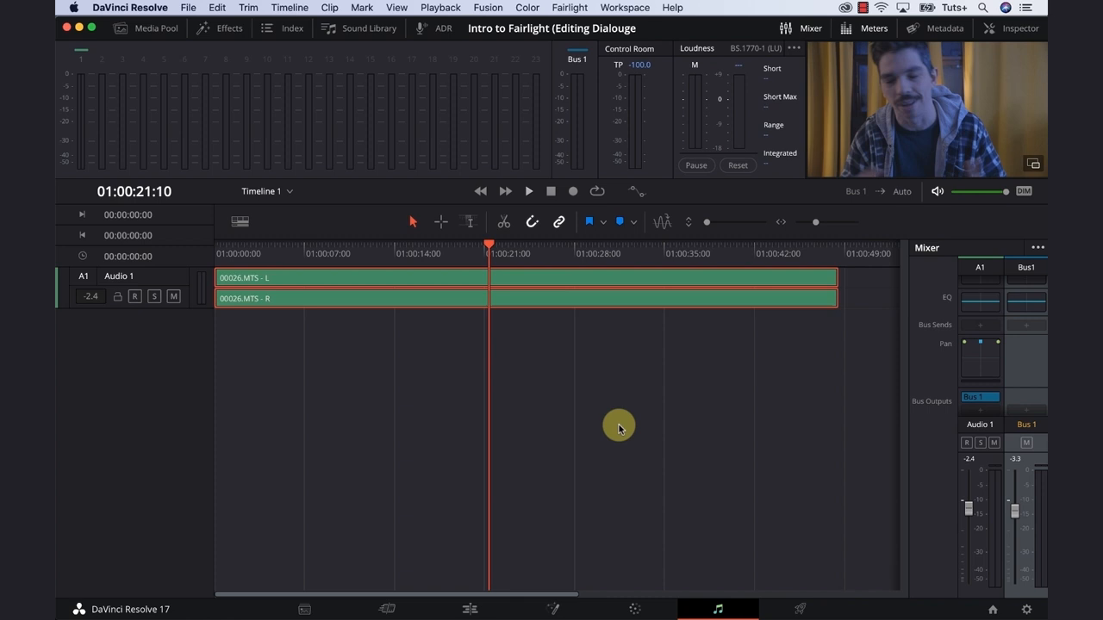
click(528, 192)
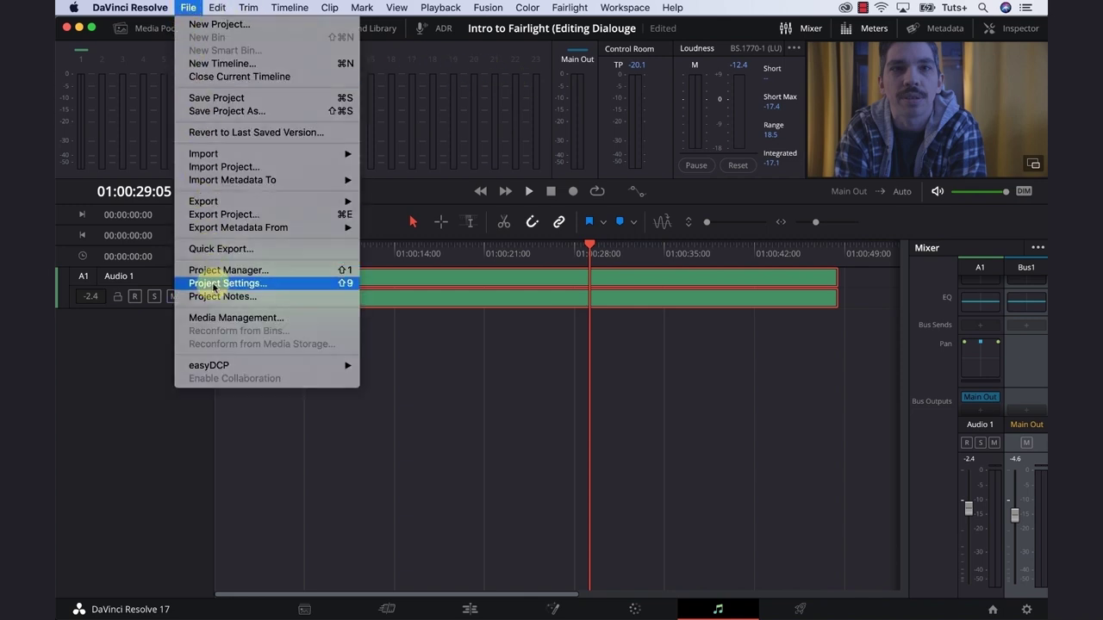
Step: Set the Fairlight target loudness level to -14 LUFS in Project Settings and save
click(227, 283)
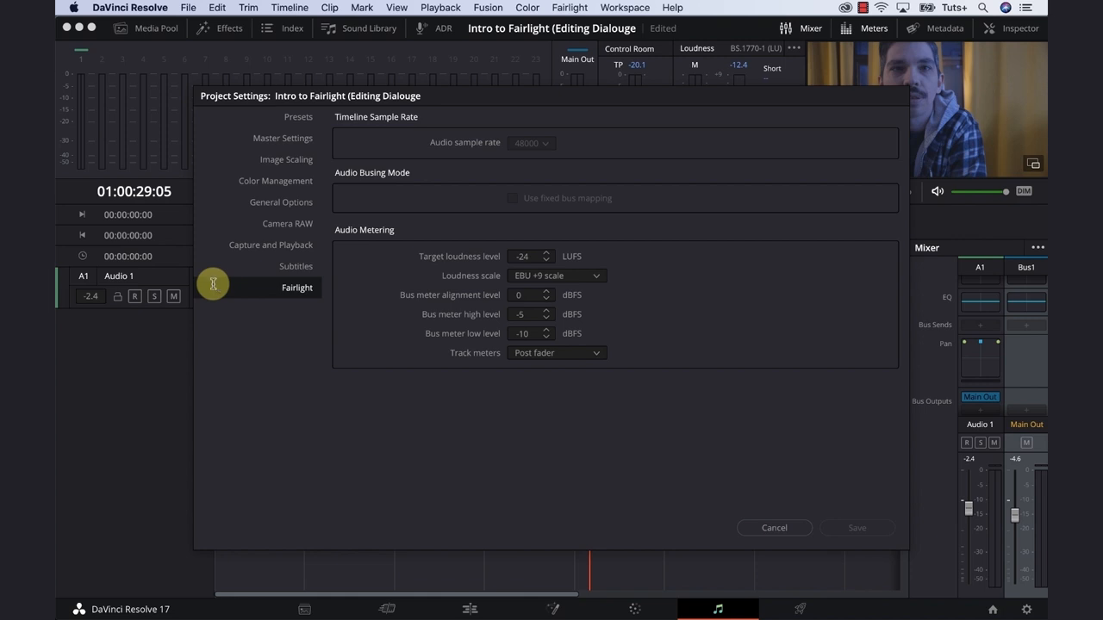
mouse_move(509, 259)
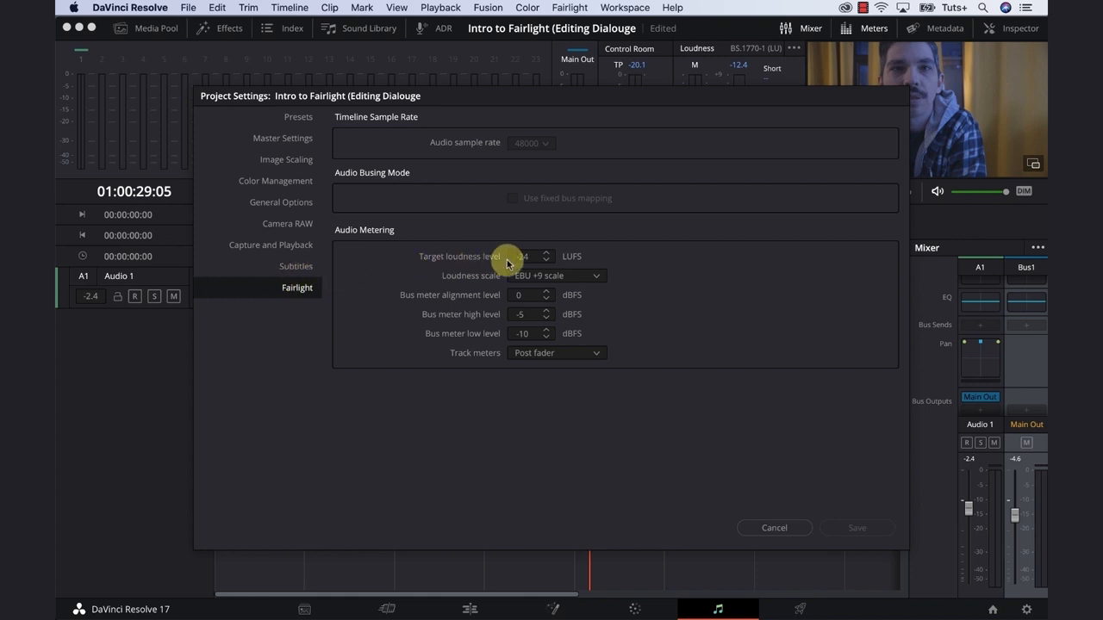
click(529, 256)
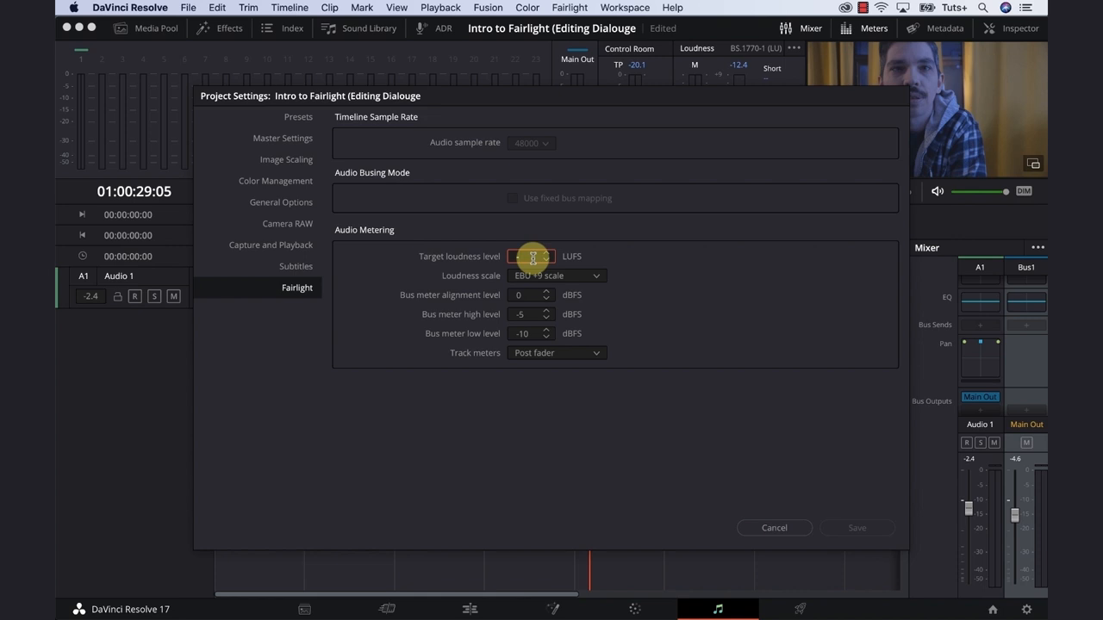
text(-14)
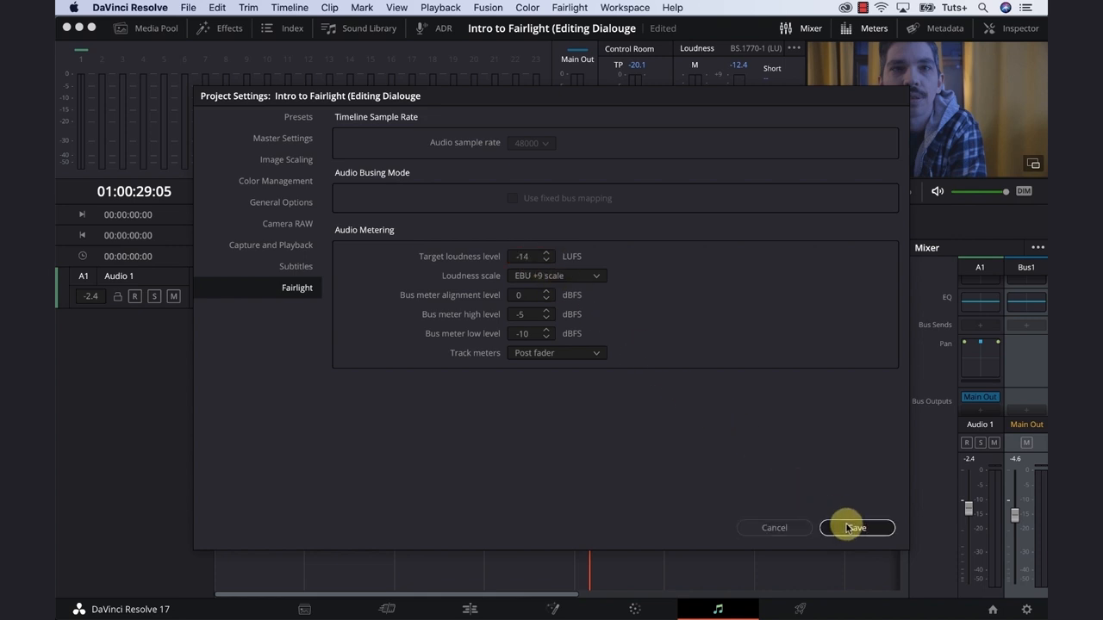
click(856, 527)
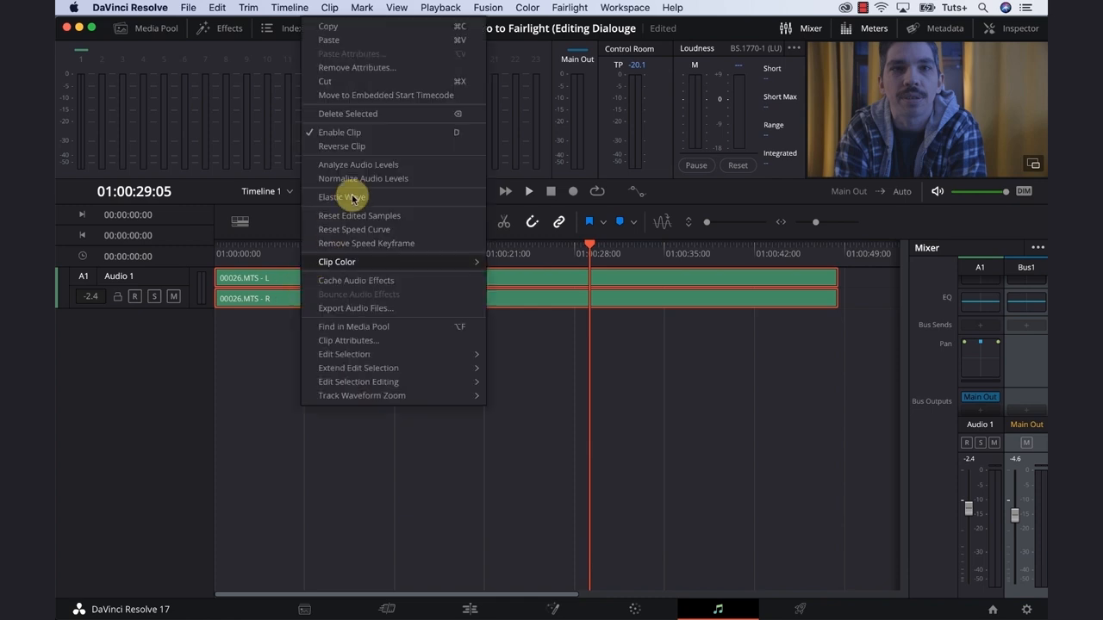
mouse_move(363, 183)
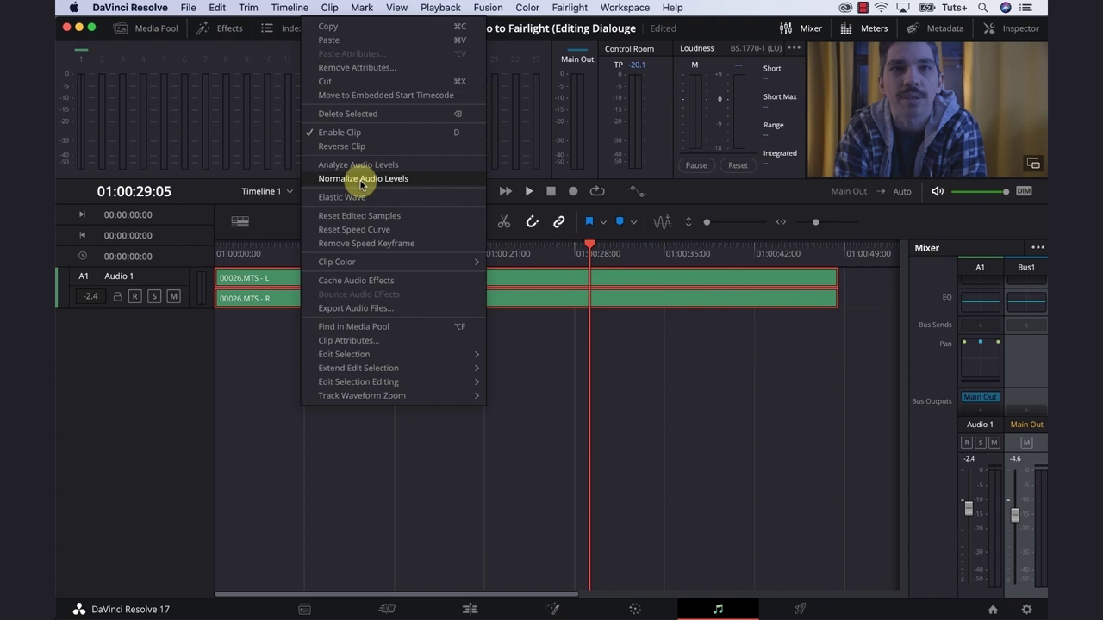
Step: Normalize the dialogue clip with Sample Peak Program at -8 dBFS
click(363, 178)
text(-8)
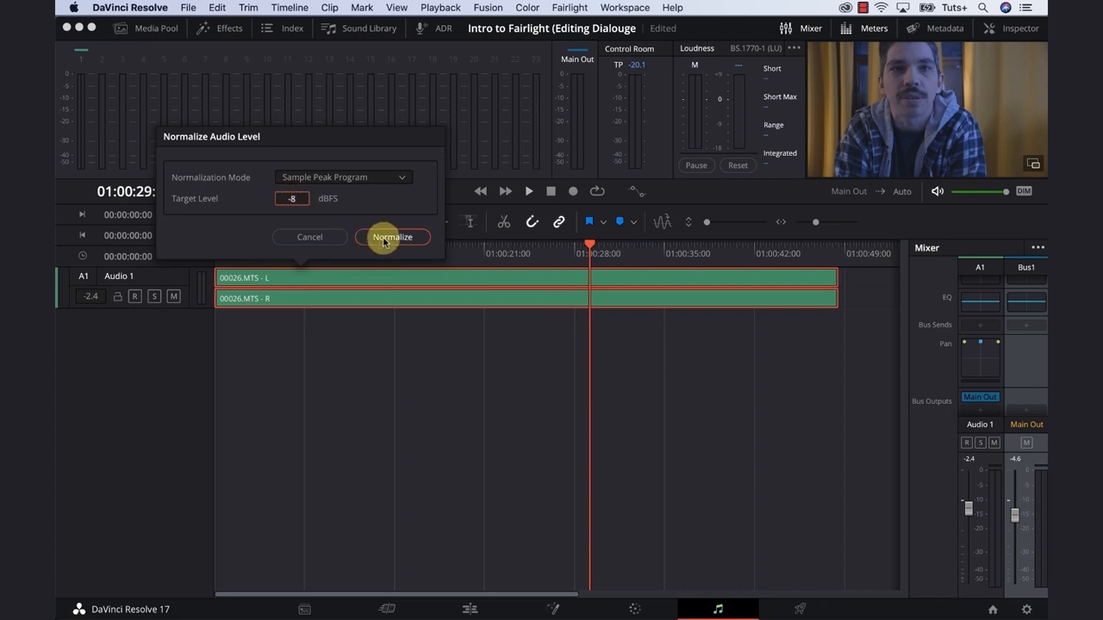
click(392, 237)
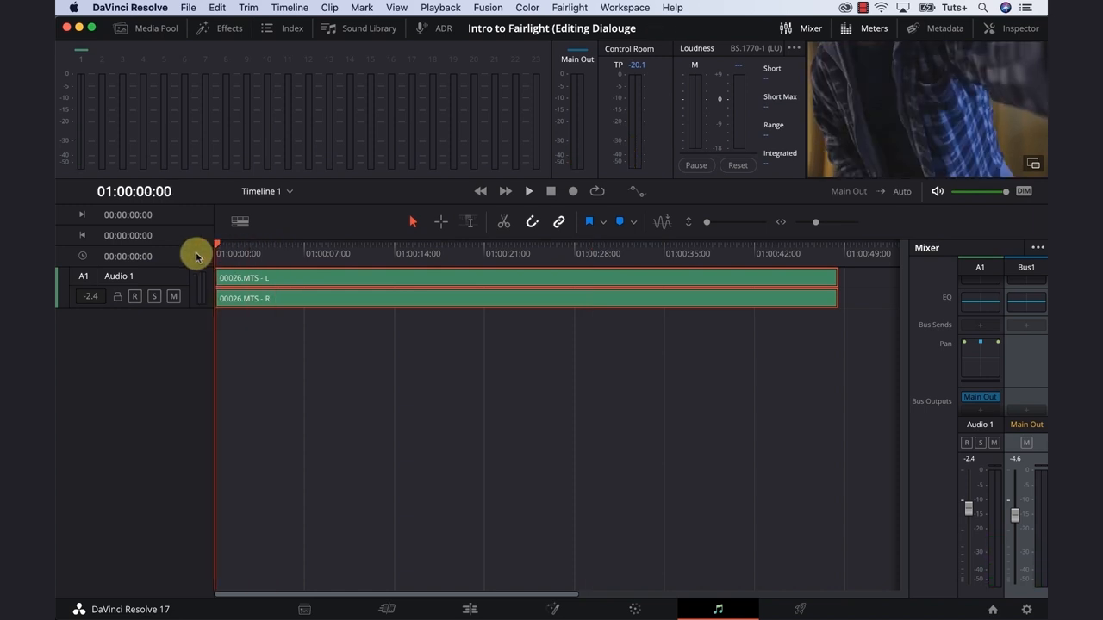
Step: Play back the normalized dialogue clip
click(527, 190)
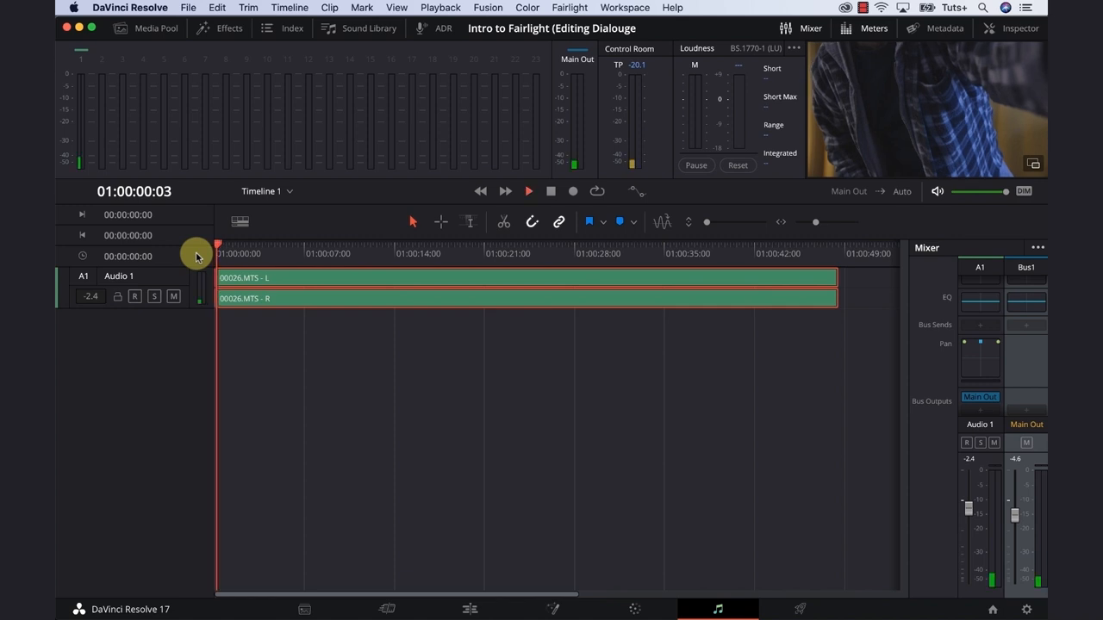
click(528, 191)
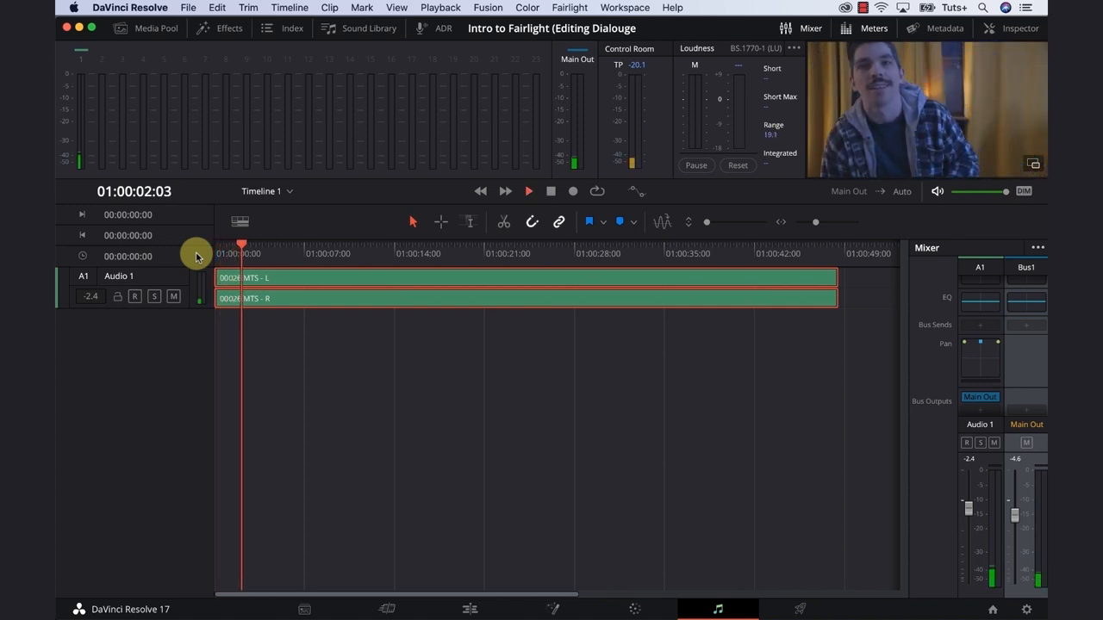
click(528, 190)
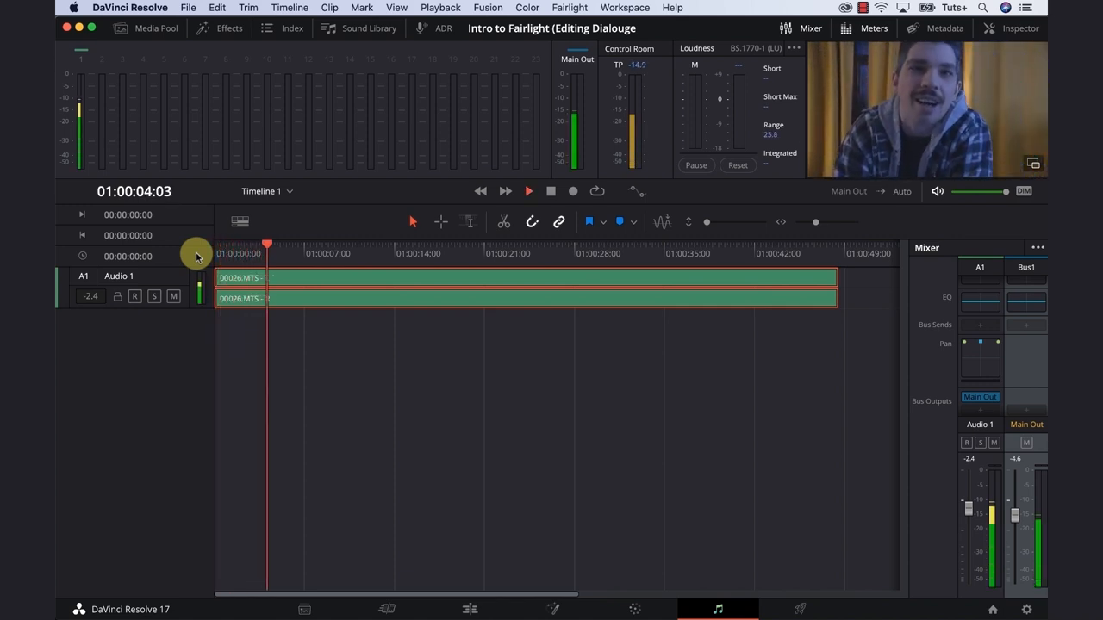
click(528, 190)
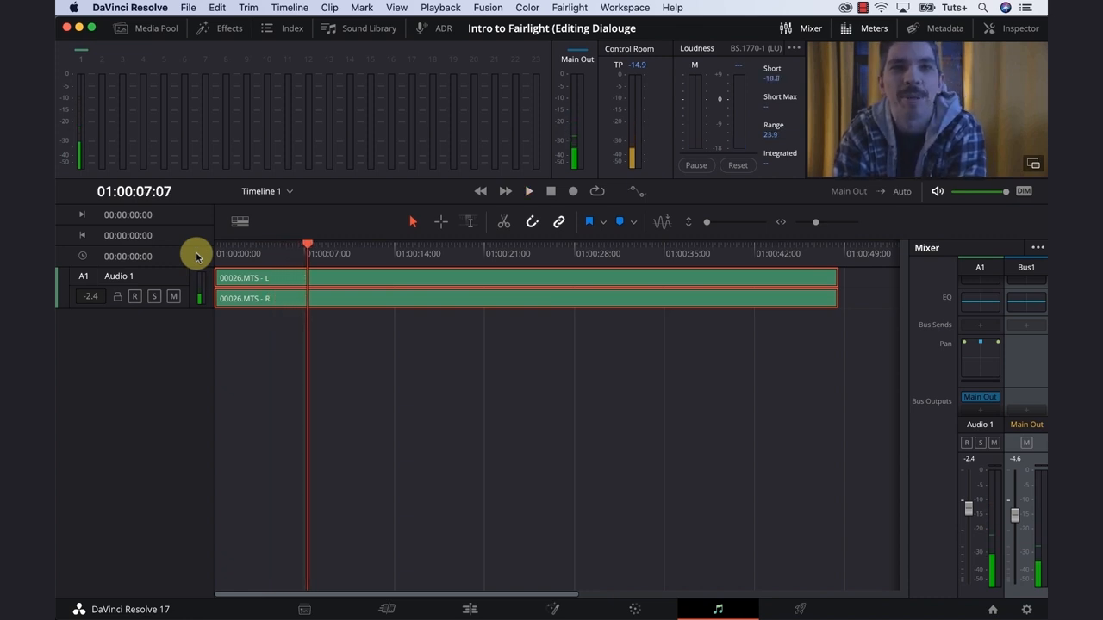
mouse_move(393, 299)
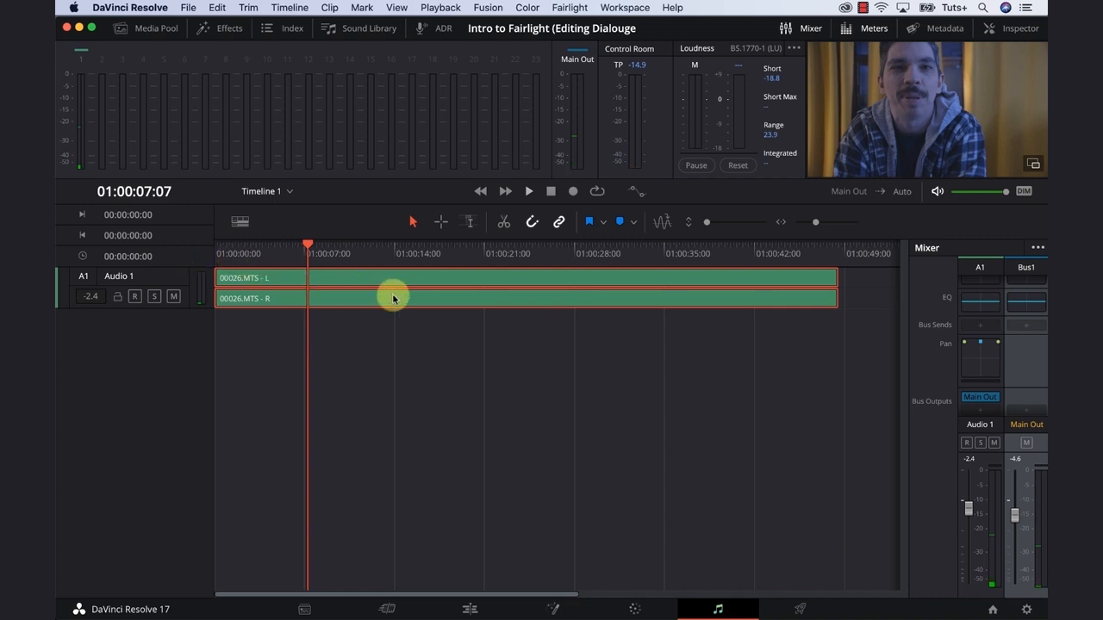
mouse_move(405, 301)
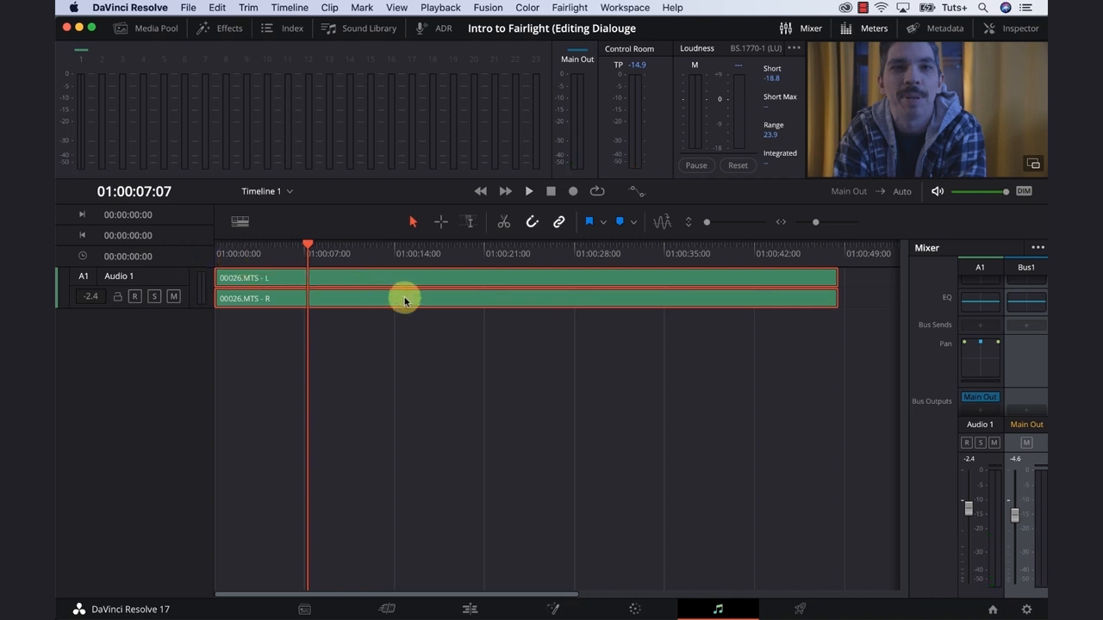
Step: Map the dialogue clip's right channel to Embedded Channel 1 in Clip Attributes and confirm
right_click(405, 300)
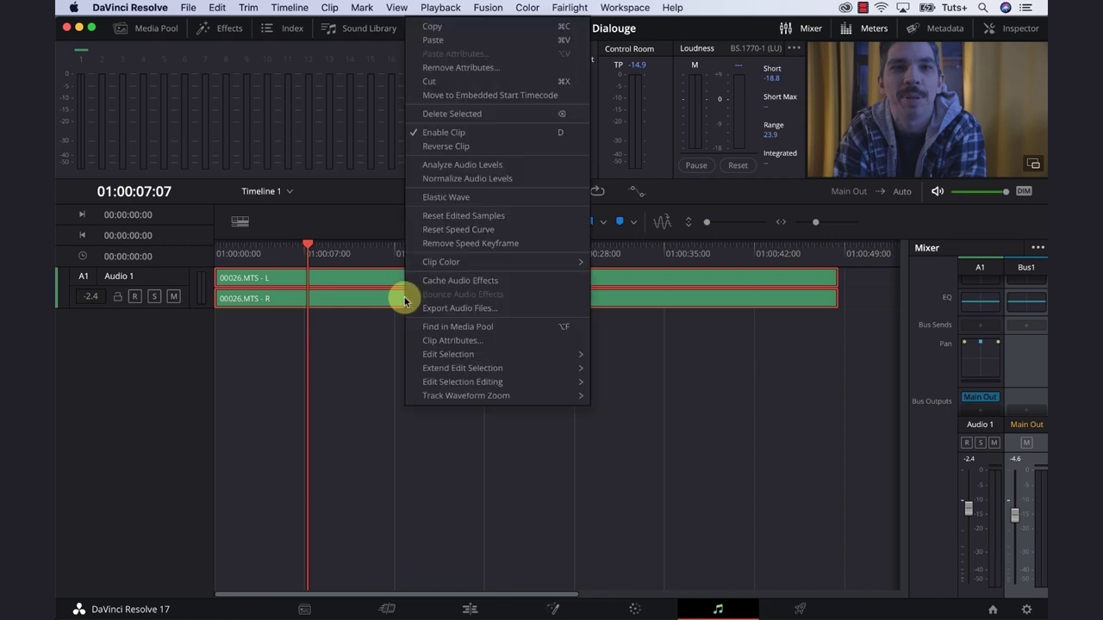
mouse_move(440, 340)
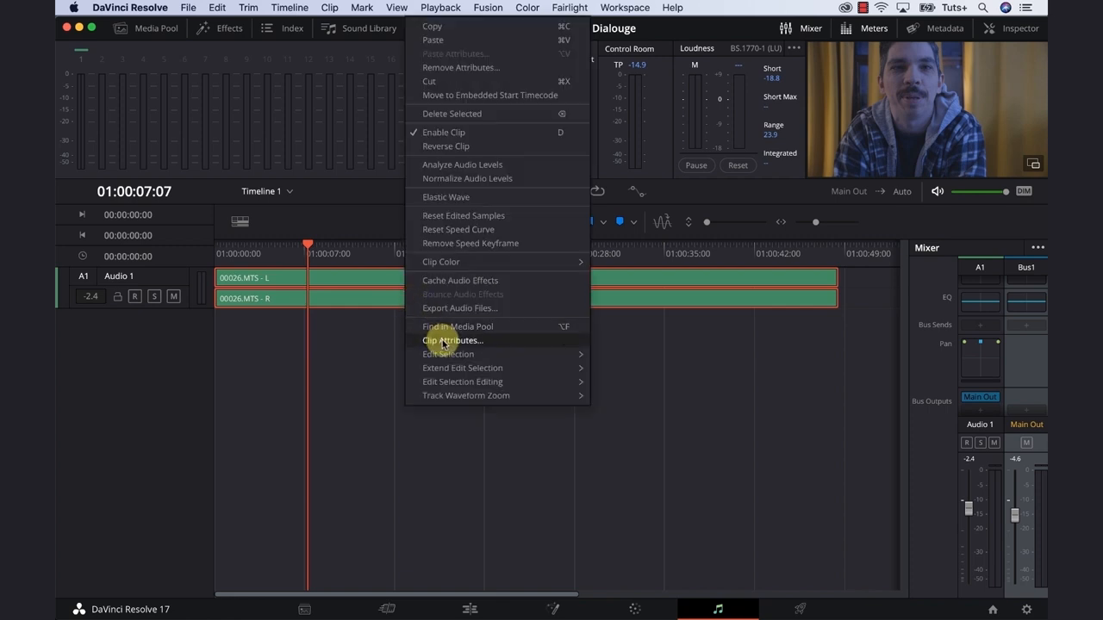
click(453, 339)
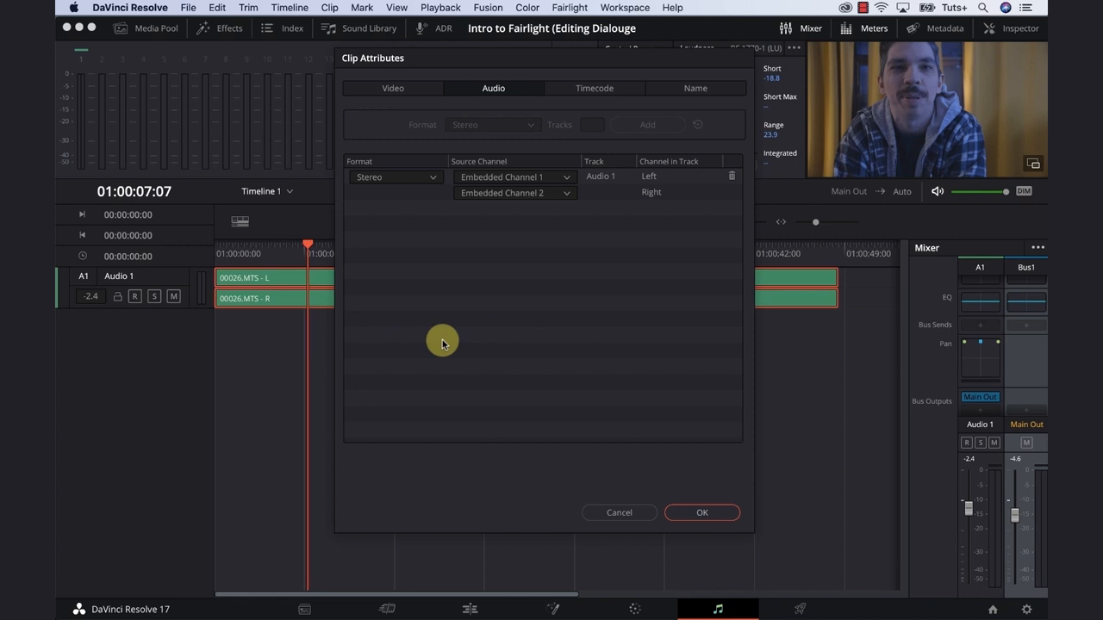
mouse_move(564, 197)
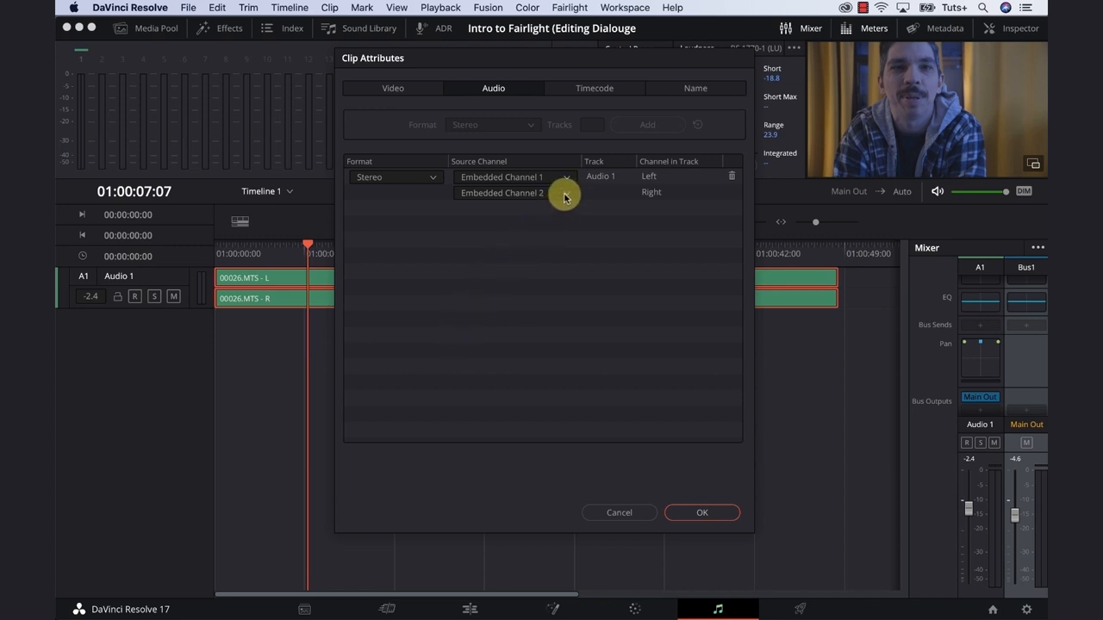
click(565, 176)
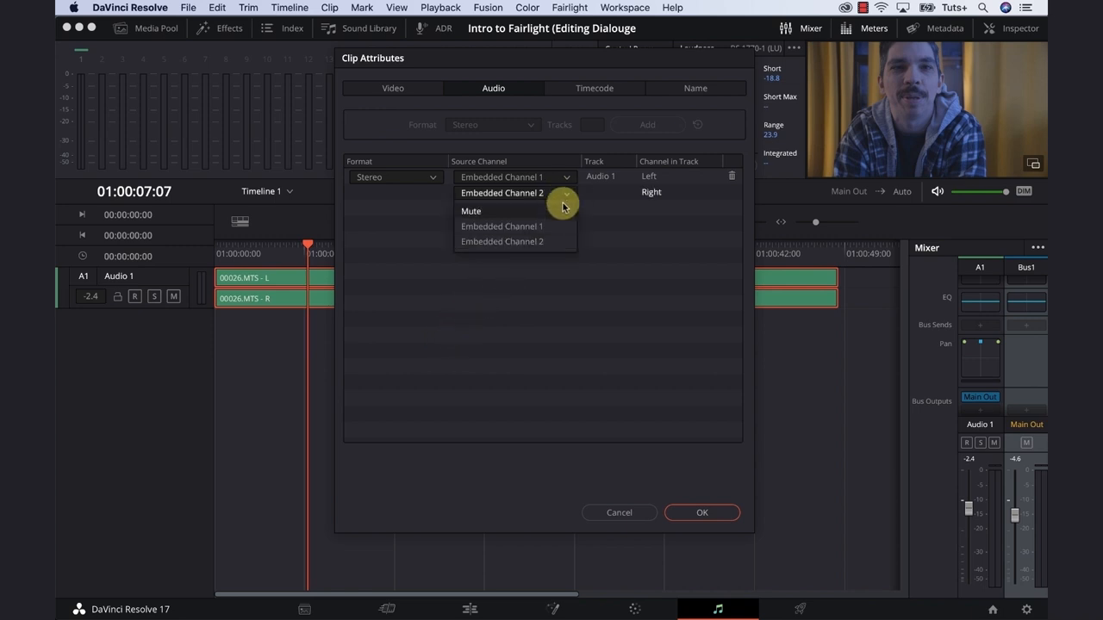
click(502, 242)
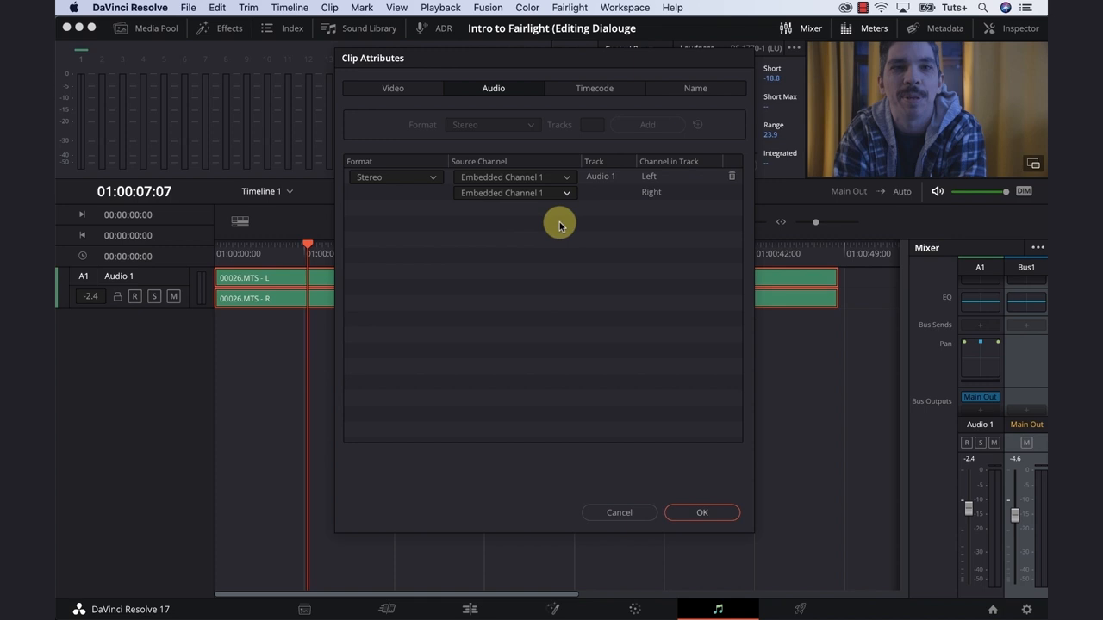
click(701, 513)
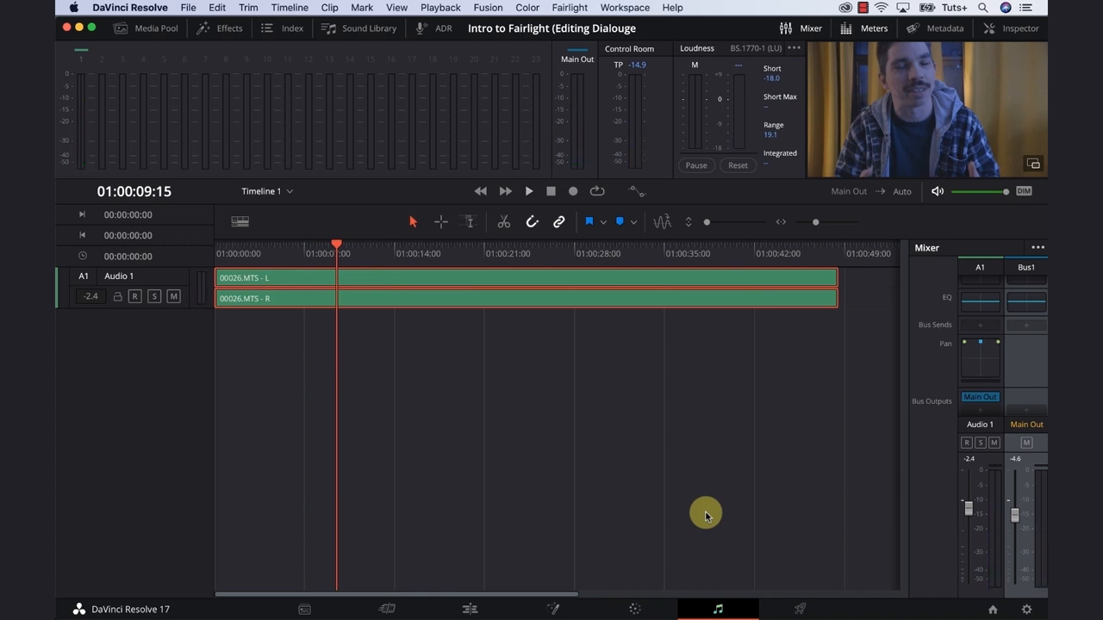
mouse_move(965, 345)
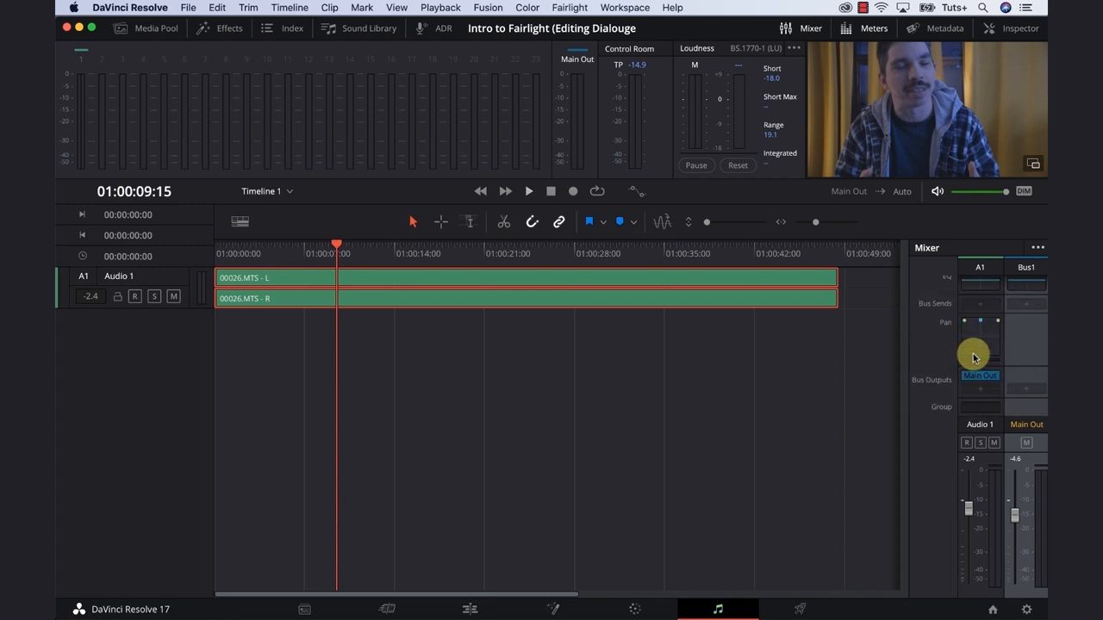
Step: Bring the A1 strip's Dynamics and EQ slots into view in the Mixer
click(1037, 248)
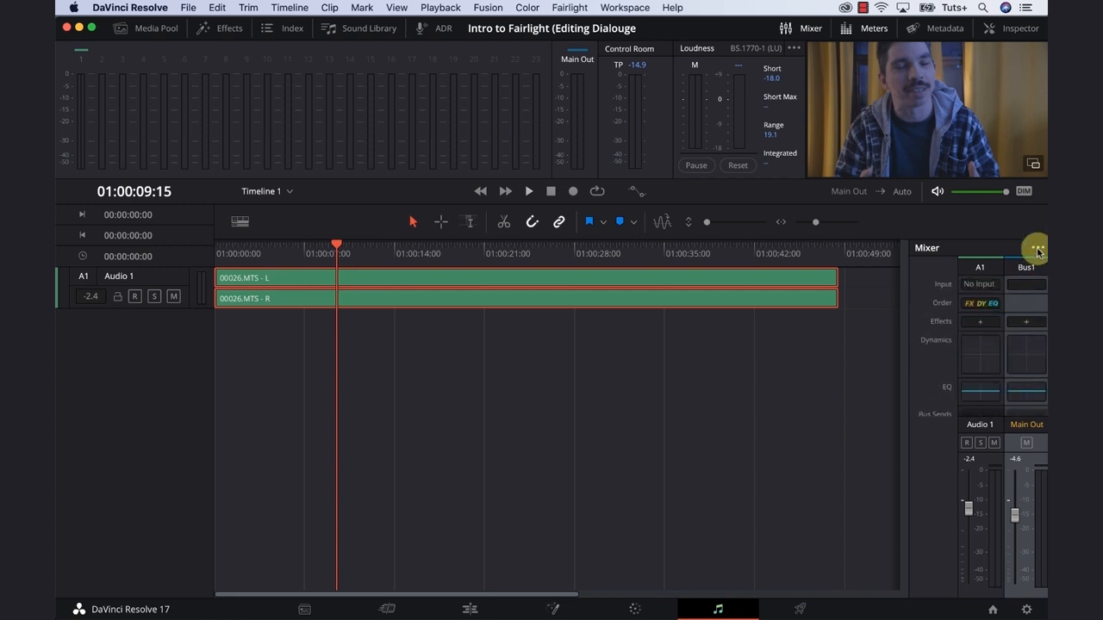
click(1035, 250)
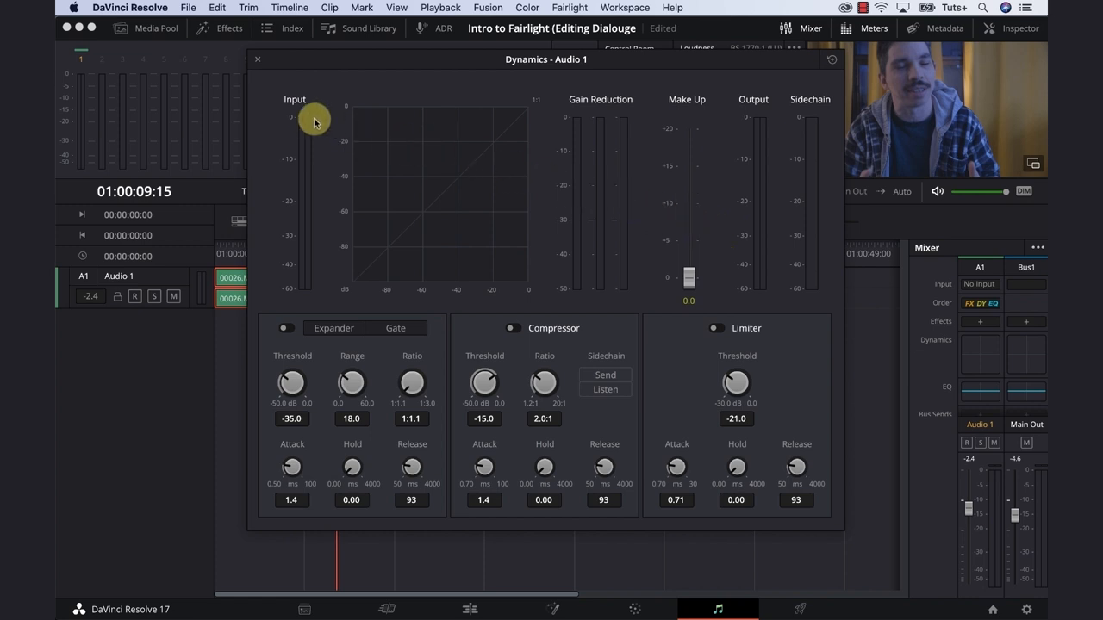
mouse_move(300, 116)
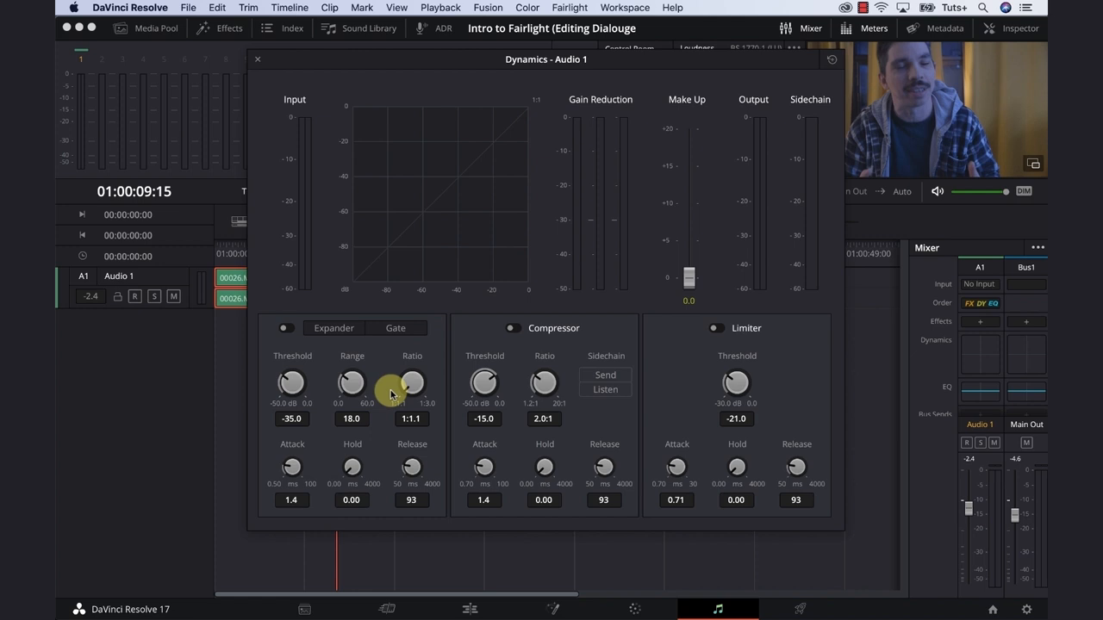
mouse_move(419, 394)
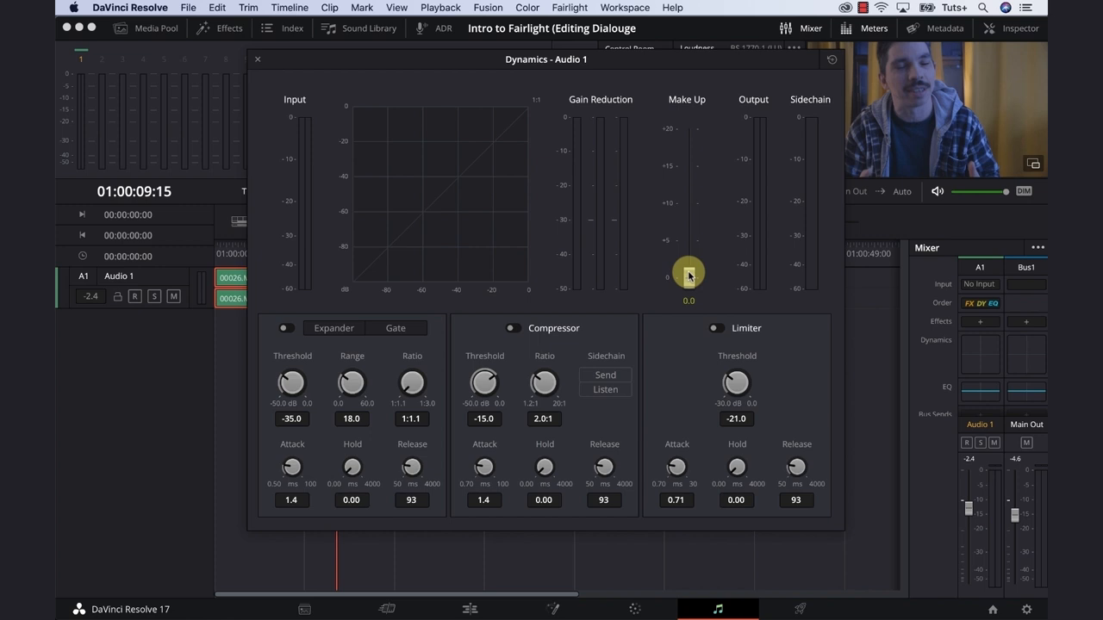
Step: Nudge Audio 1's make-up gain to 0.6, then return it to 0.0
drag(688, 275, 688, 271)
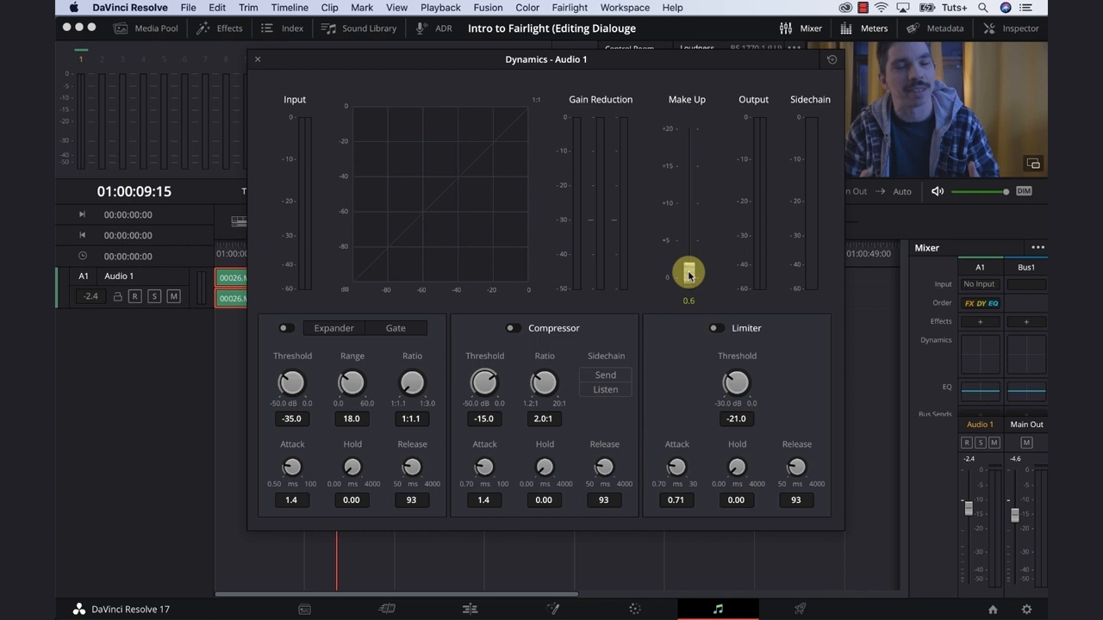
drag(688, 273, 685, 291)
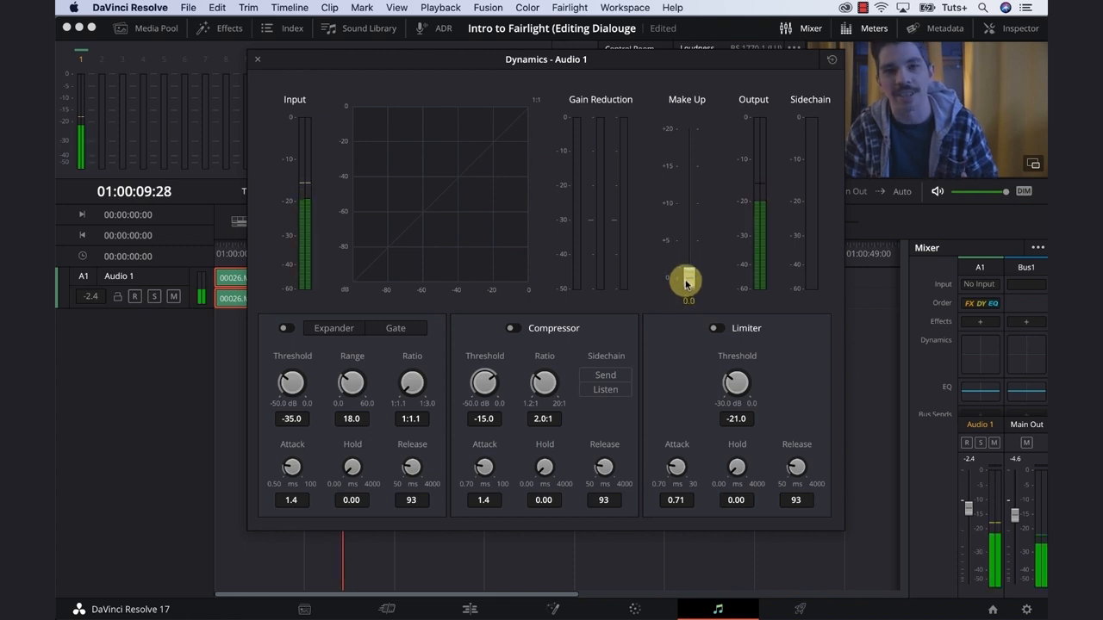
drag(688, 279, 688, 207)
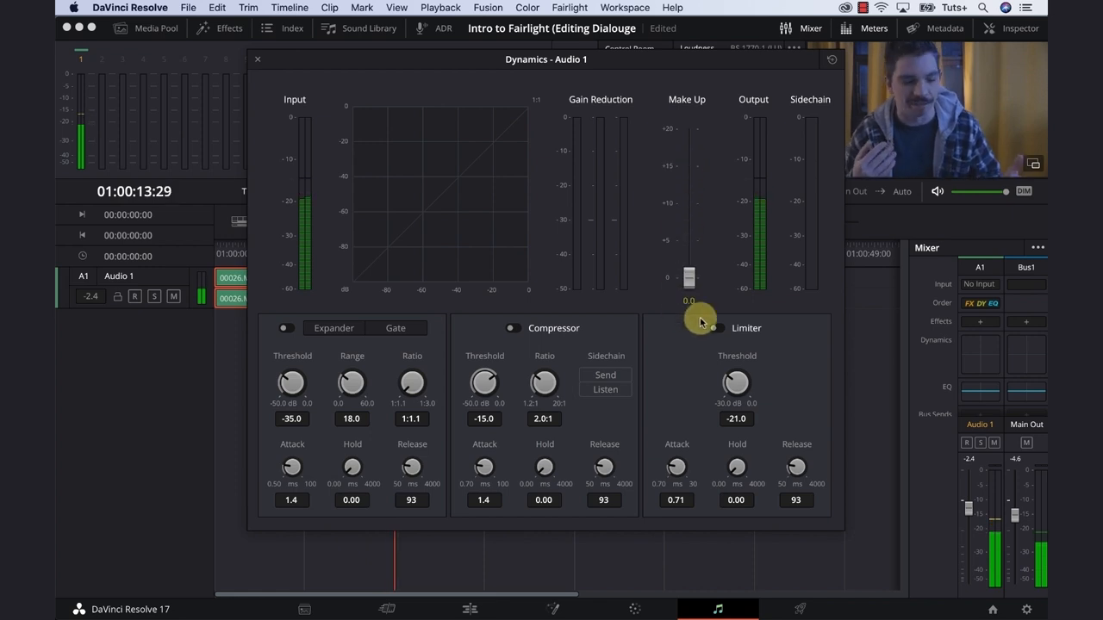
drag(689, 276, 689, 209)
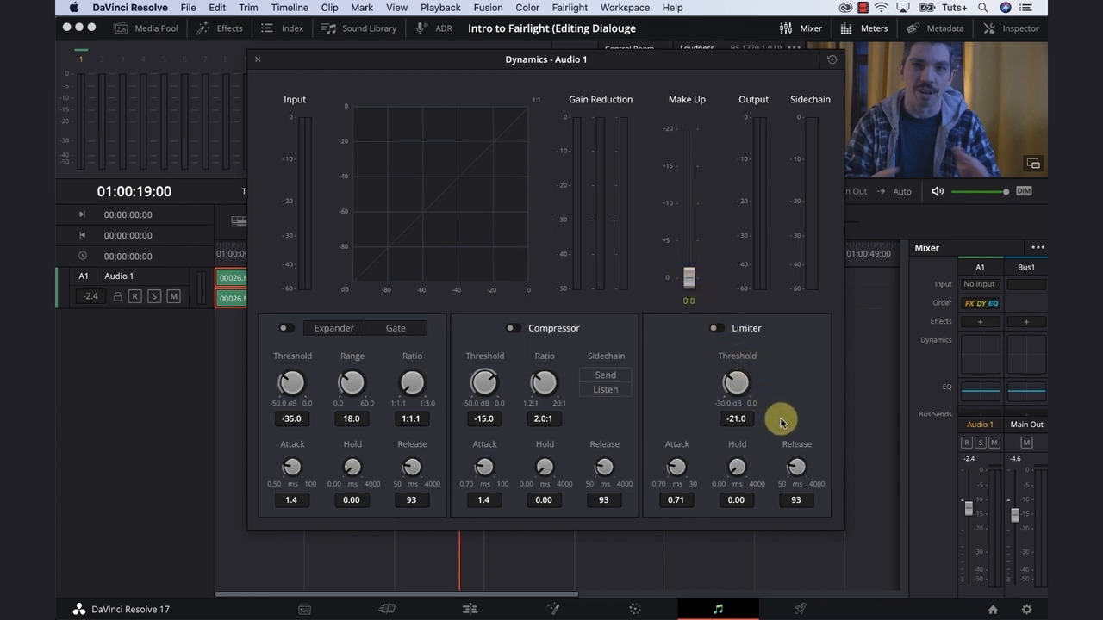
mouse_move(778, 416)
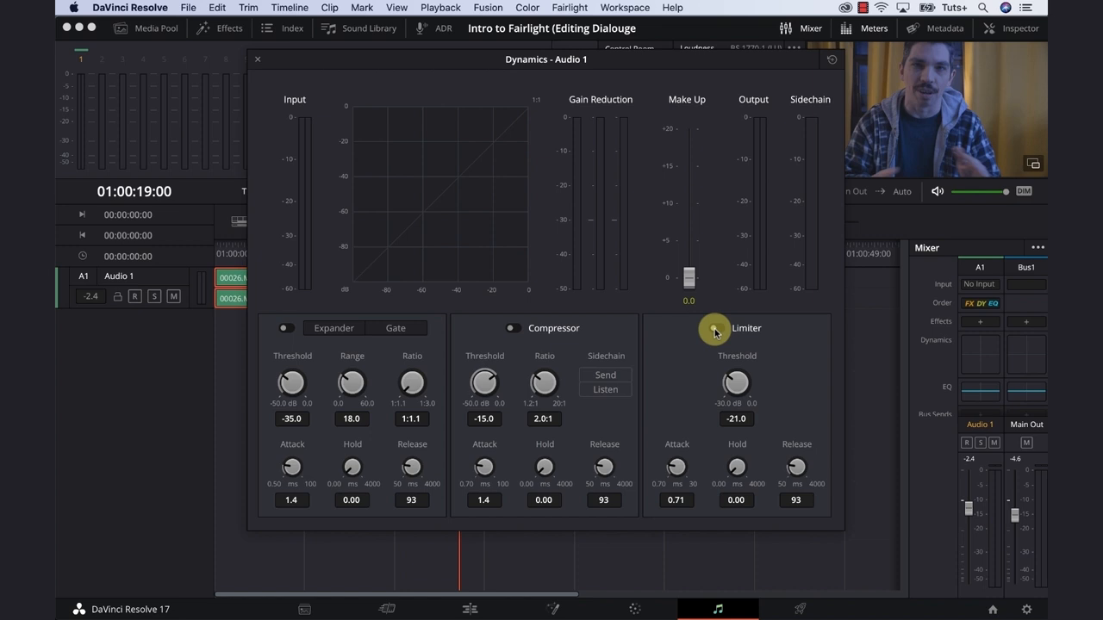
Step: Enable the Audio 1 limiter and raise its threshold to -14.9 dB
click(714, 328)
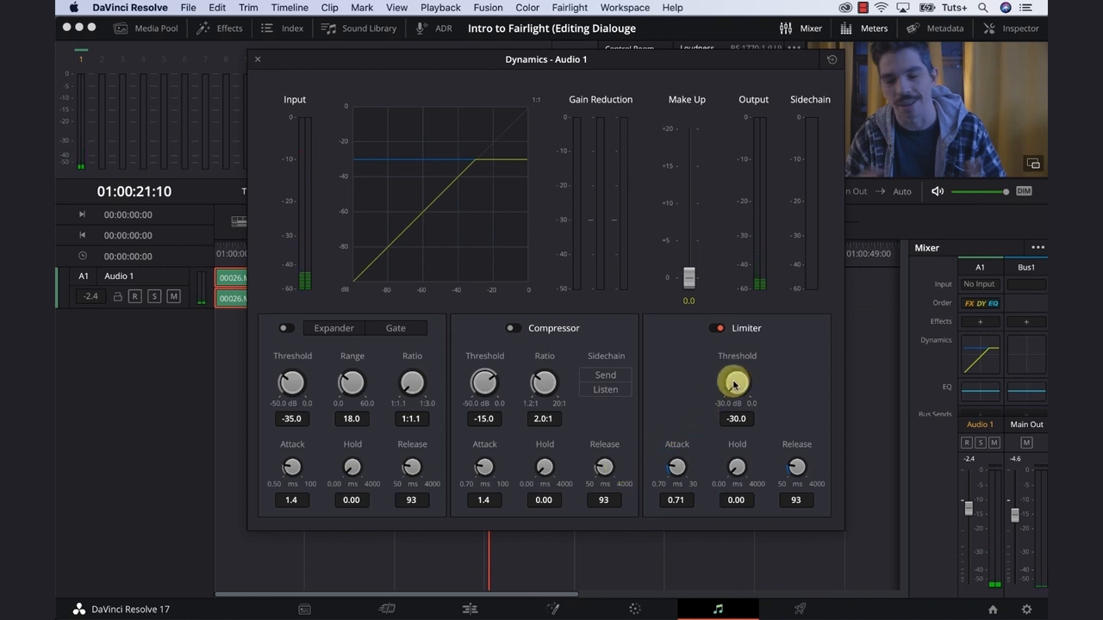
drag(736, 383, 735, 362)
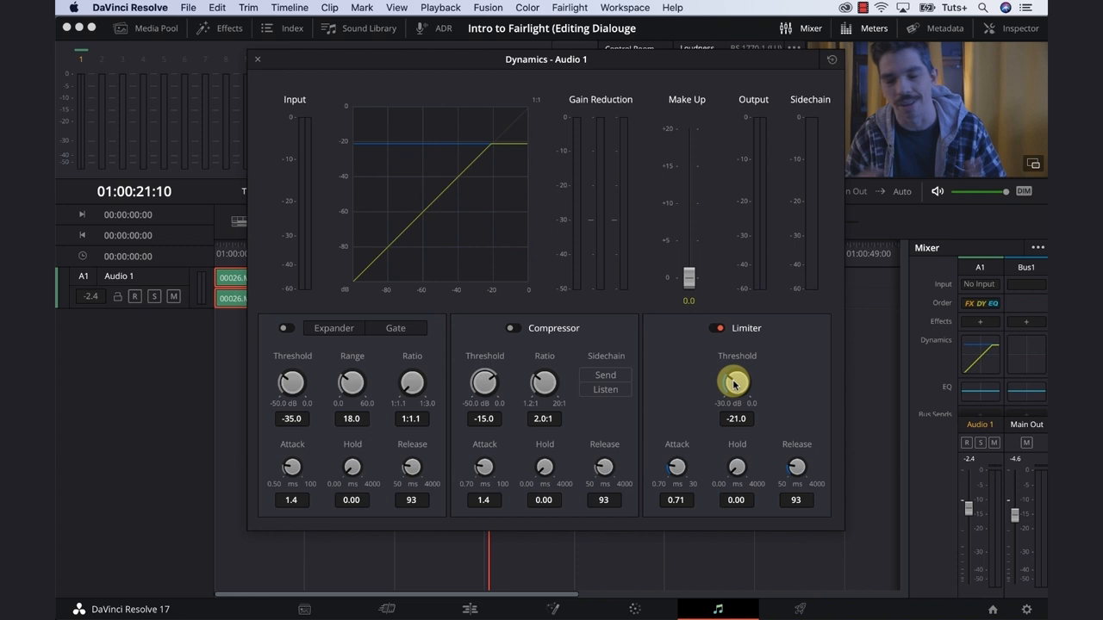
drag(735, 381, 736, 362)
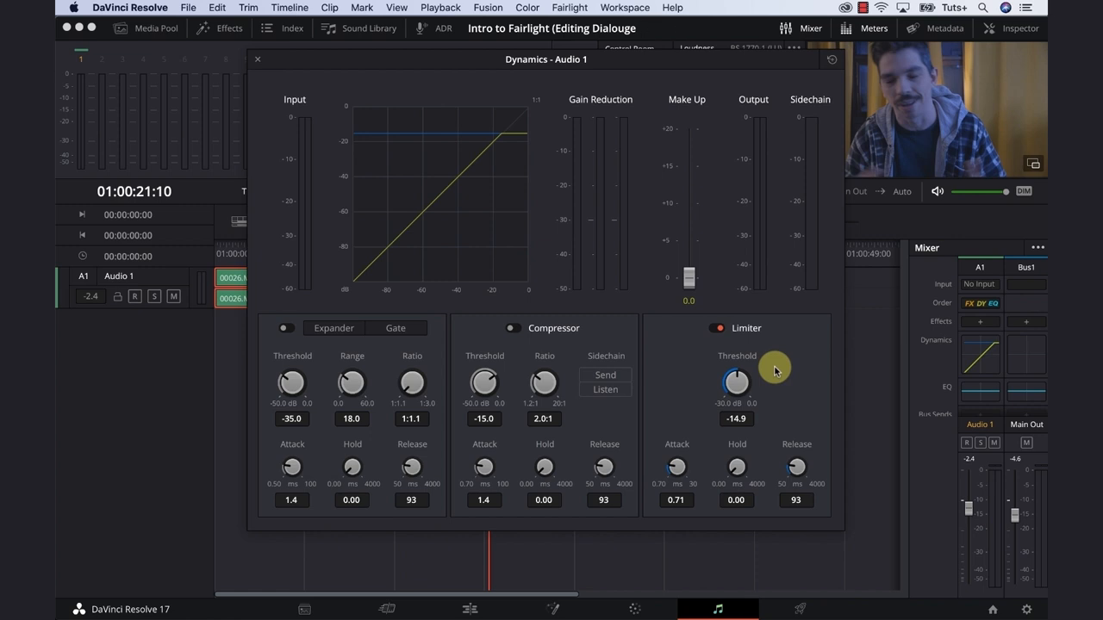
mouse_move(676, 470)
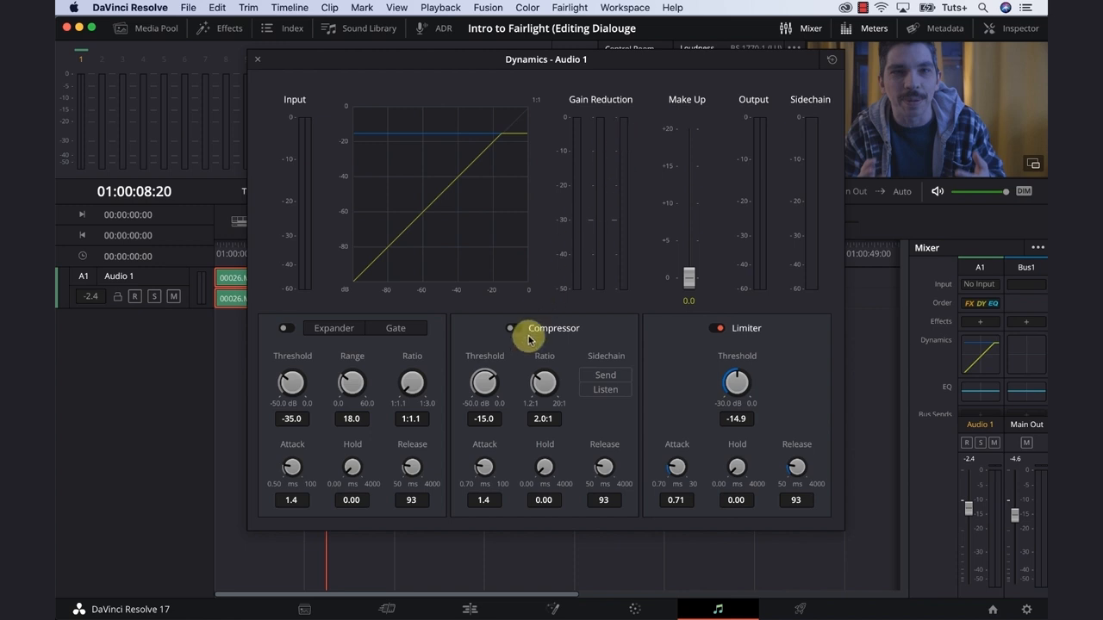
Step: Turn on the compressor, settling ratio at 2.8:1 and threshold at -18.8 dB
click(510, 328)
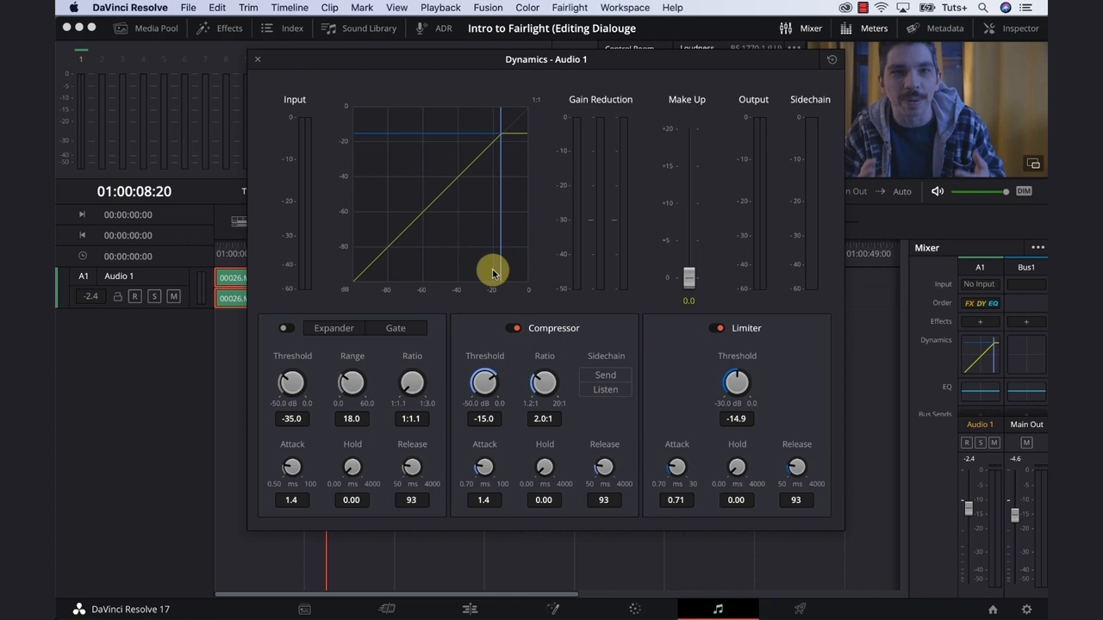
mouse_move(466, 414)
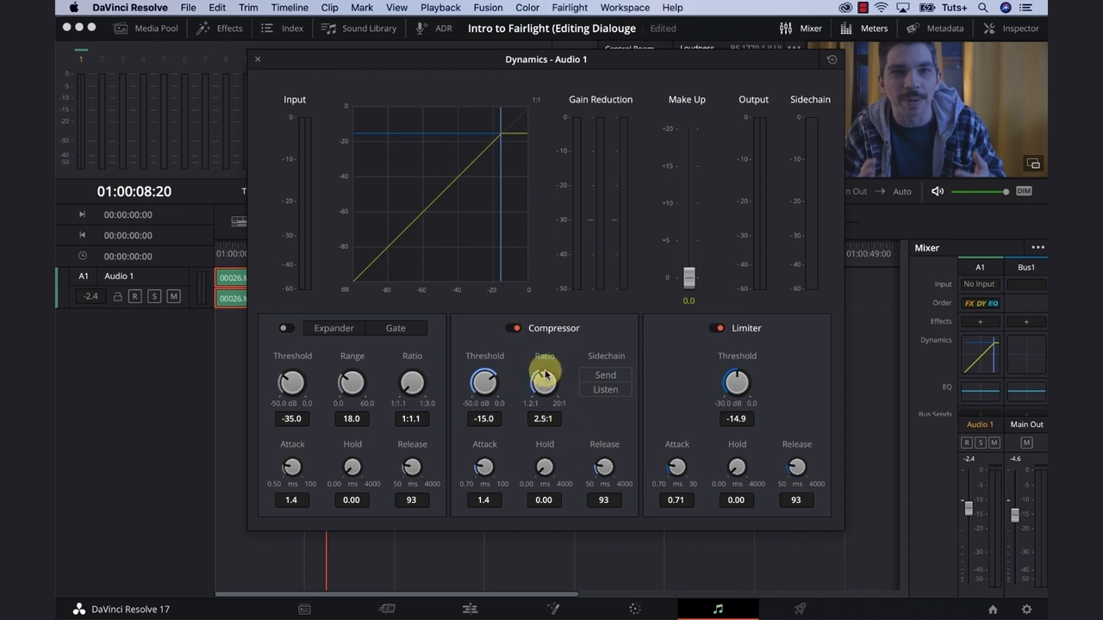
drag(544, 383, 548, 366)
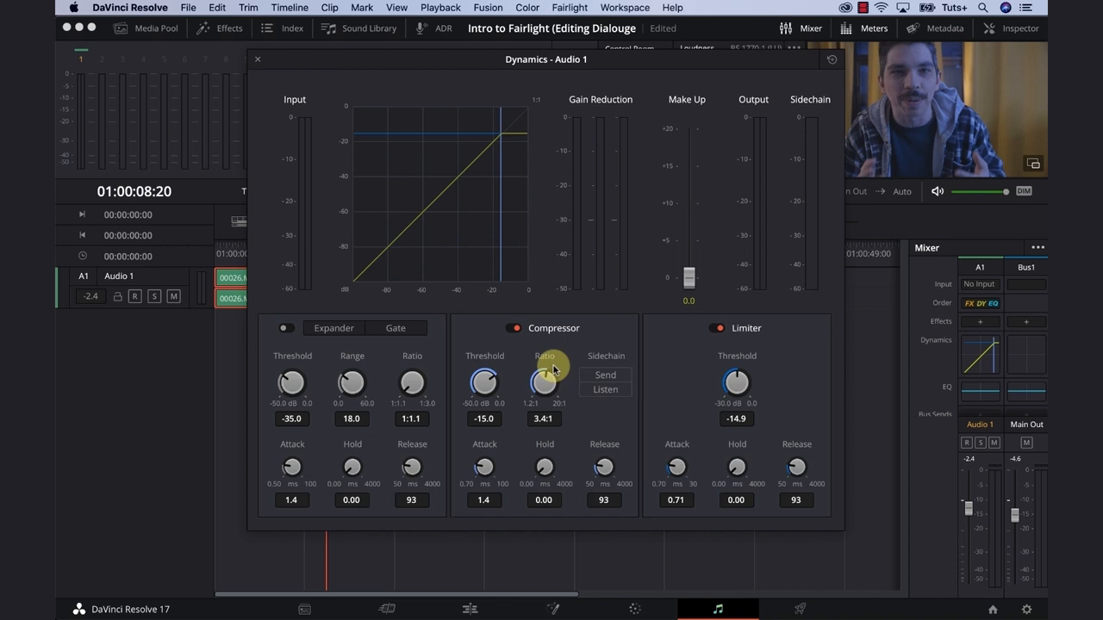
drag(543, 372, 543, 381)
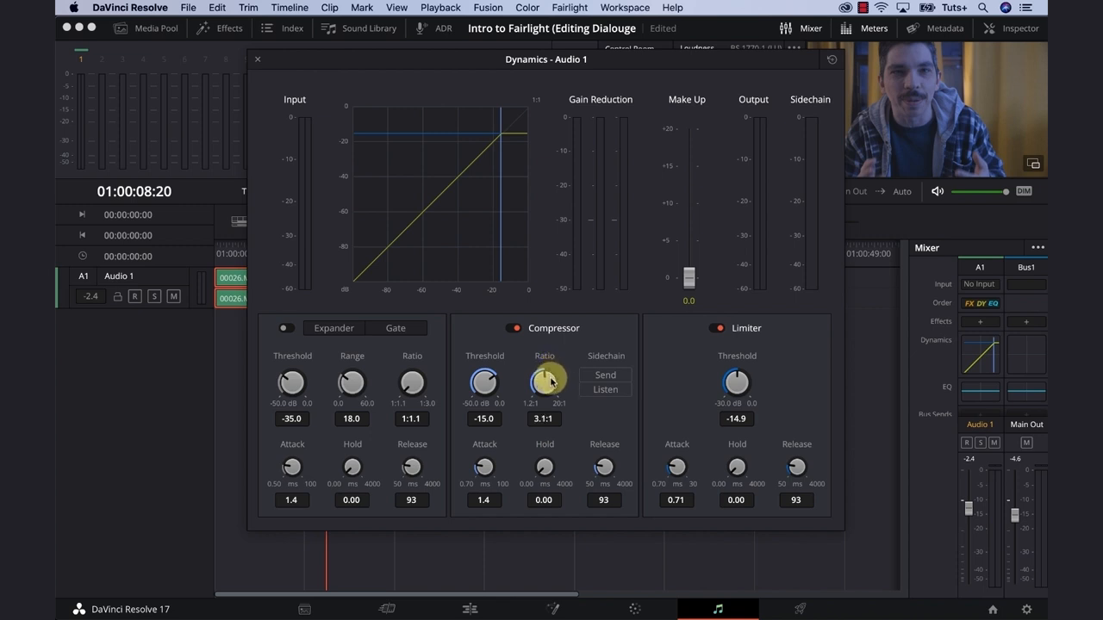
drag(544, 383, 548, 392)
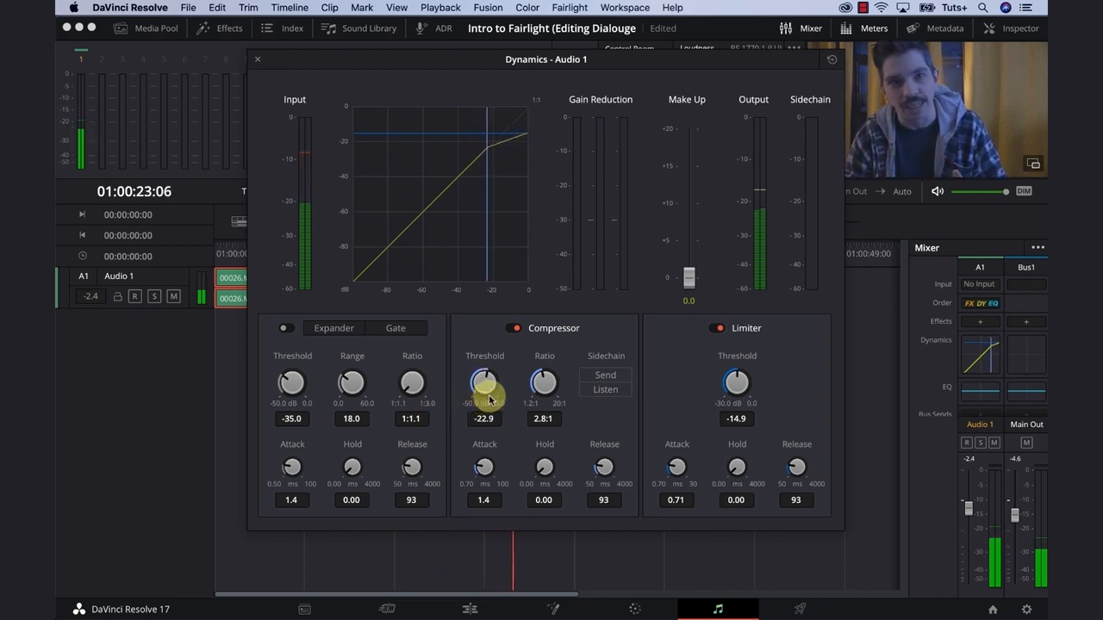
drag(484, 385, 500, 396)
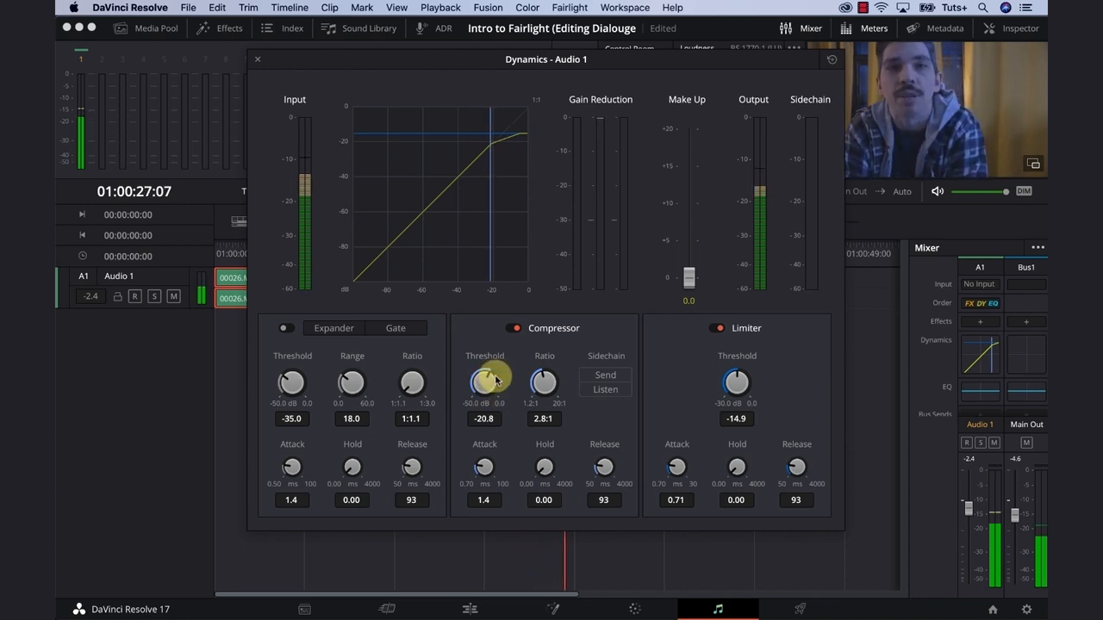
drag(484, 382, 508, 392)
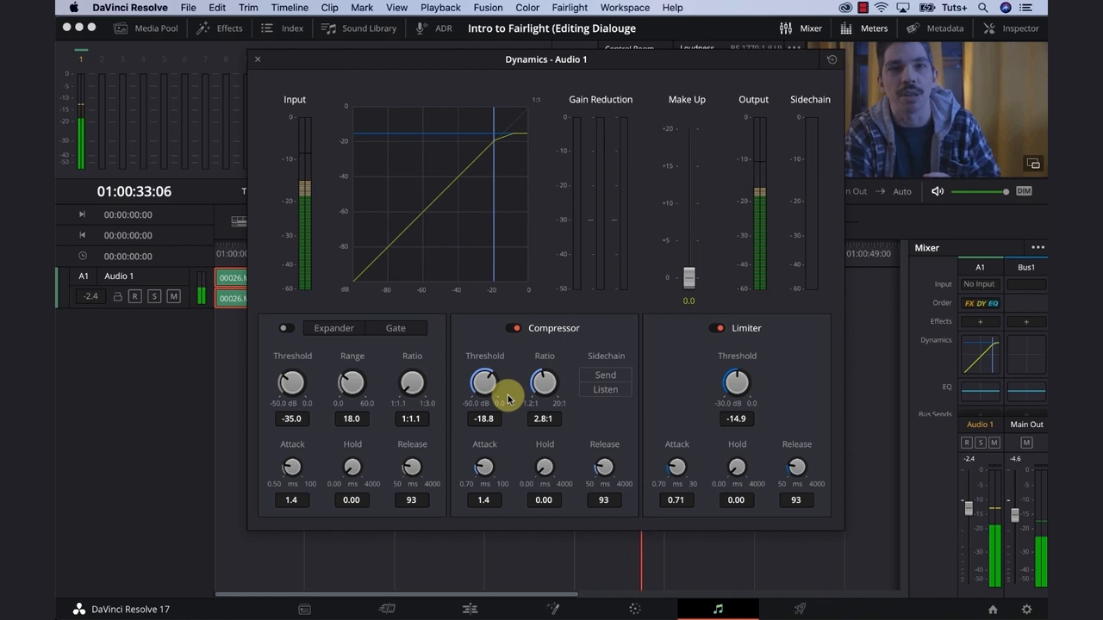
mouse_move(538, 450)
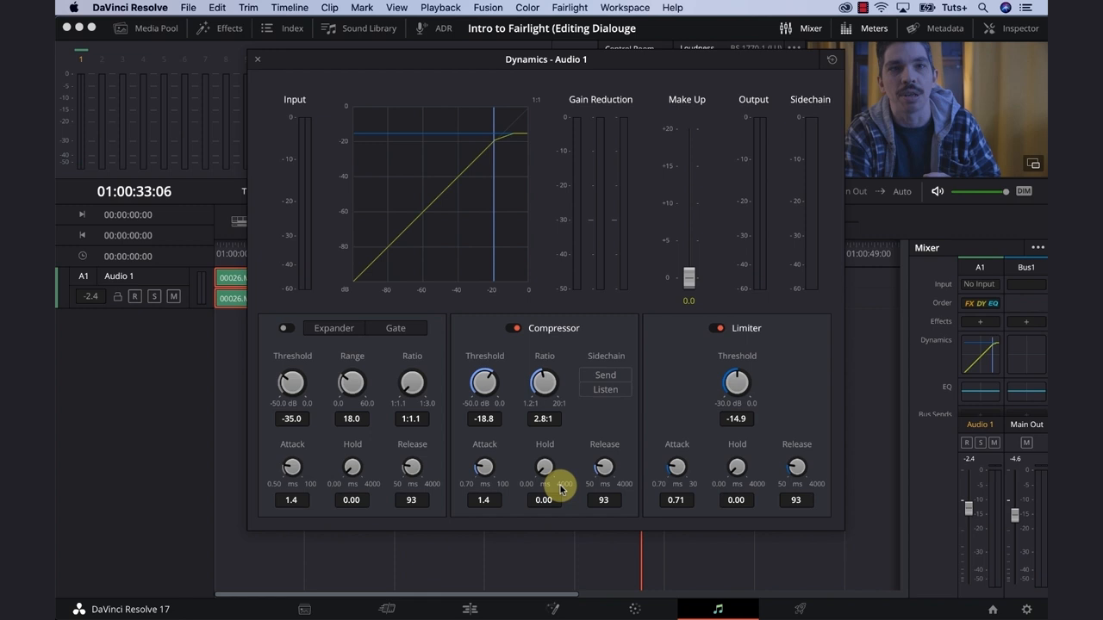
mouse_move(336, 378)
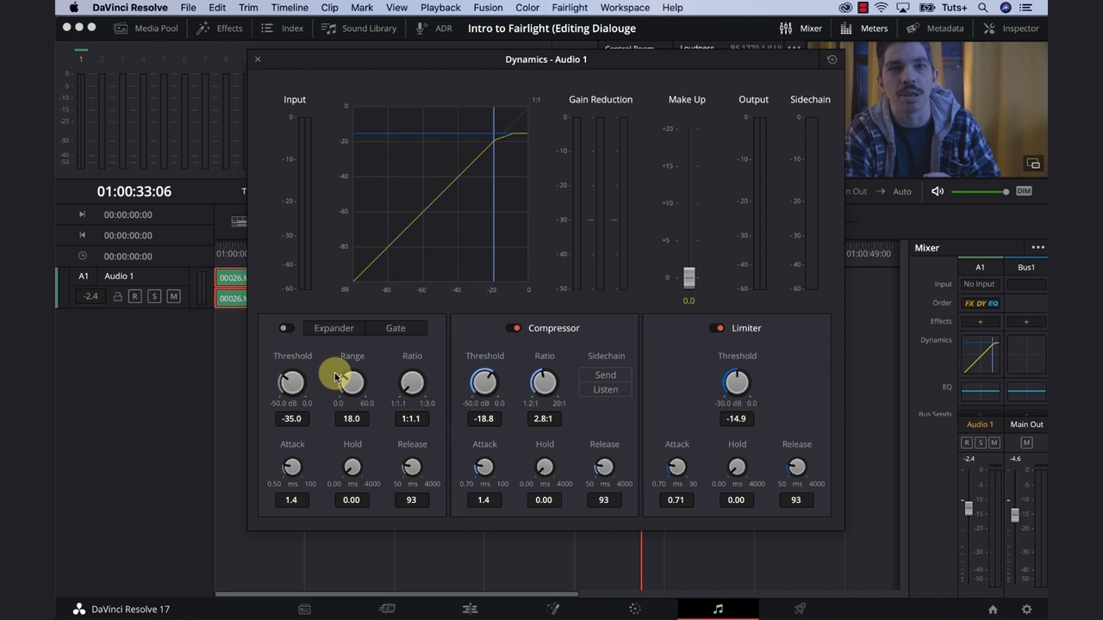
mouse_move(279, 365)
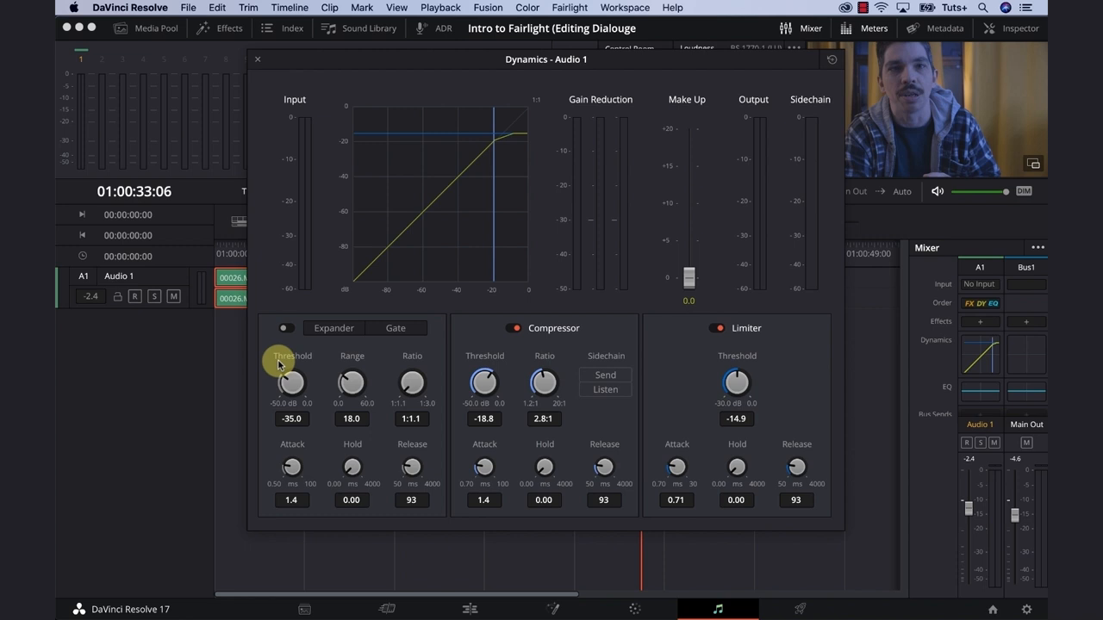
click(286, 328)
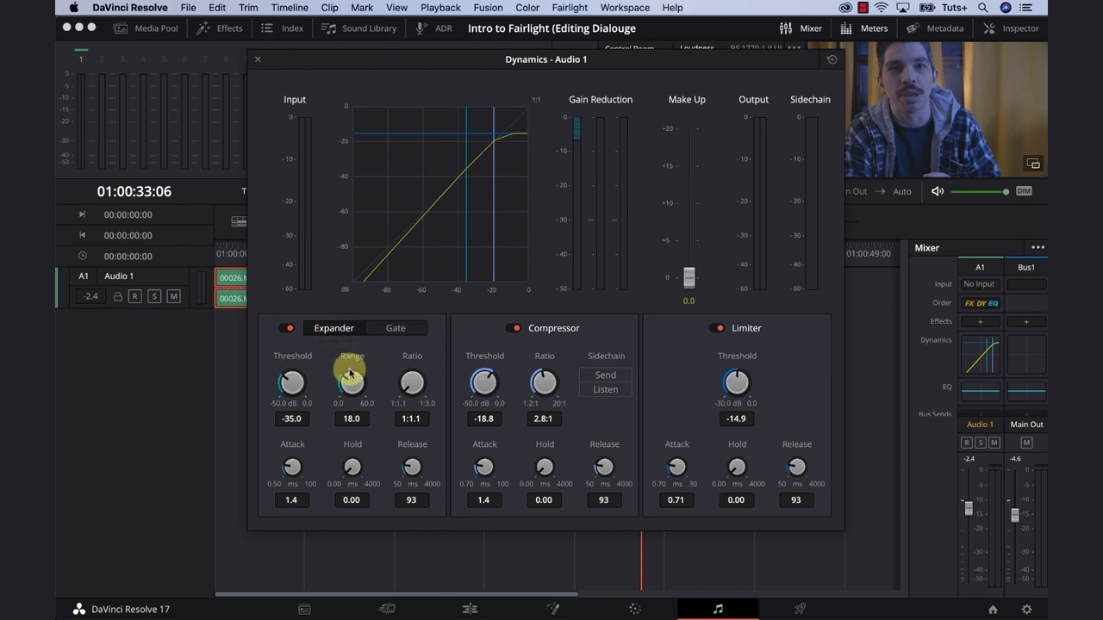
mouse_move(285, 419)
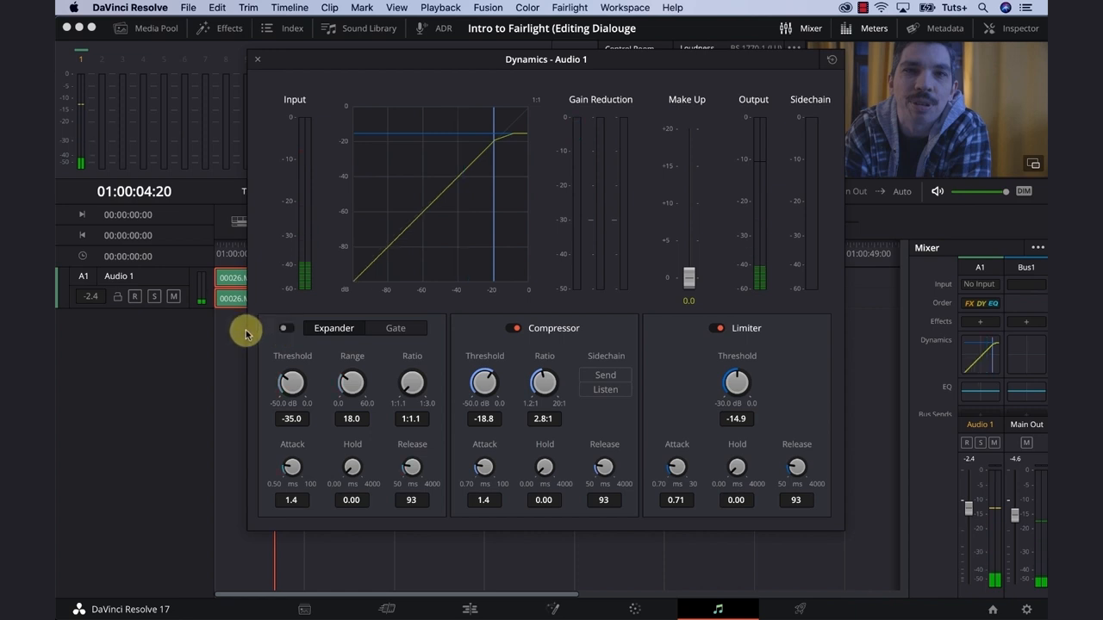
Step: Switch the expander to Gate and sweep its range from maximum to near zero, ending at 18 dB
click(286, 327)
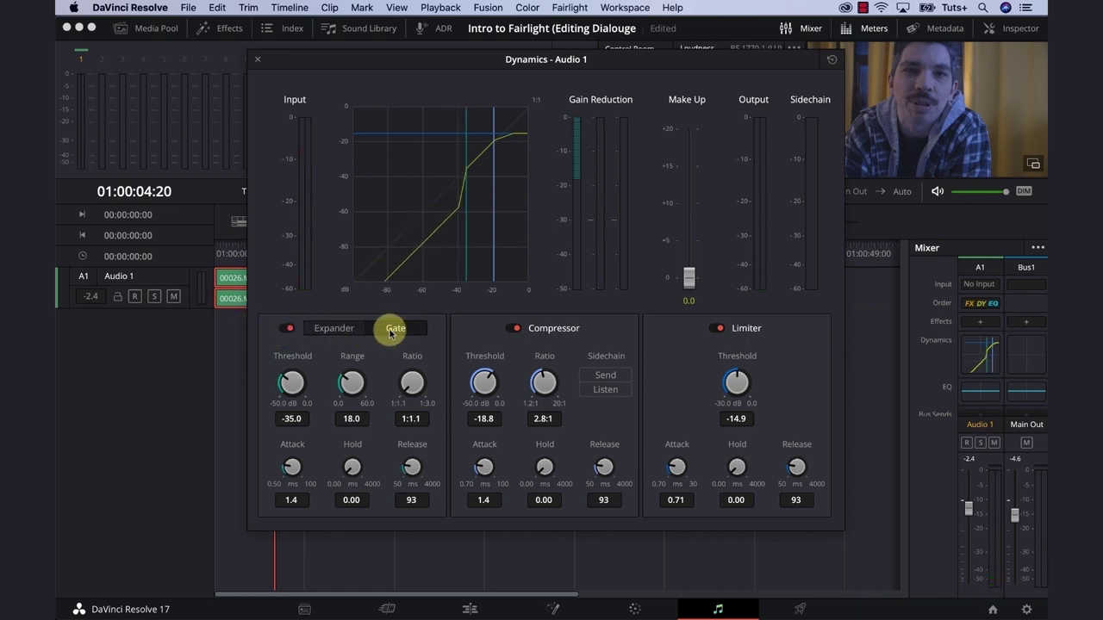
click(288, 328)
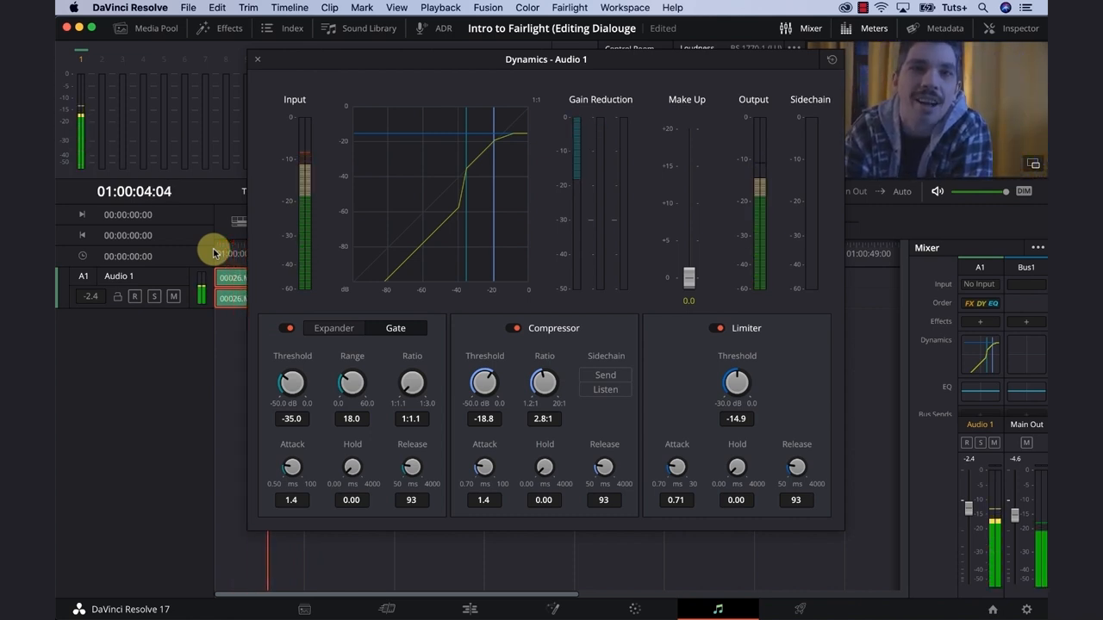
drag(352, 383, 351, 370)
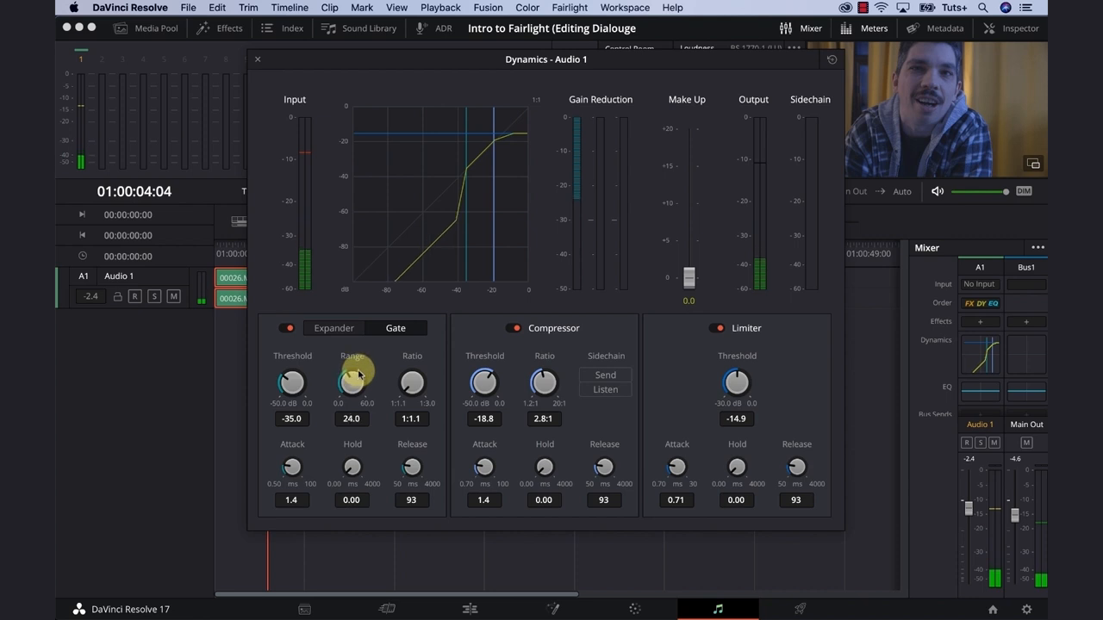
drag(351, 379, 352, 388)
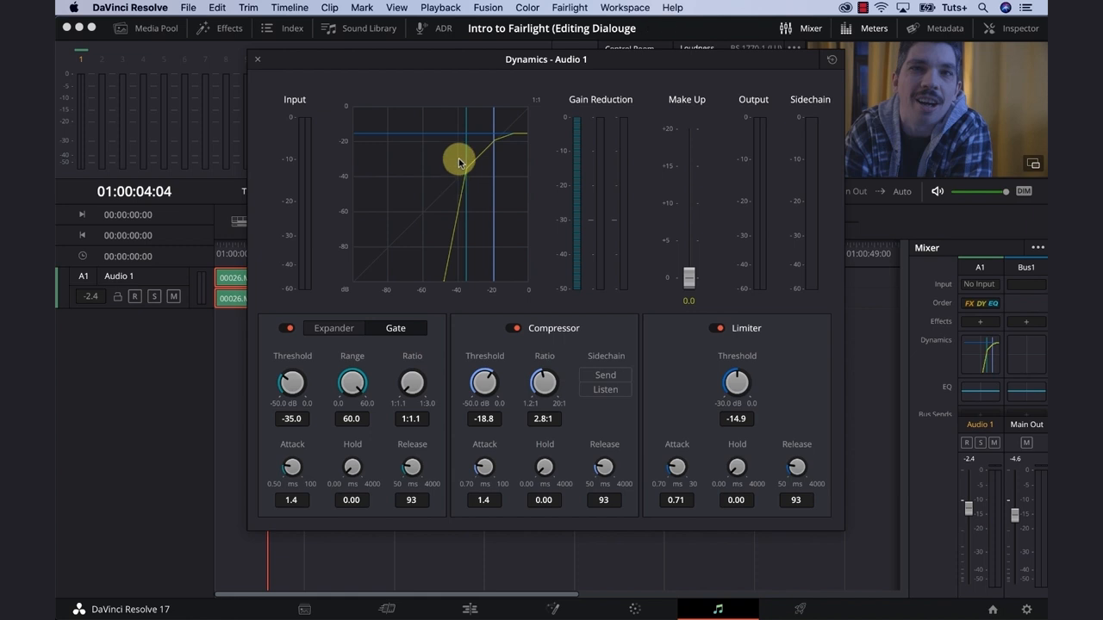
drag(459, 162, 448, 267)
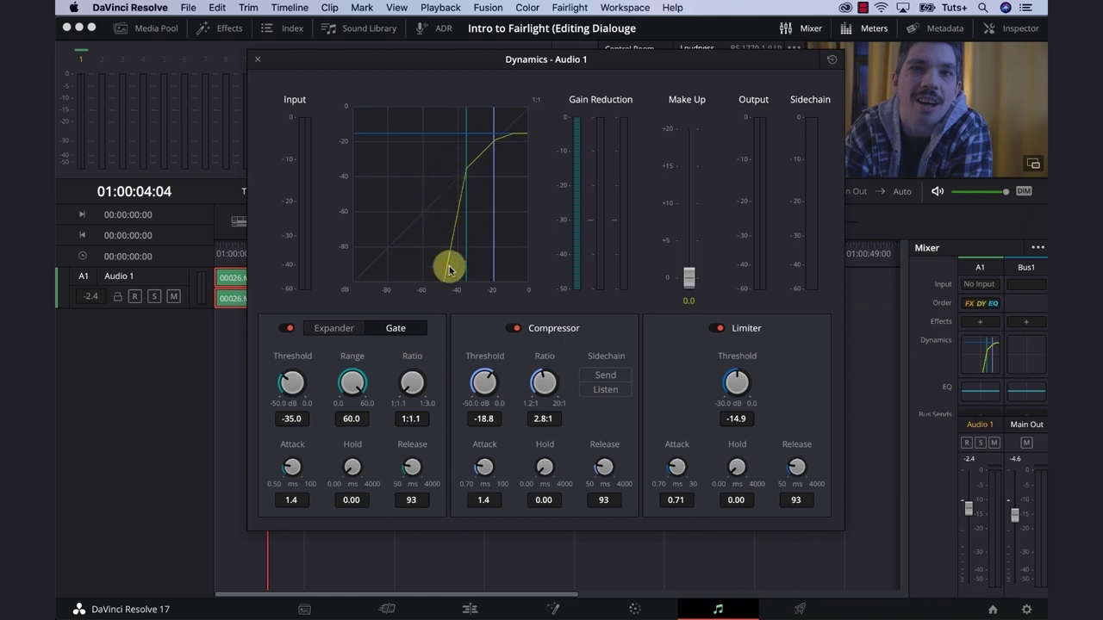
drag(351, 382, 344, 387)
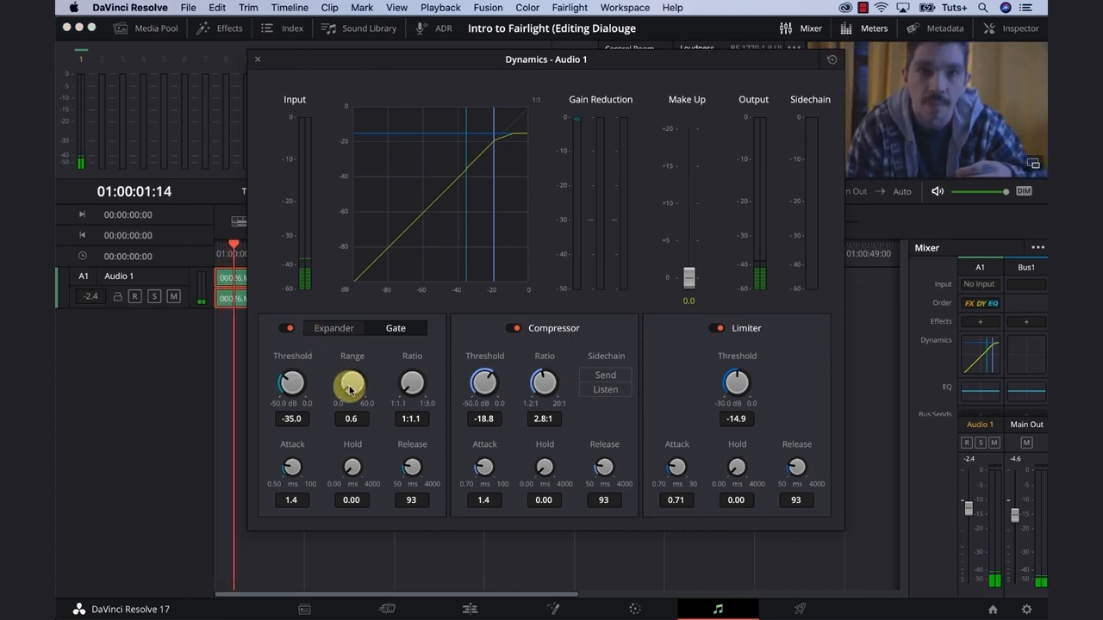
drag(351, 383, 447, 291)
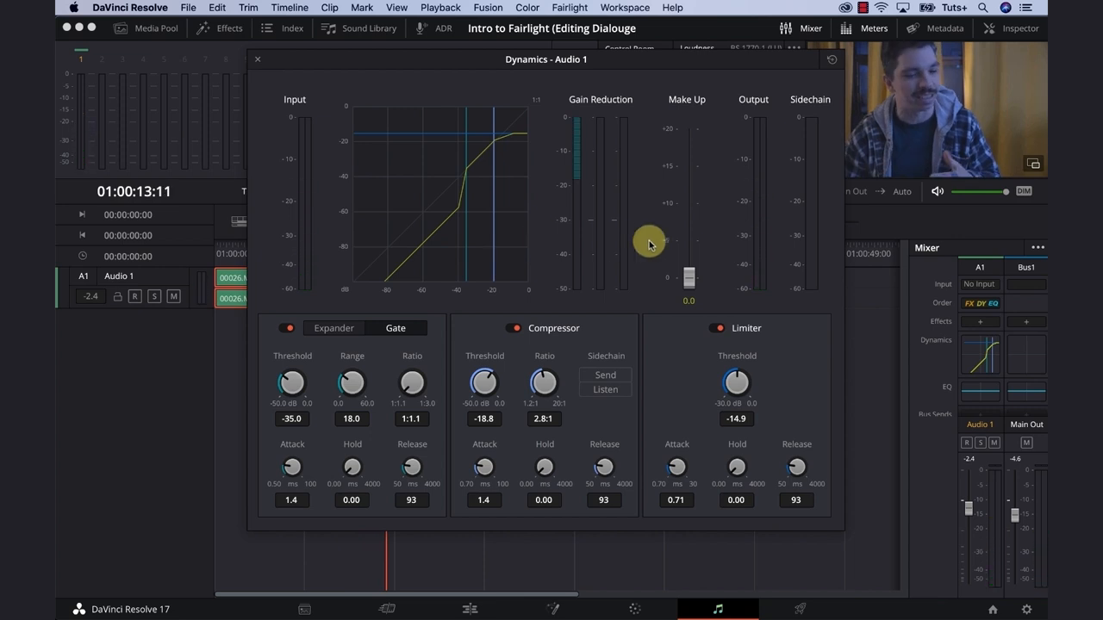
mouse_move(751, 184)
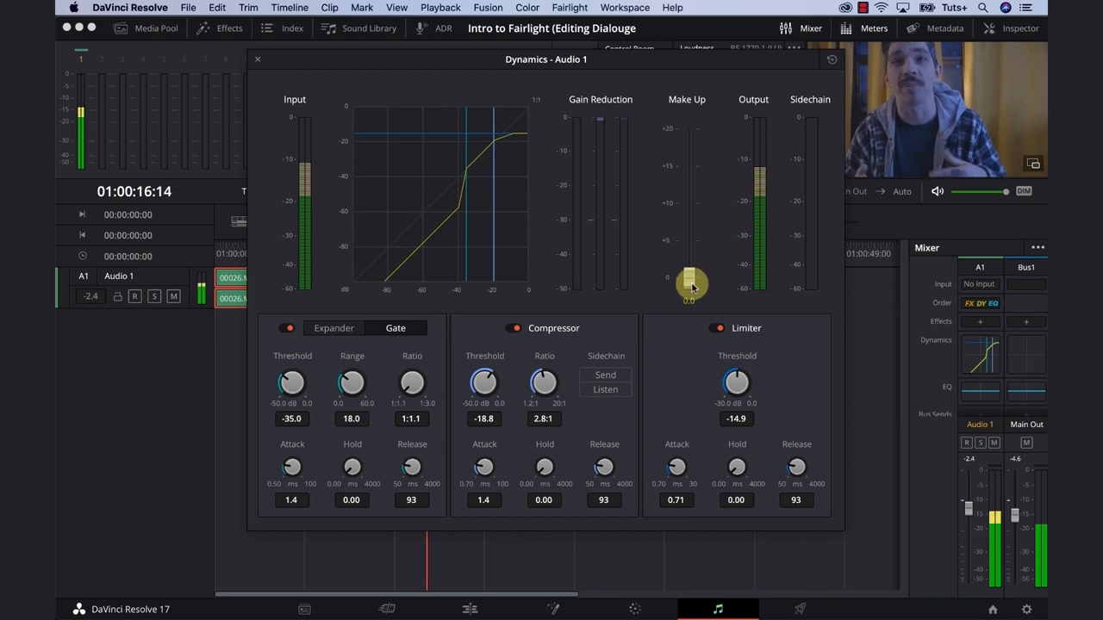
Step: Push the Make Up fader up and settle it at 0.9 dB
drag(690, 286, 689, 274)
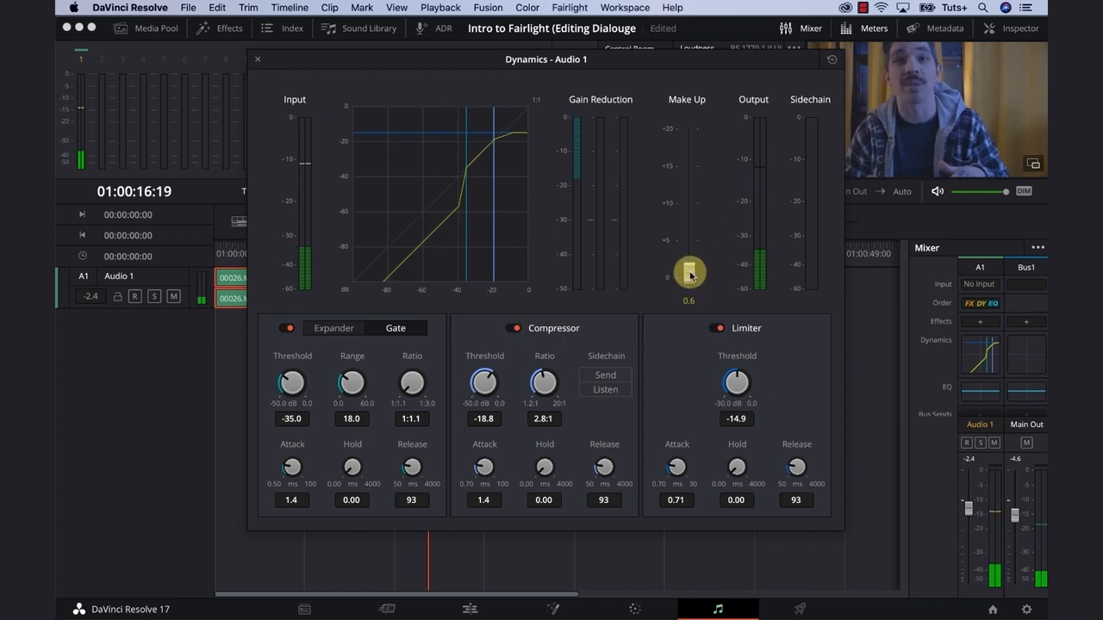
drag(689, 274, 688, 284)
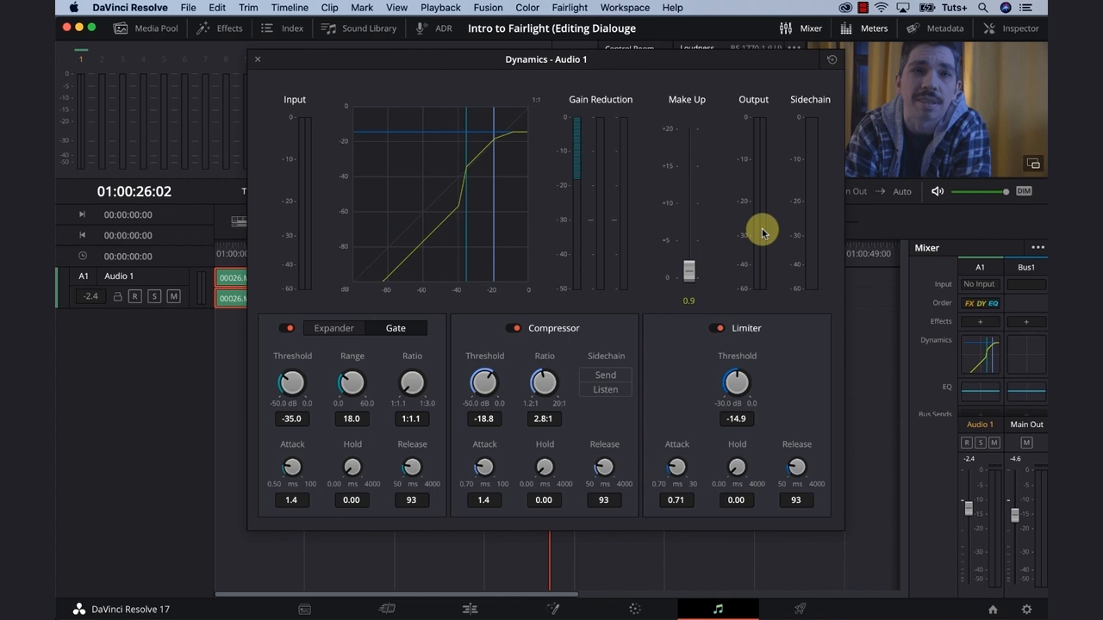
mouse_move(605, 50)
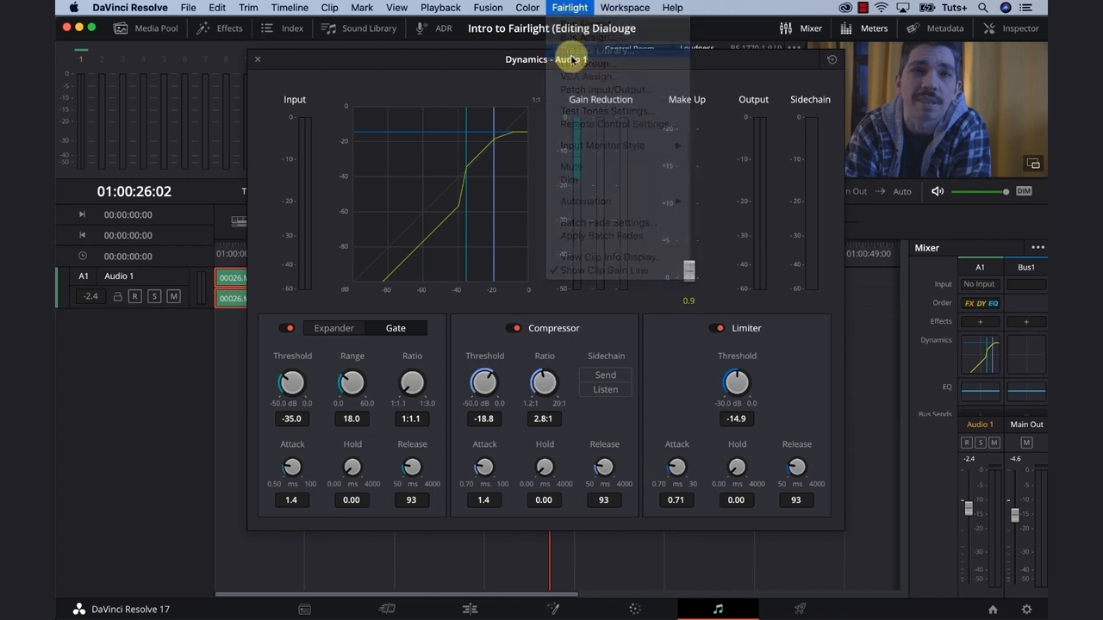
Step: Save current dynamics settings from the Presets Library, overwriting the existing preset
click(610, 51)
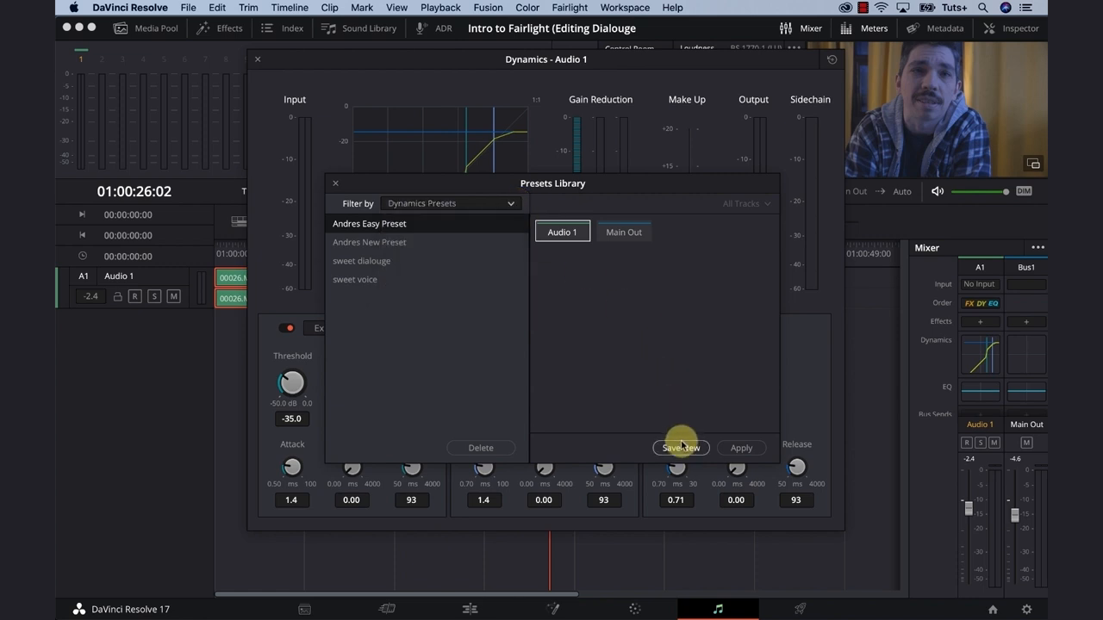
click(679, 448)
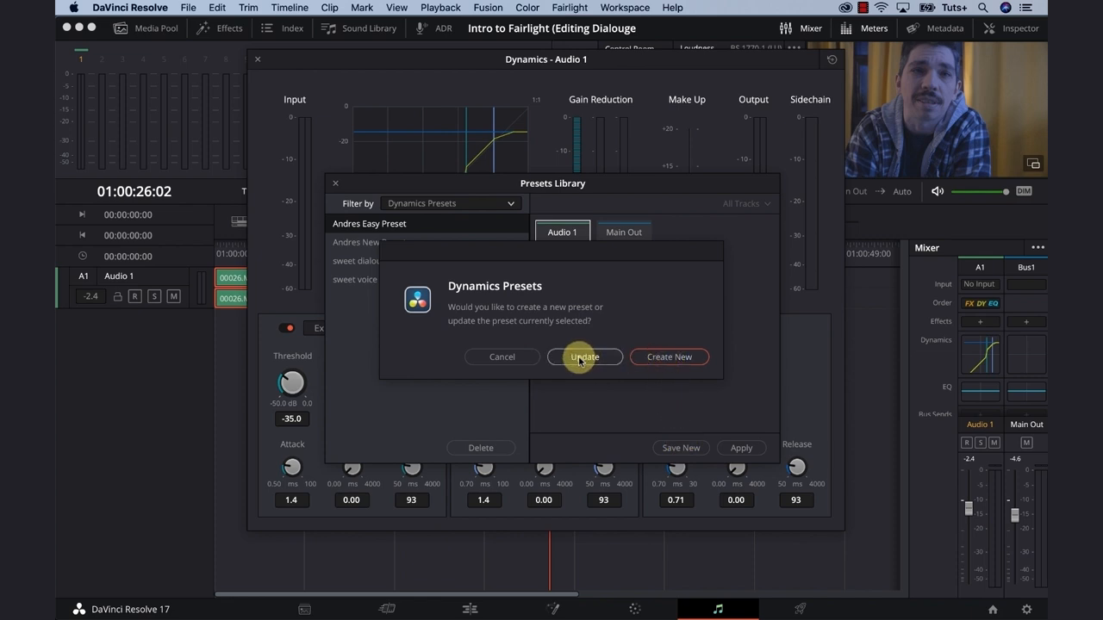
click(584, 357)
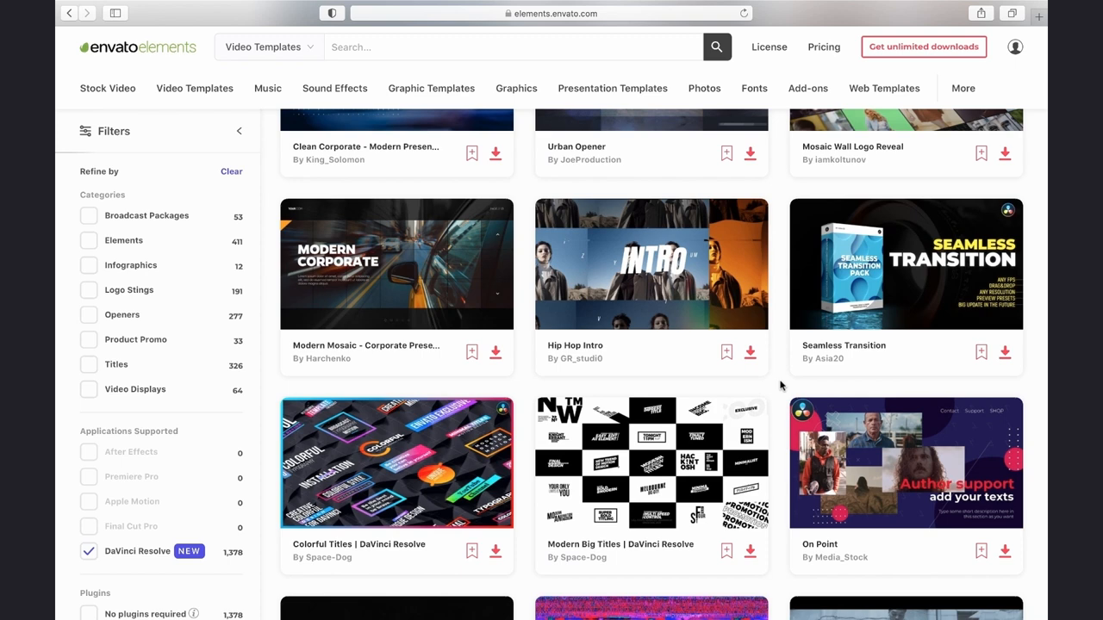
Step: Open Envato's Seamless Transition template page, then close Audio 1's Dynamics window in Resolve
click(194, 88)
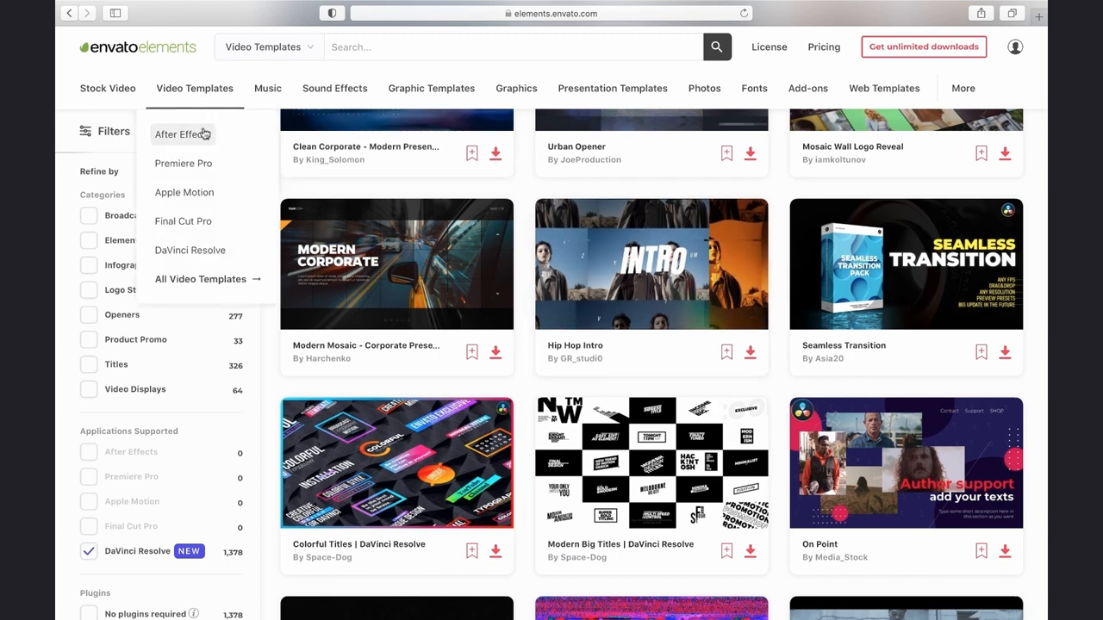
scroll(down, 3)
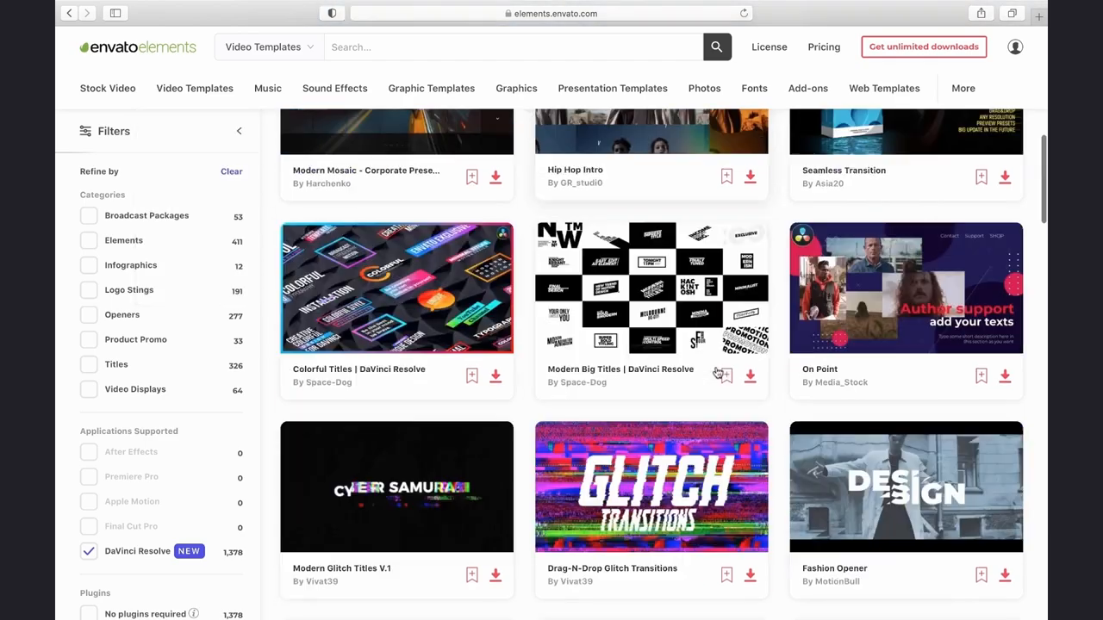
scroll(down, 3)
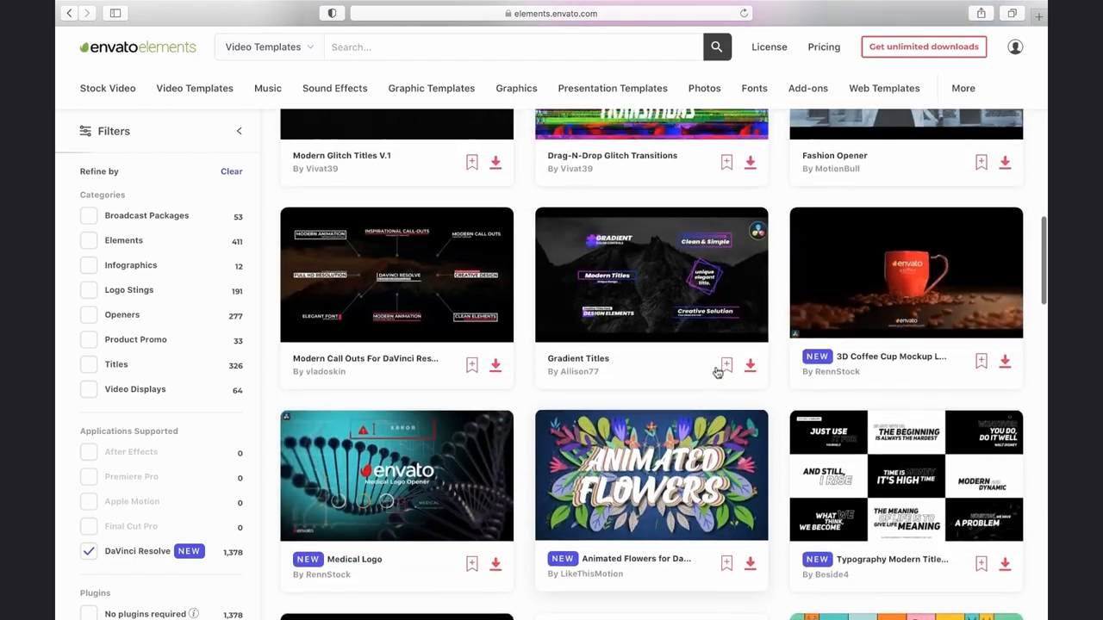
scroll(down, 3)
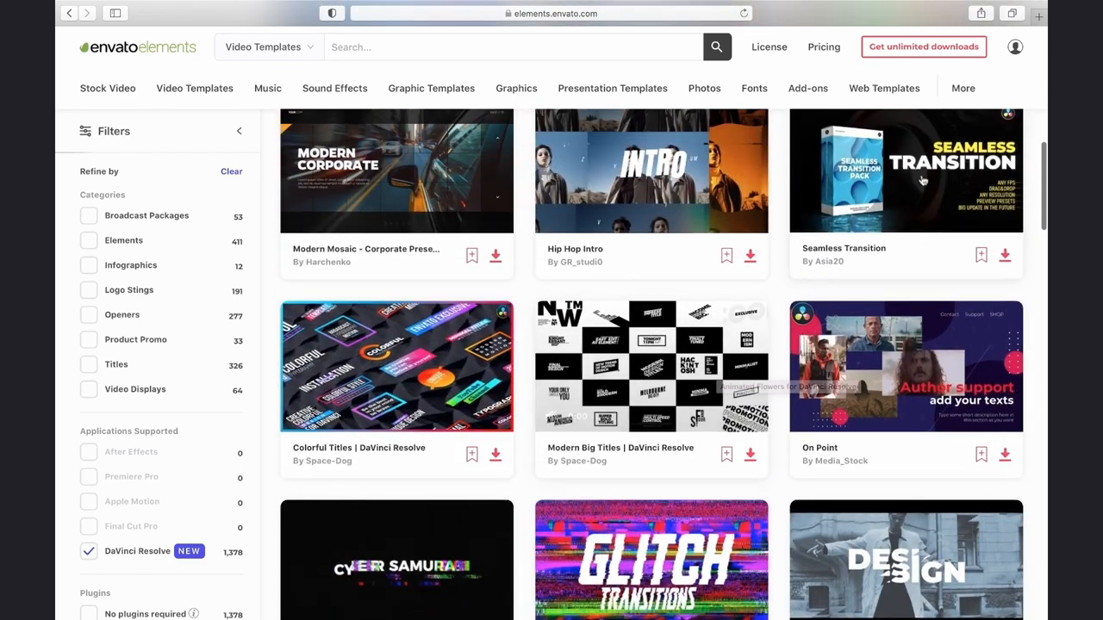
click(905, 170)
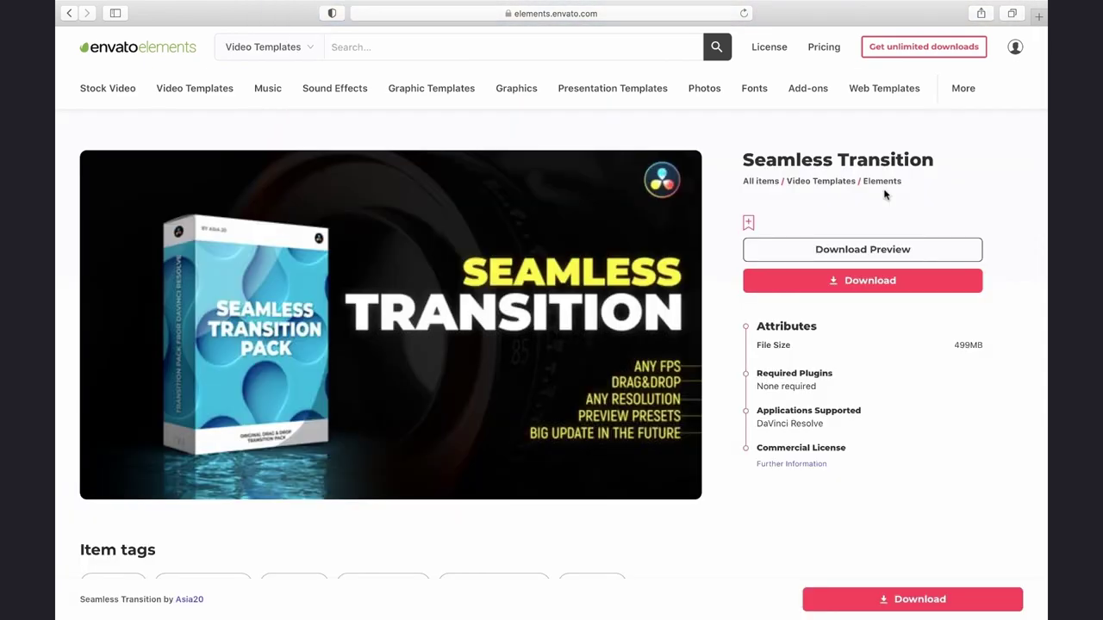
click(391, 325)
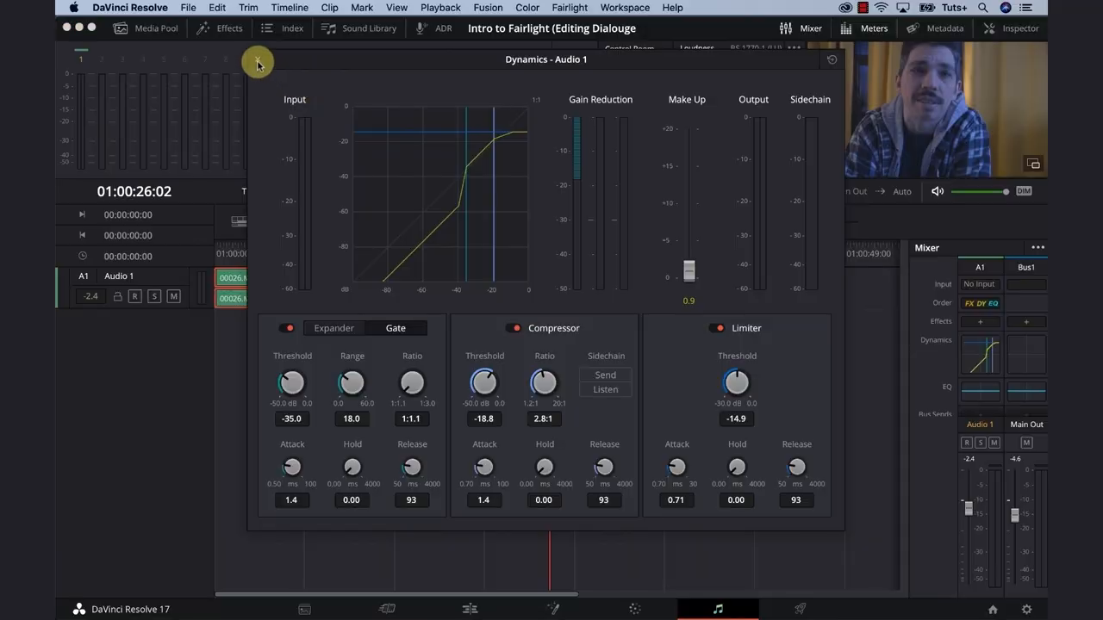
click(258, 63)
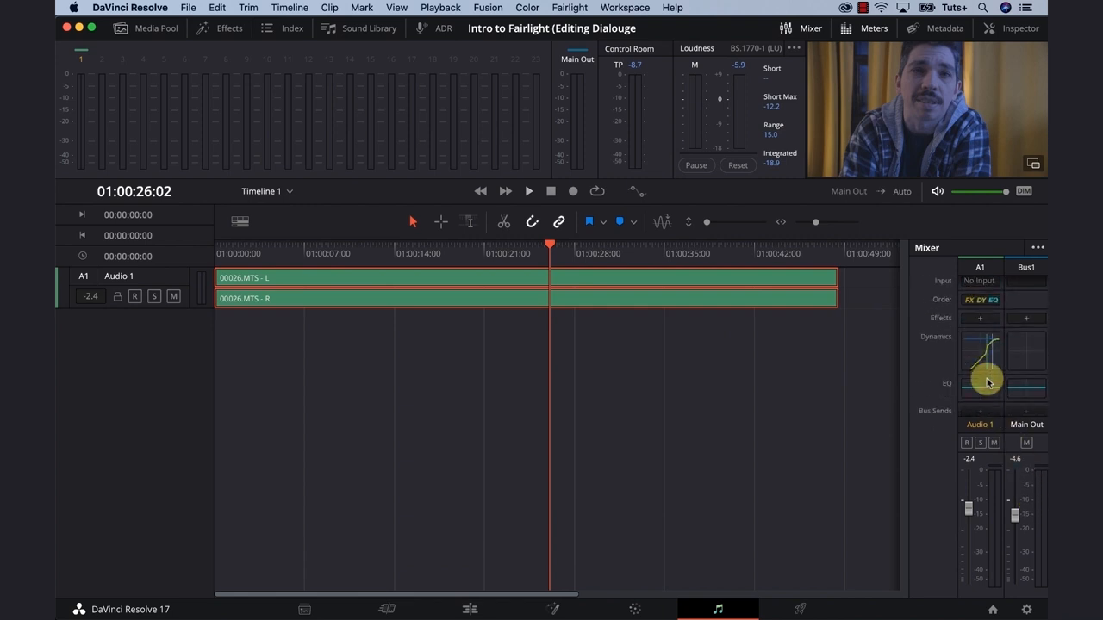
Step: Glance at the Mixer display options, then open the Audio 1 equalizer from the Mixer
click(1039, 248)
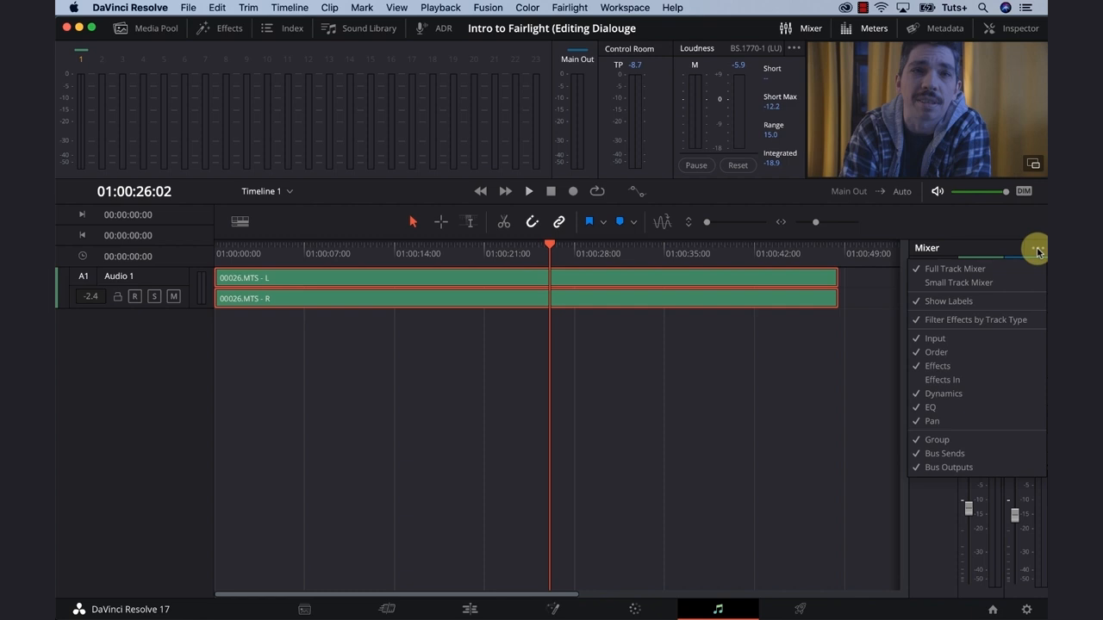
click(1037, 250)
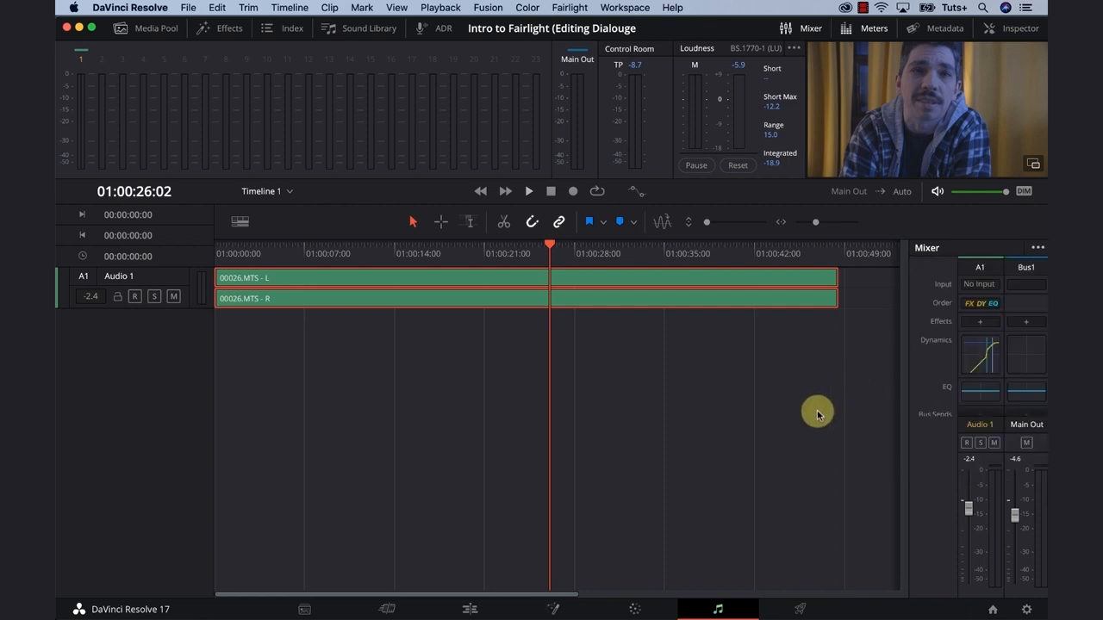
click(980, 379)
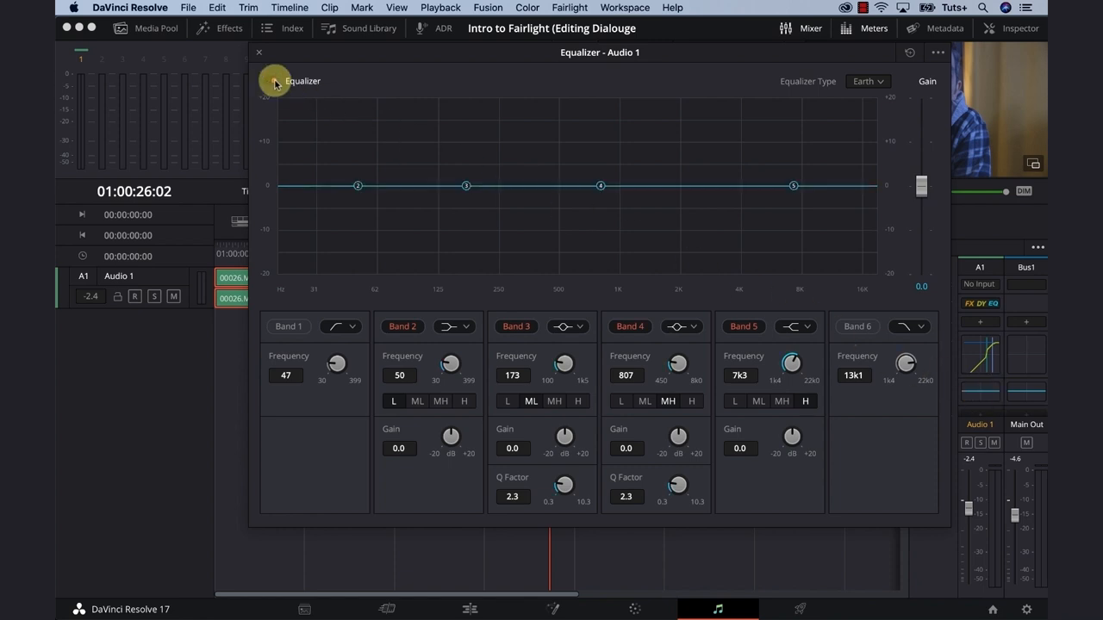
Step: Switch on Audio 1's equalizer and keep the Earth equalizer type
click(273, 80)
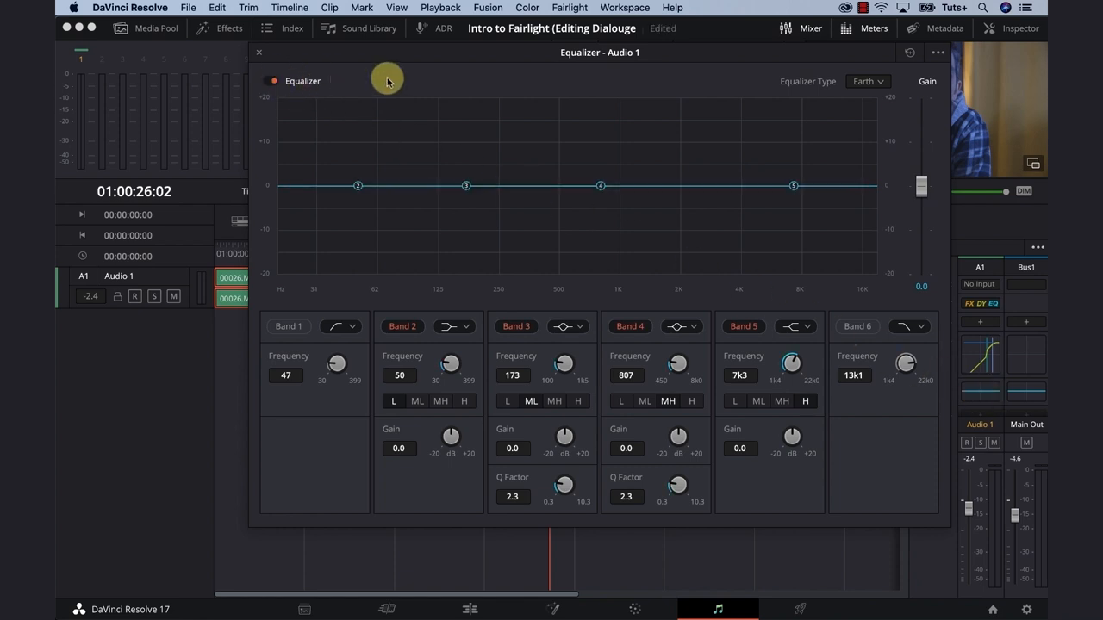
mouse_move(866, 82)
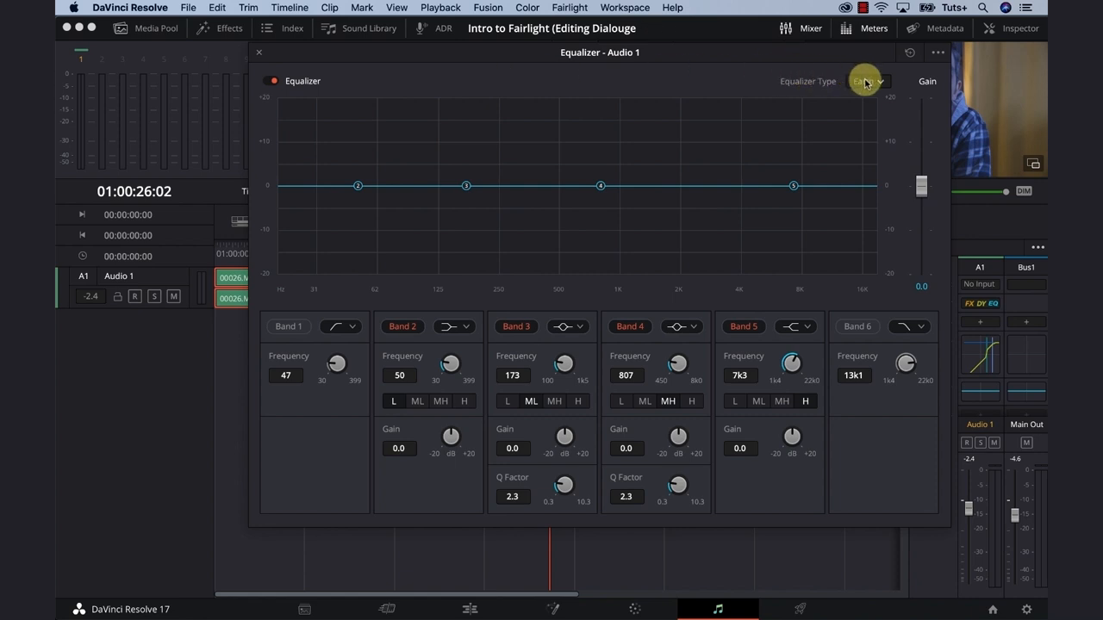
click(868, 82)
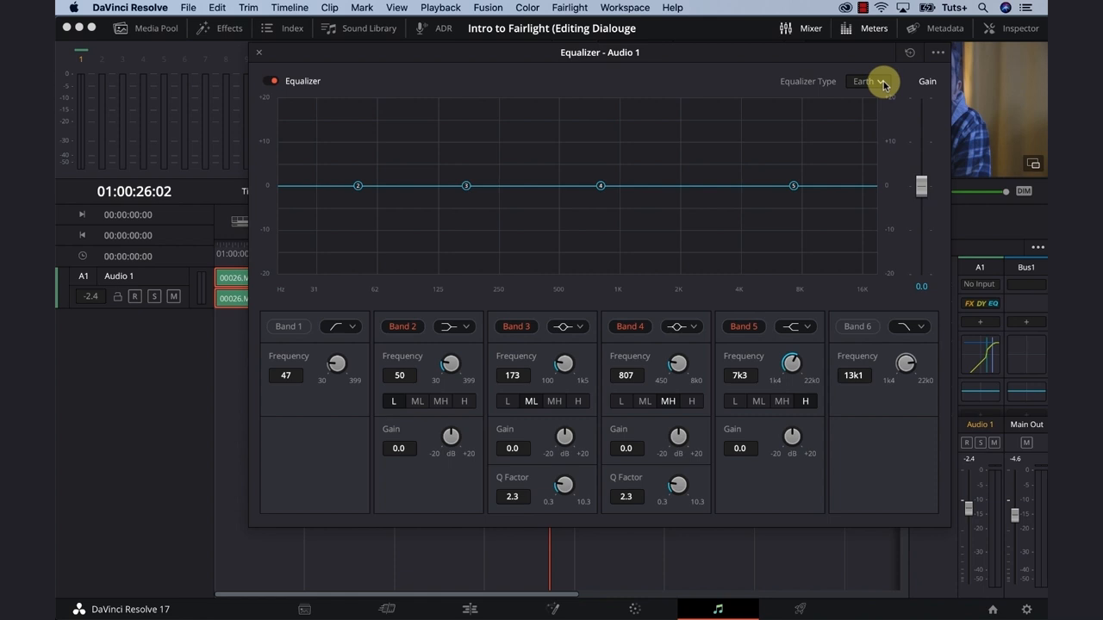
mouse_move(743, 135)
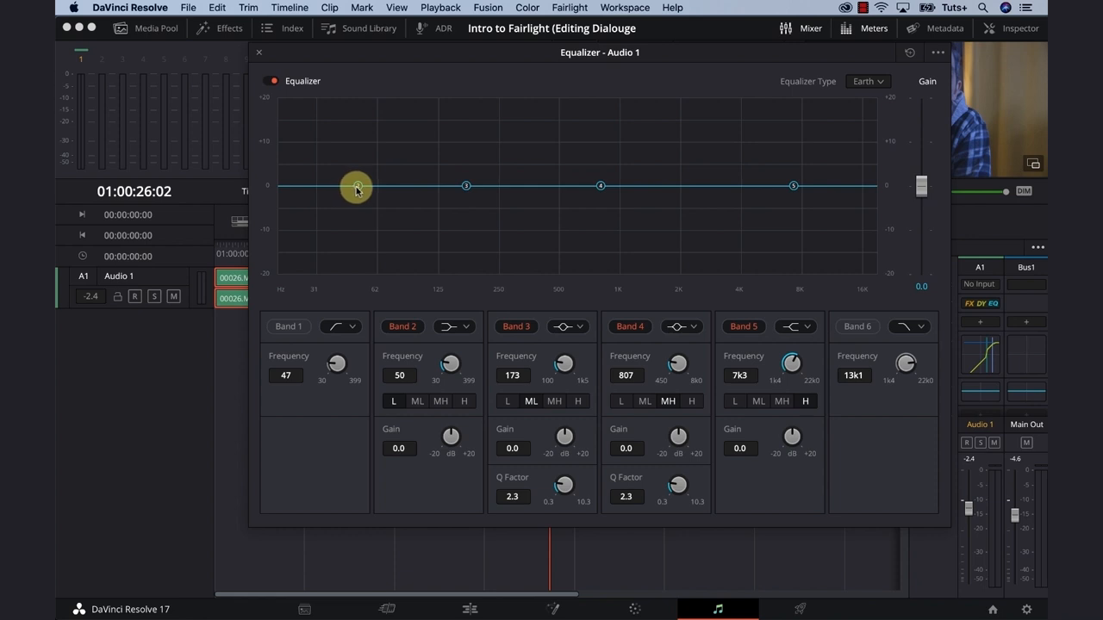
Step: Drag band 2's node into a +12.9 dB low boost at 57 Hz
drag(356, 188, 337, 163)
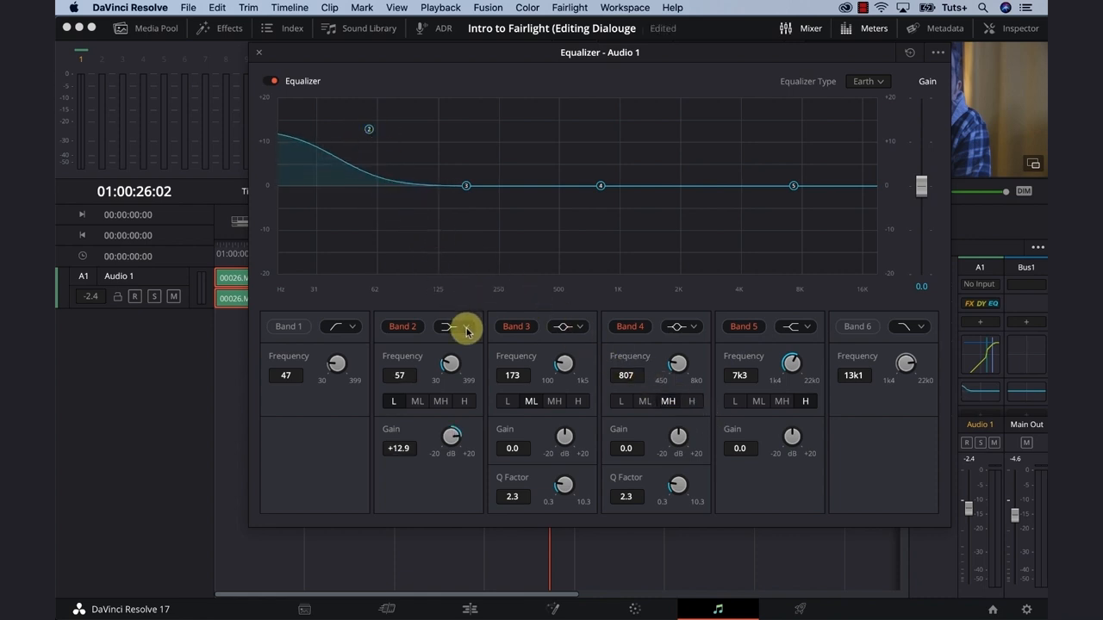
Step: Try band 2 filter shapes and frequencies, then reset it to 50 Hz and 0 dB
click(450, 327)
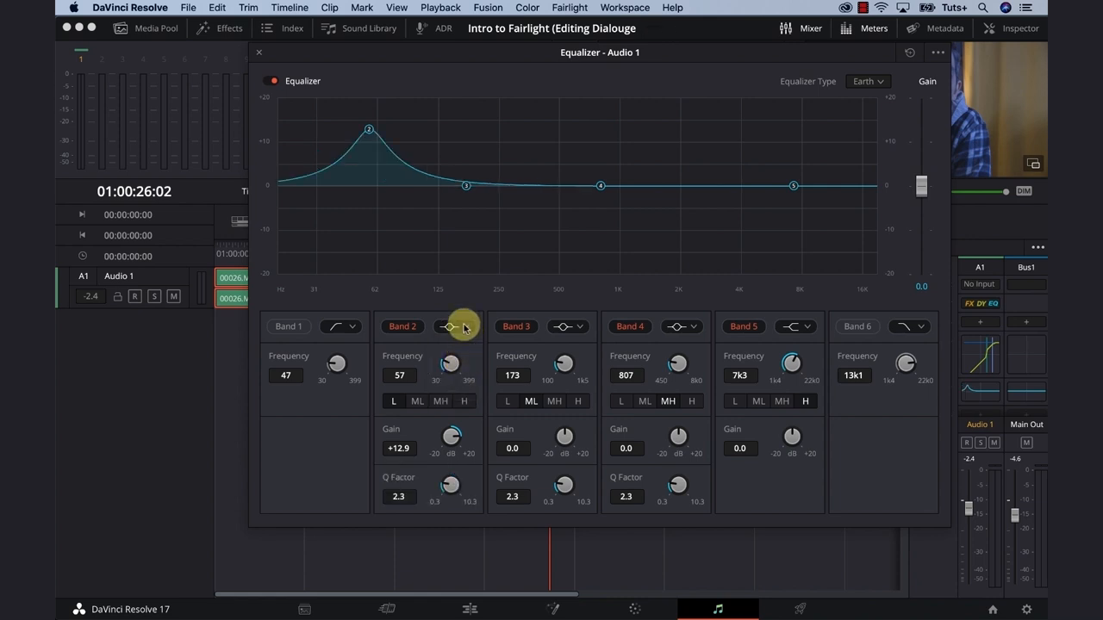
click(454, 327)
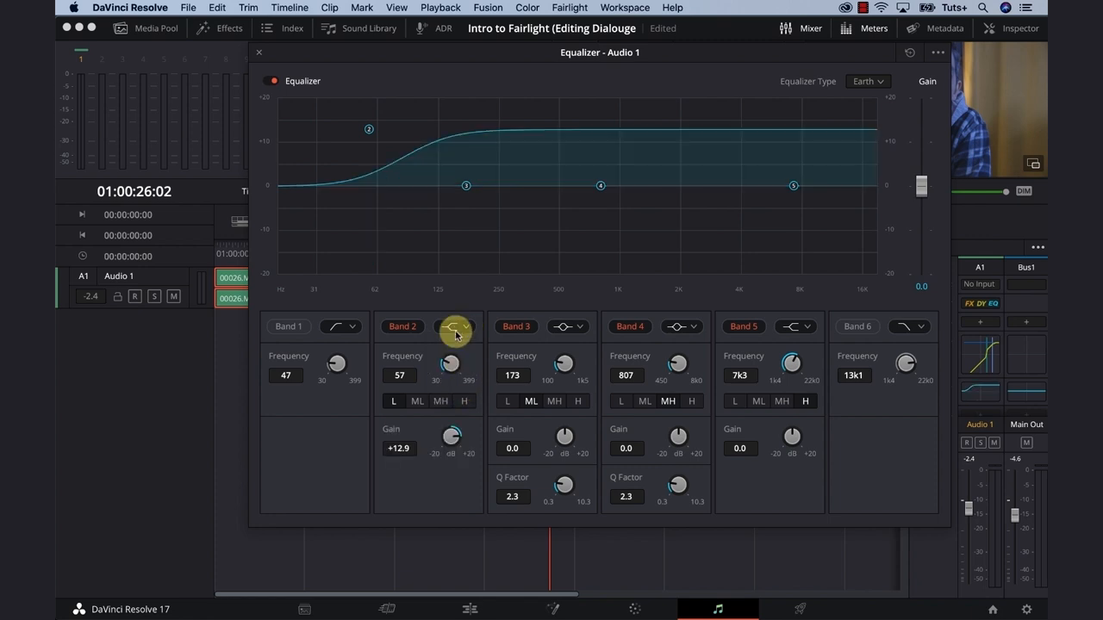
click(452, 326)
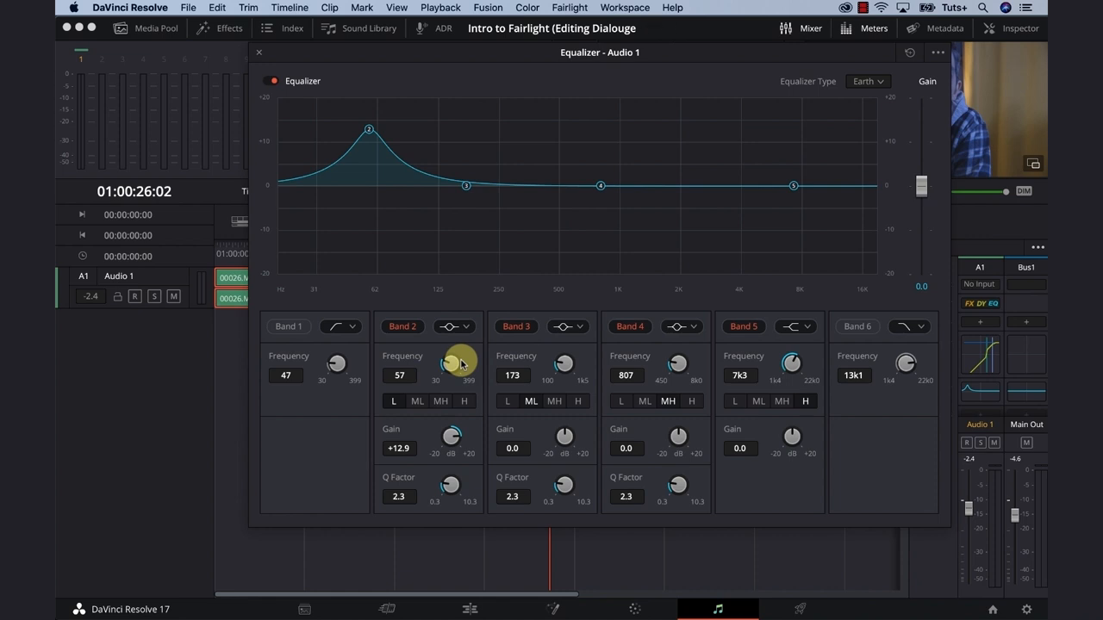
drag(457, 362, 460, 354)
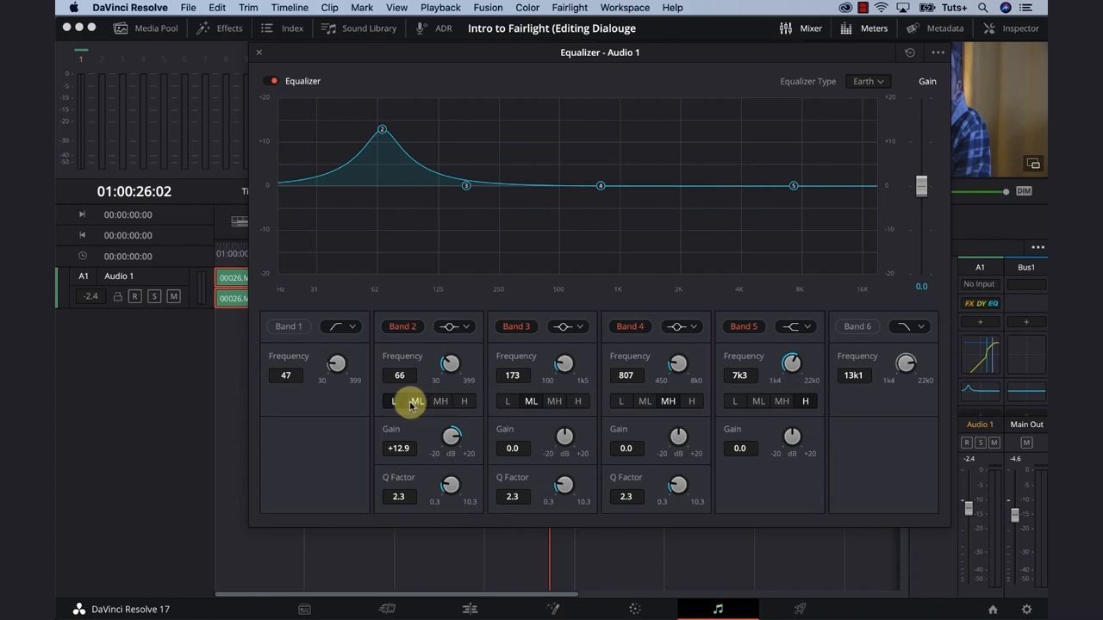
click(440, 401)
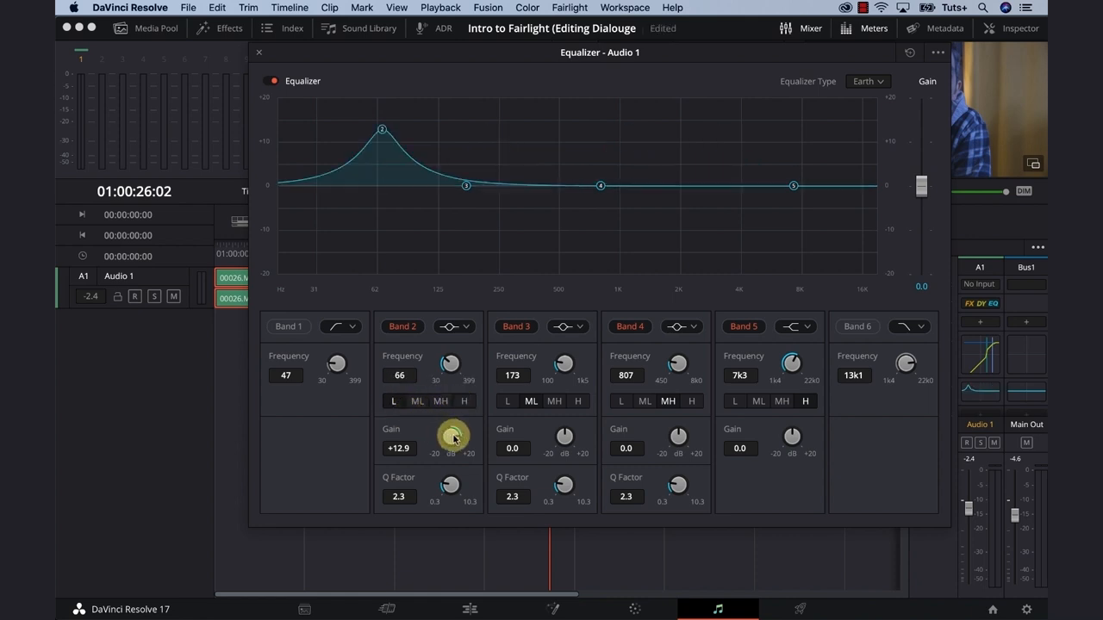
drag(453, 435, 442, 466)
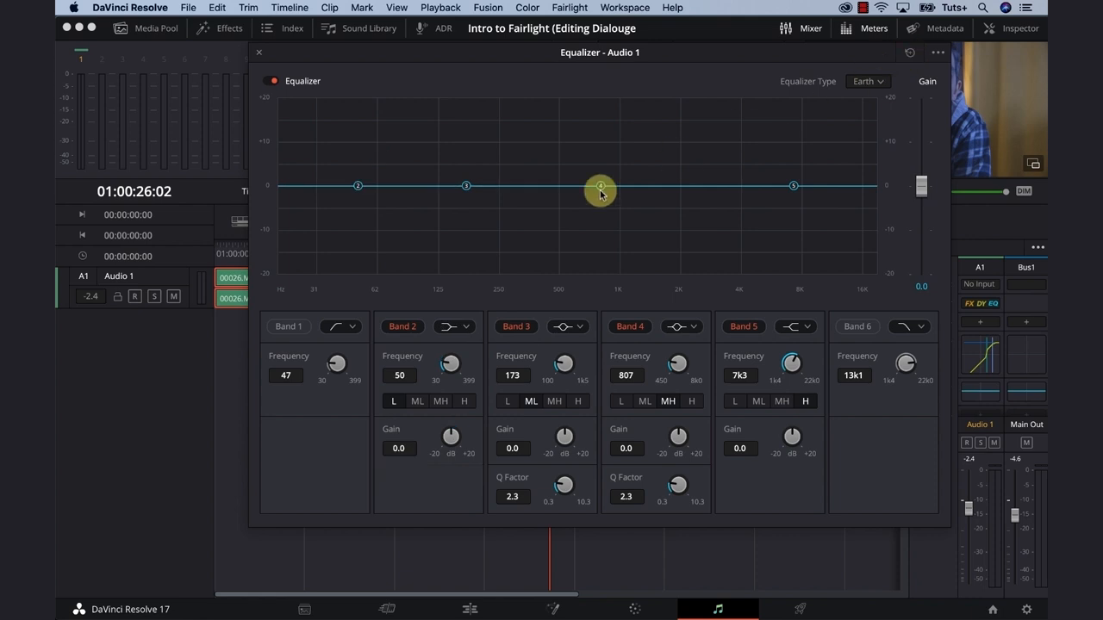
Step: Enable the Band 1 high-pass filter and raise its cutoff to 112 Hz
click(288, 327)
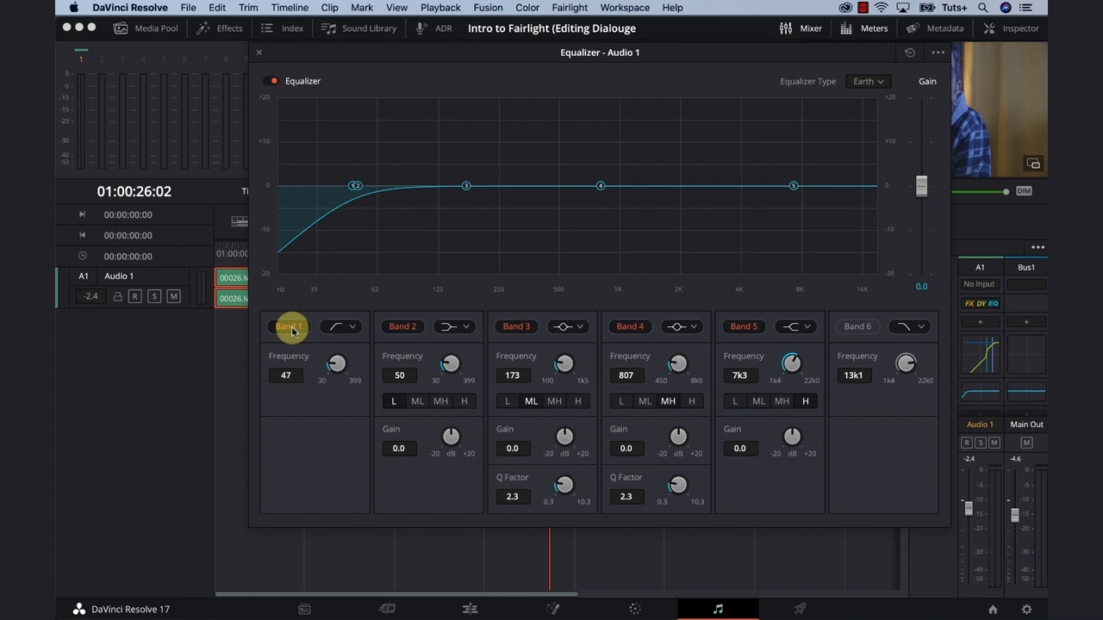
drag(336, 362, 340, 349)
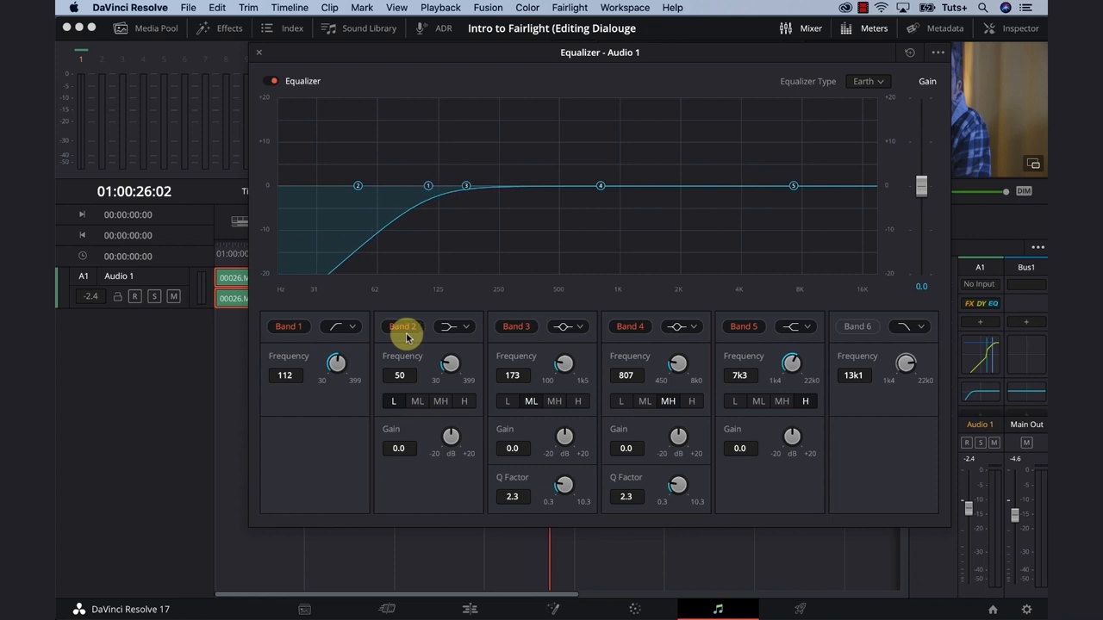
mouse_move(370, 316)
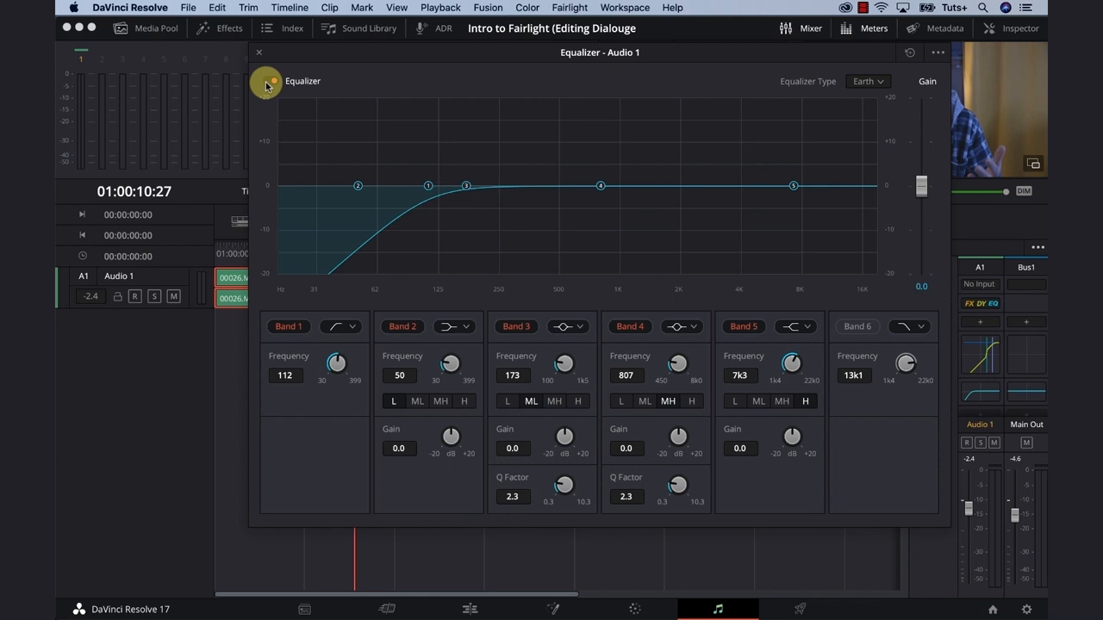
Step: Toggle the equalizer and sweep band 2's narrow boost from 123 Hz up to 363 Hz
click(452, 327)
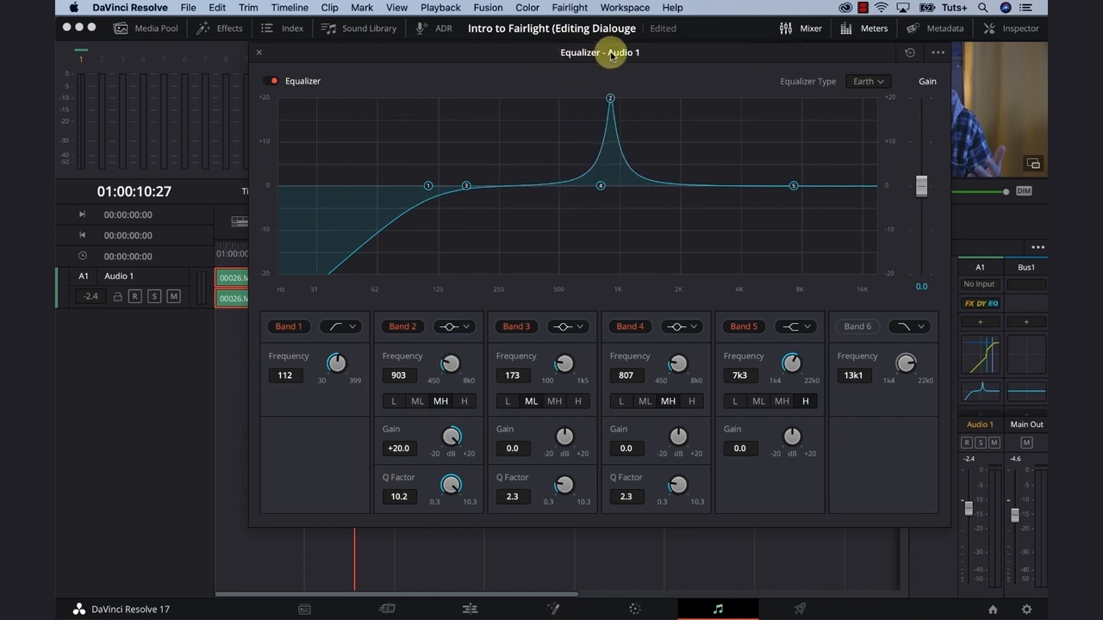
drag(609, 97, 468, 97)
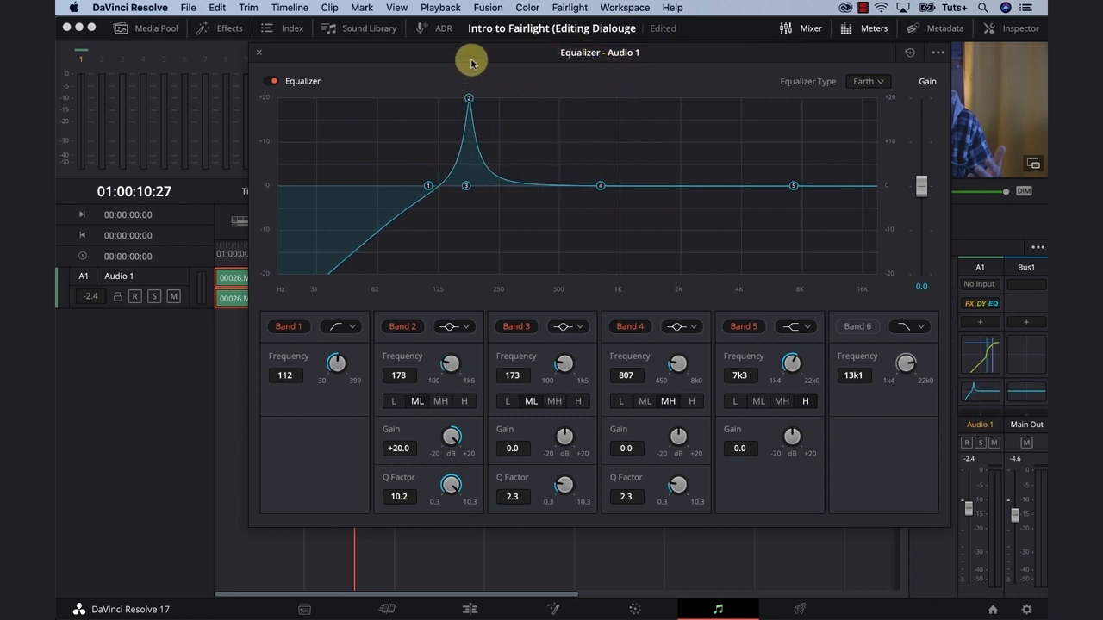
drag(468, 97, 437, 97)
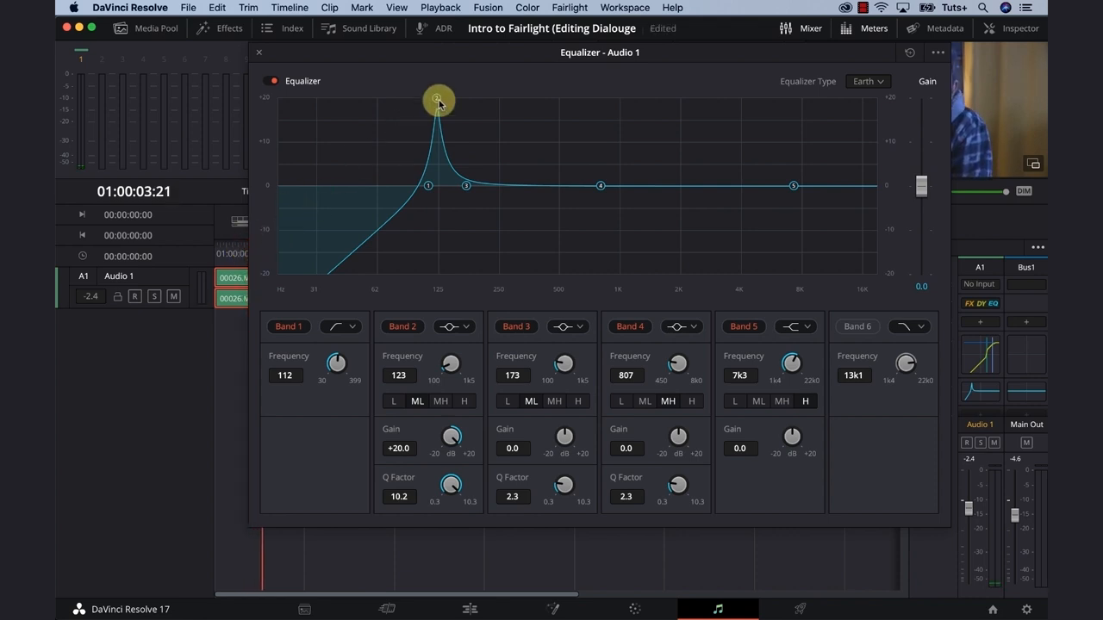
drag(438, 97, 493, 97)
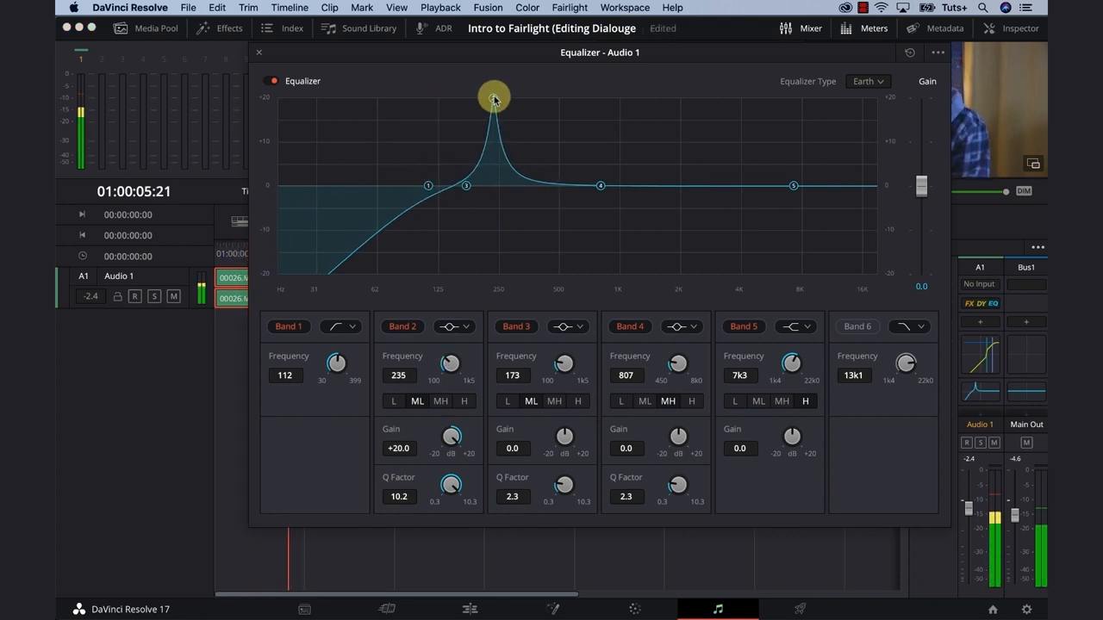
drag(493, 95, 528, 94)
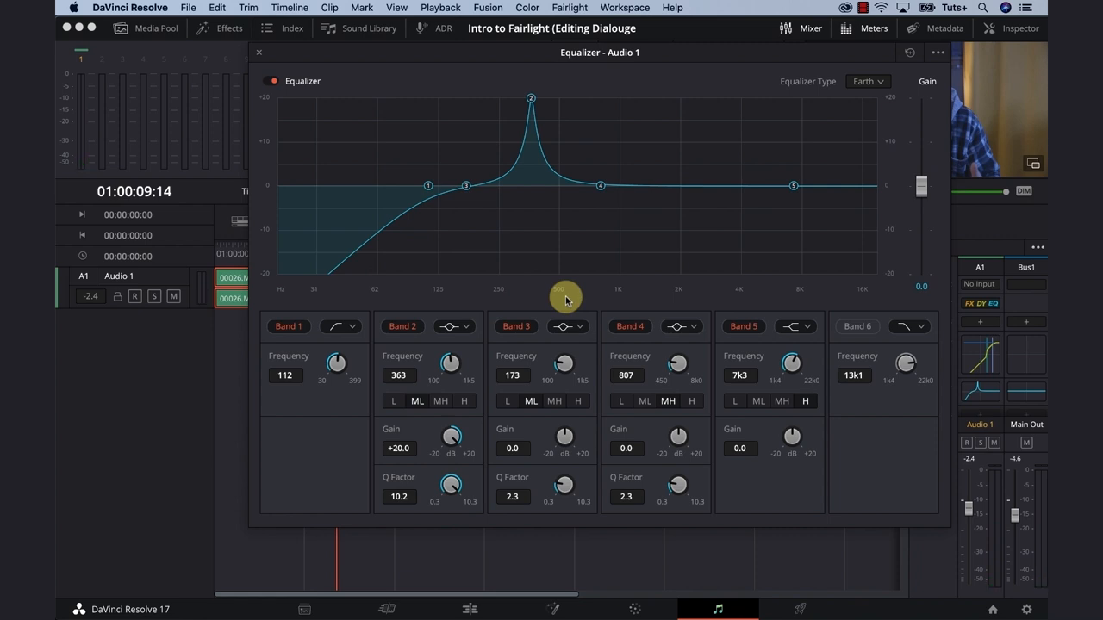
Step: Adjust band 2's gain and settle it as a -5.2 dB cut at 363 Hz
drag(566, 299, 531, 99)
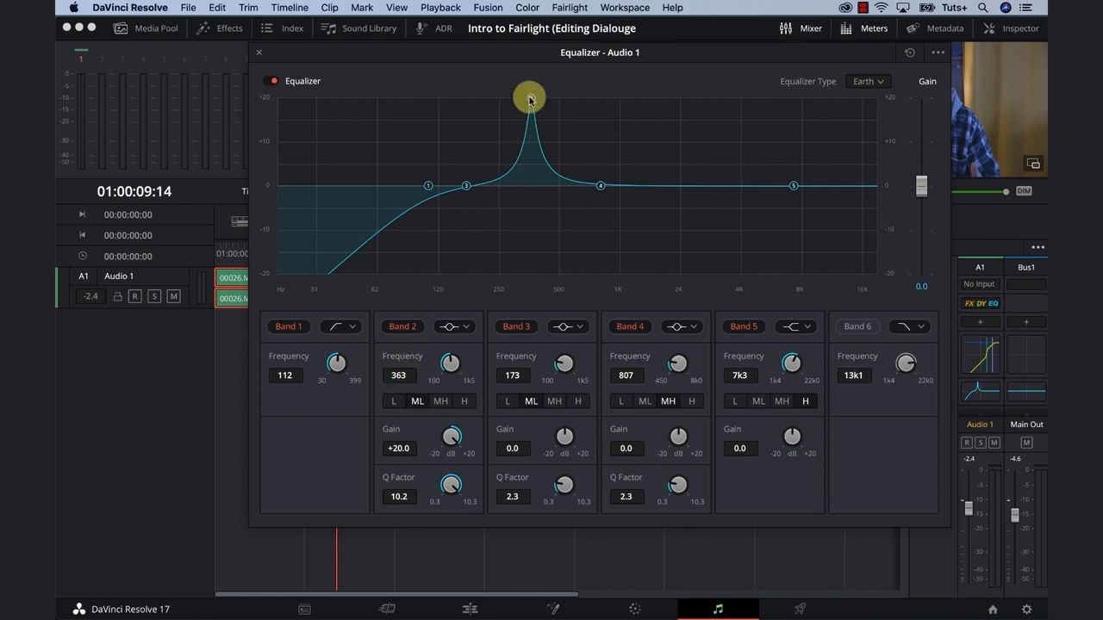
drag(529, 97, 532, 224)
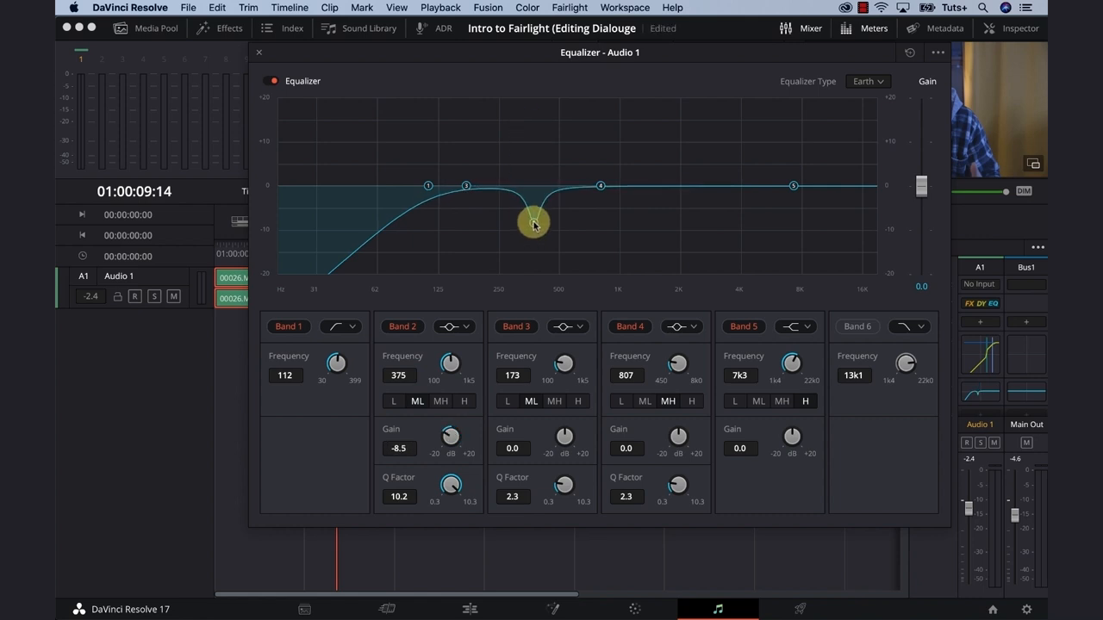
drag(532, 224, 530, 164)
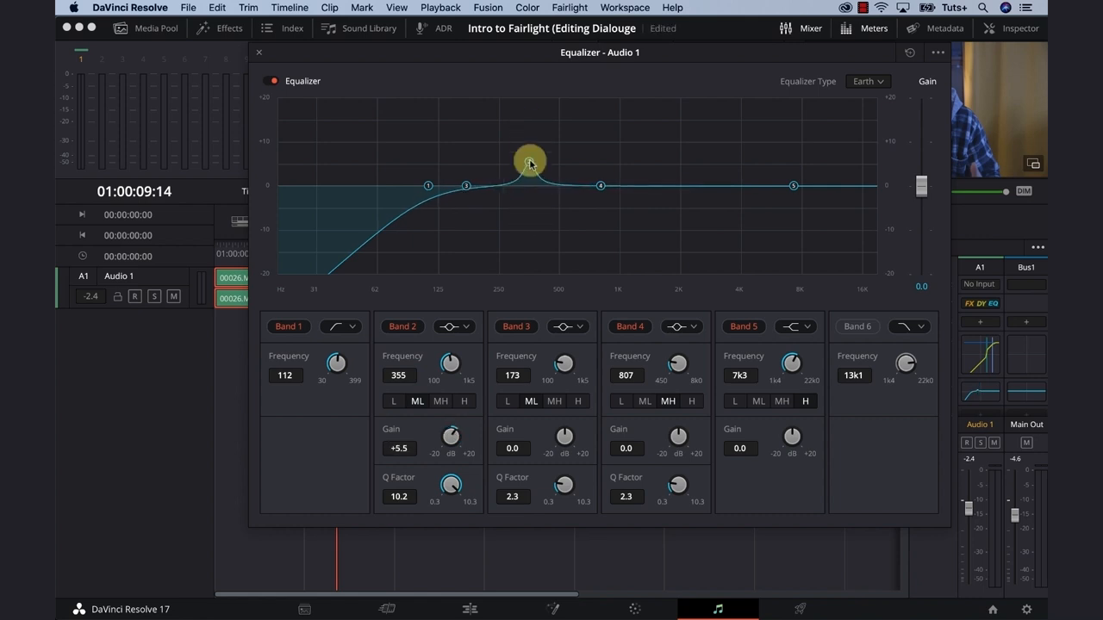
drag(530, 164, 525, 101)
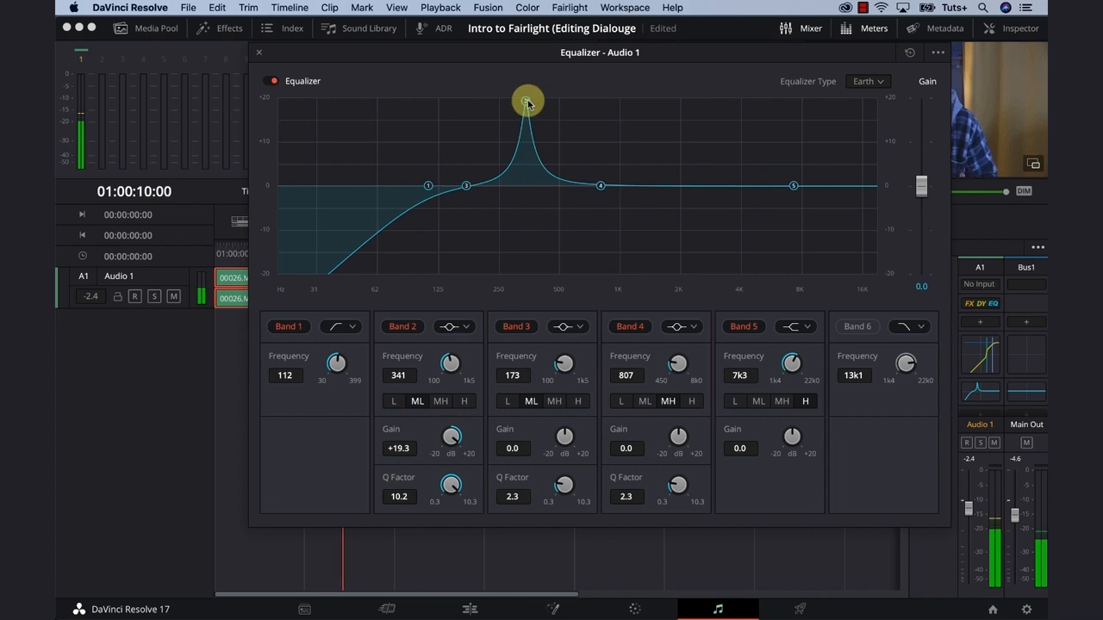
drag(527, 101, 525, 93)
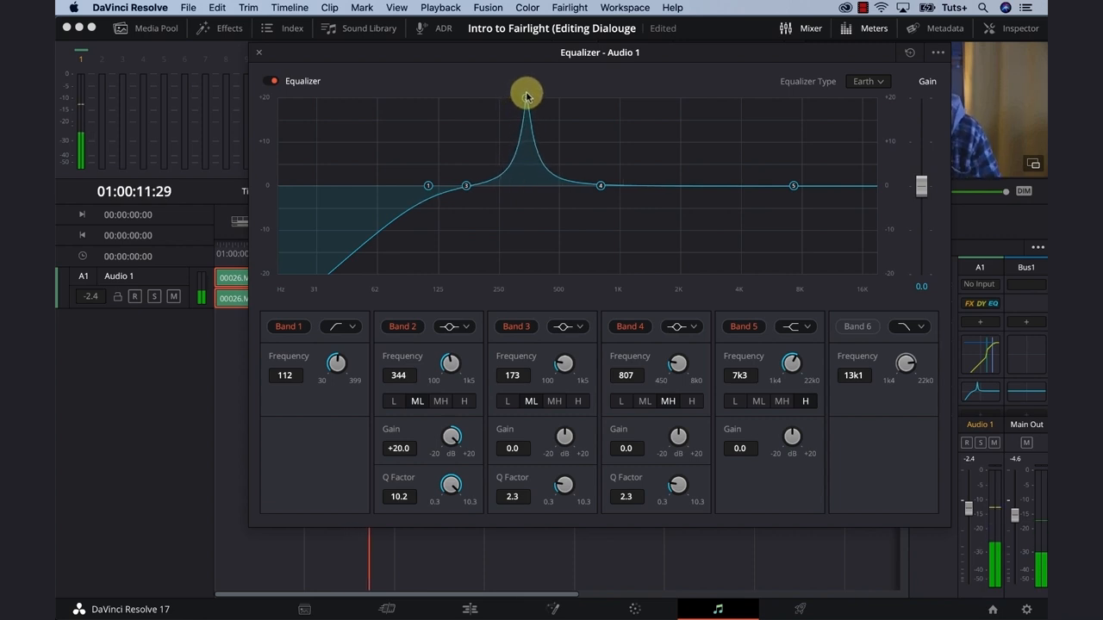
drag(526, 93, 533, 93)
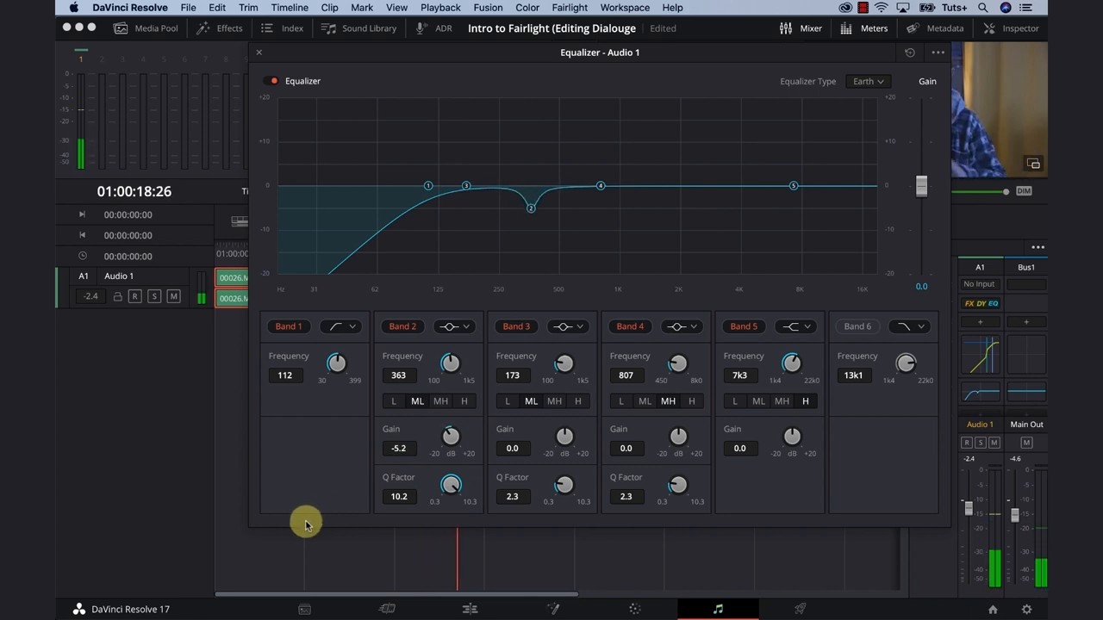
mouse_move(546, 346)
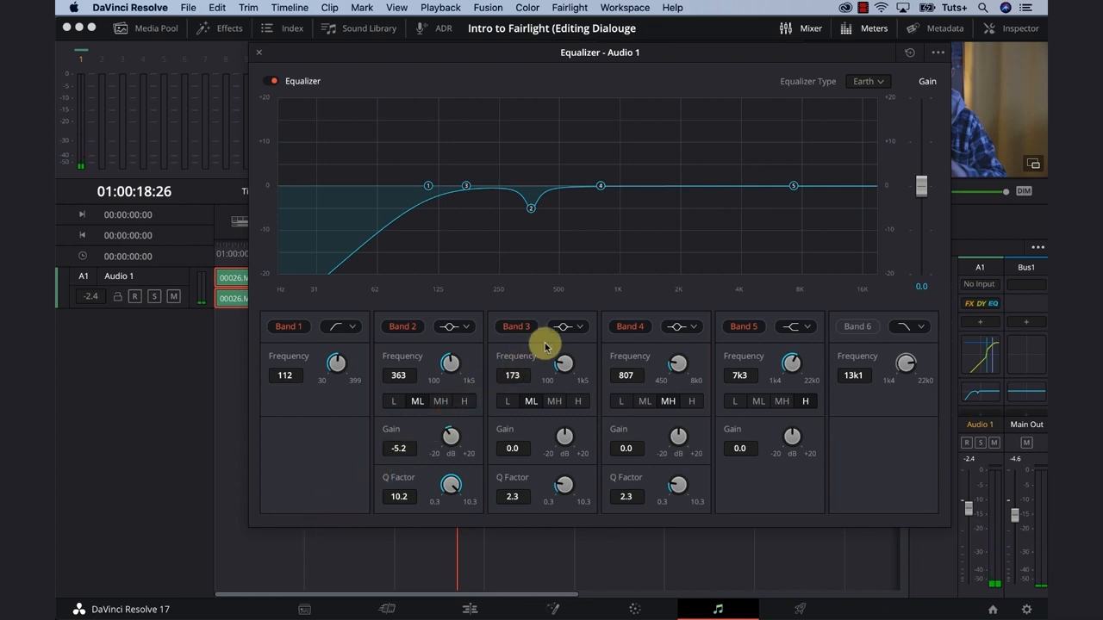
mouse_move(523, 274)
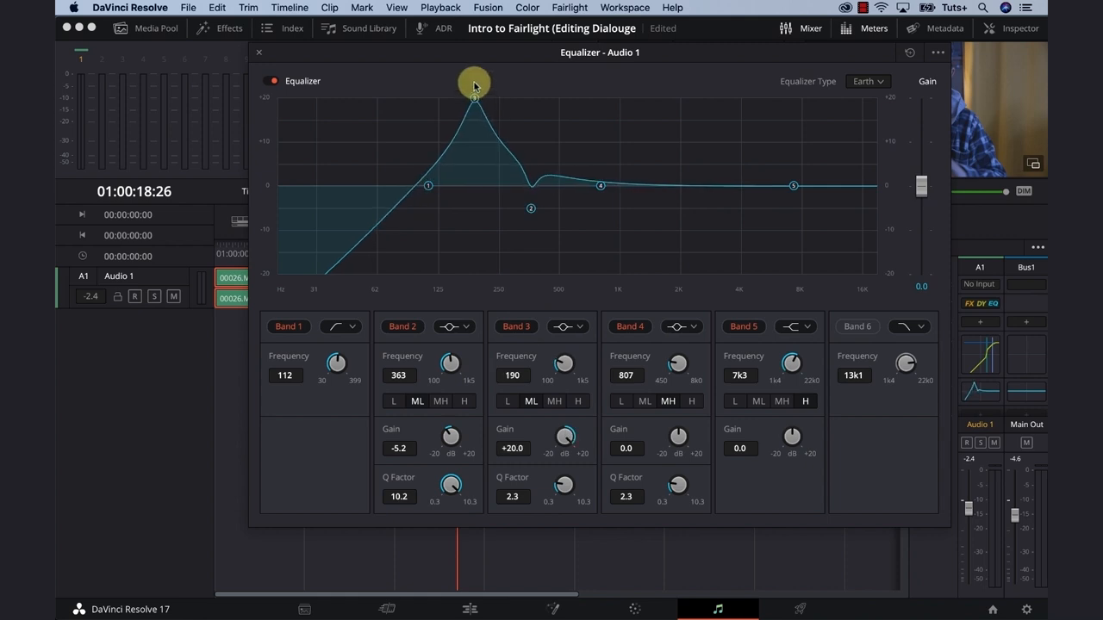
Step: Sweep band 3's boost up toward 1 kHz, then set a -3 dB cut at 531 Hz
drag(474, 97, 513, 102)
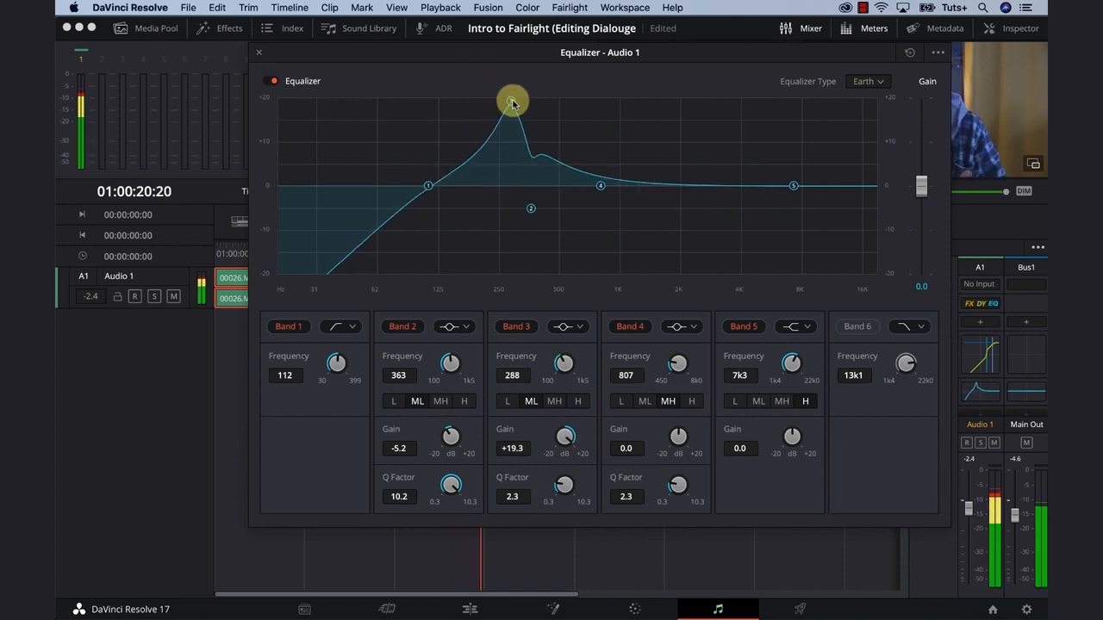
drag(513, 102, 568, 95)
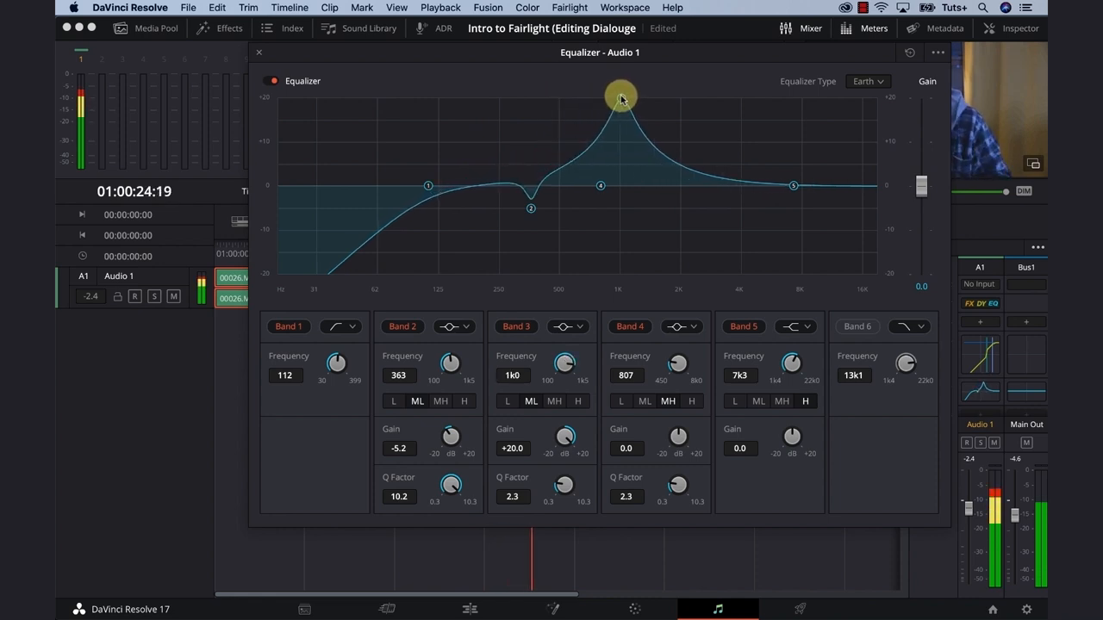
drag(619, 94, 564, 95)
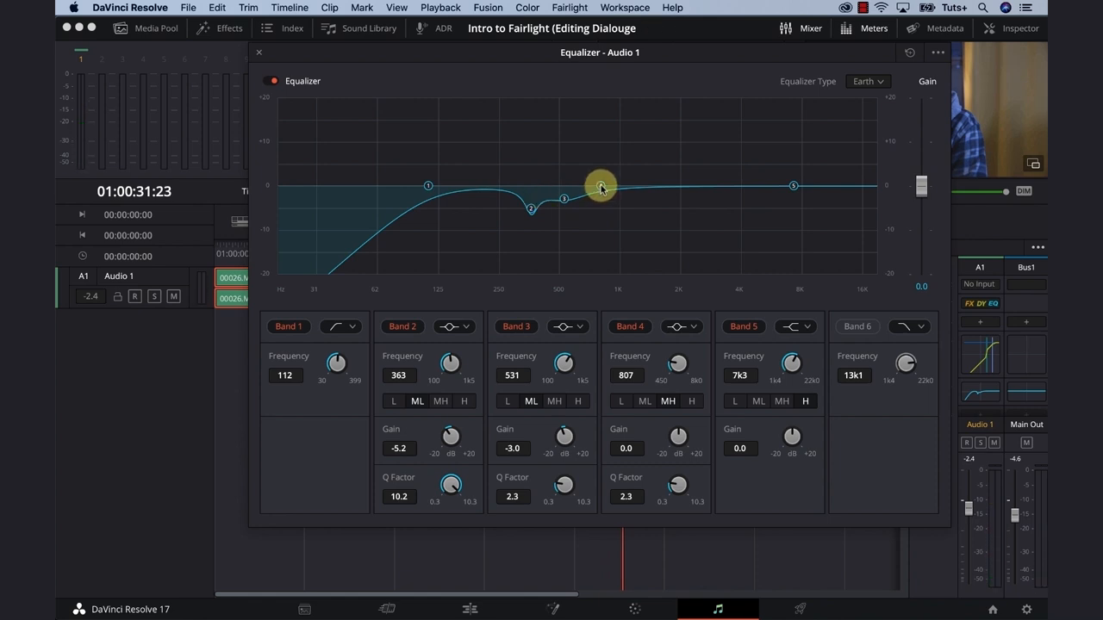
Step: Make band 4 a narrow -4.6 dB cut at 1.2 kHz and enable the low-pass band
drag(599, 188, 600, 106)
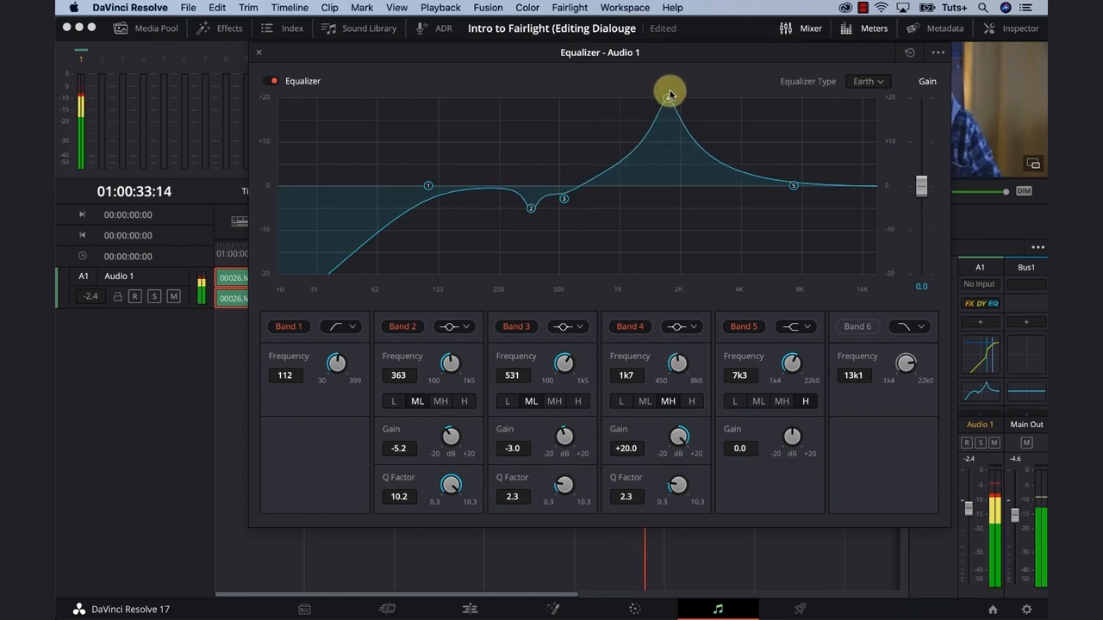
drag(668, 92, 738, 98)
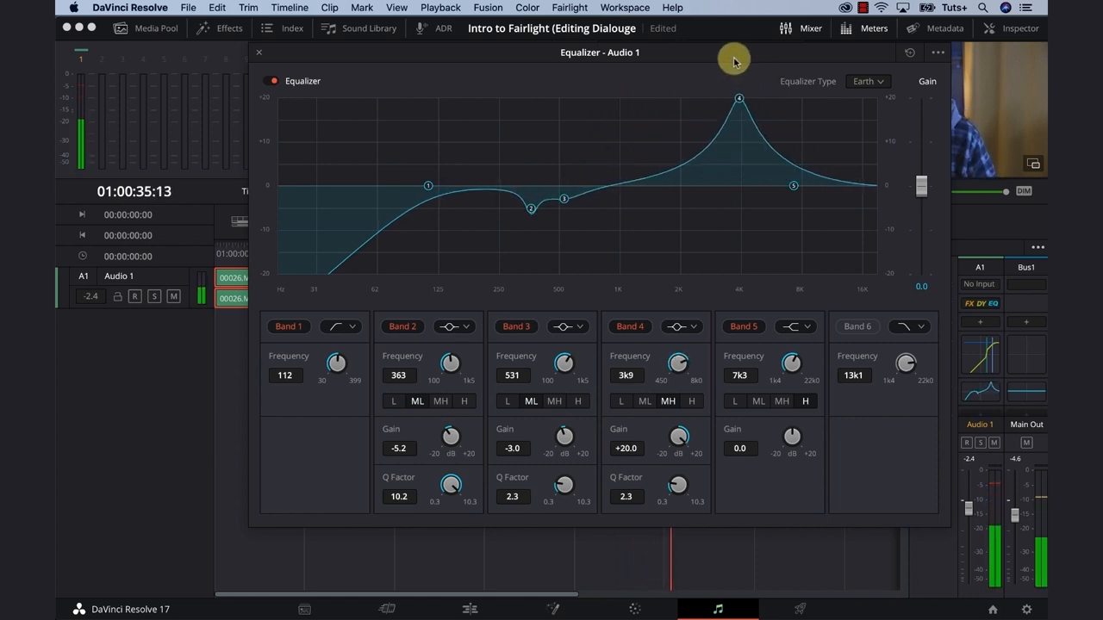
drag(738, 97, 662, 97)
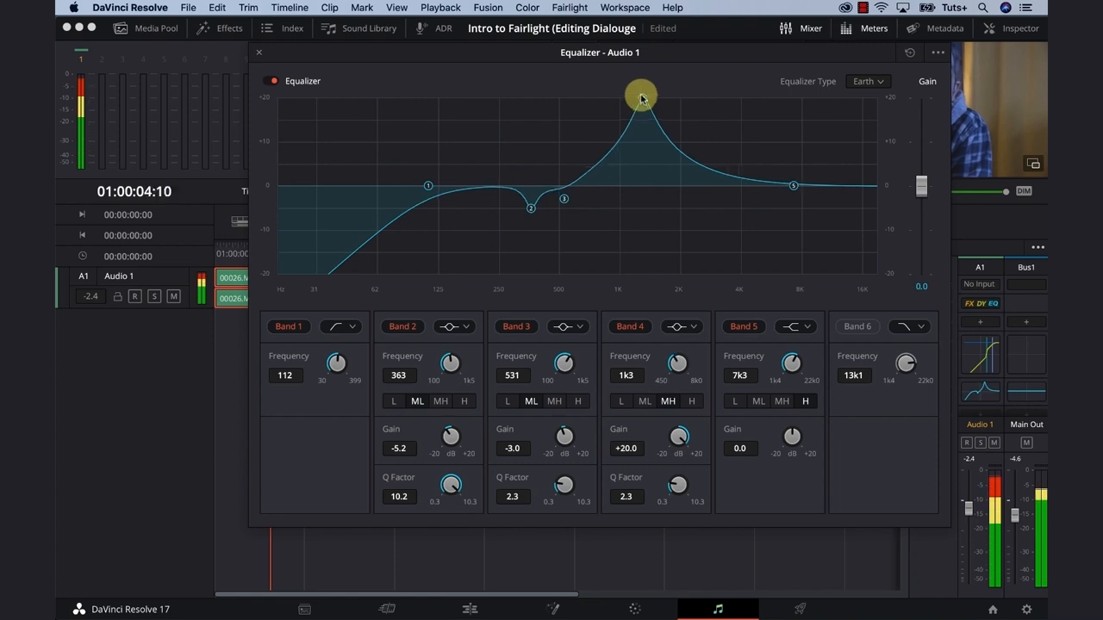
drag(640, 95, 623, 93)
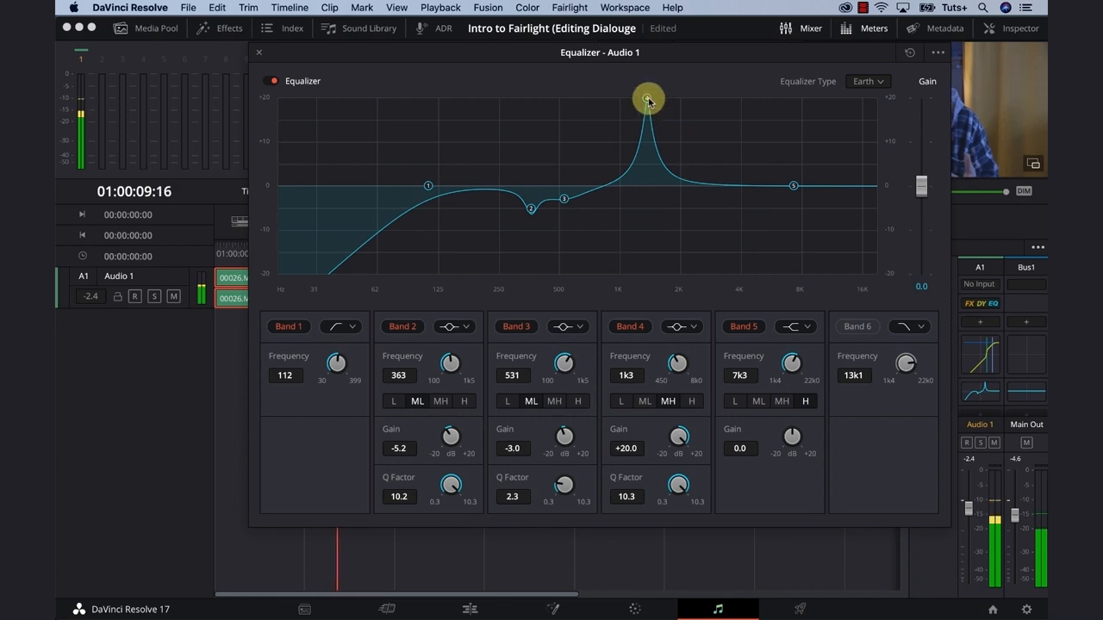
drag(647, 97, 667, 98)
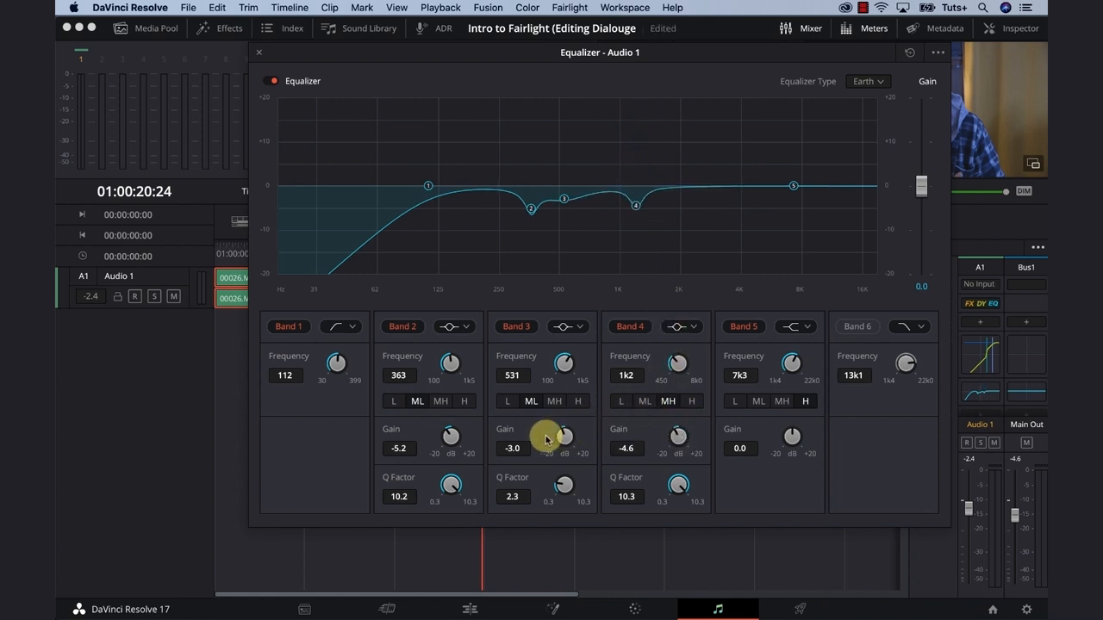
click(855, 326)
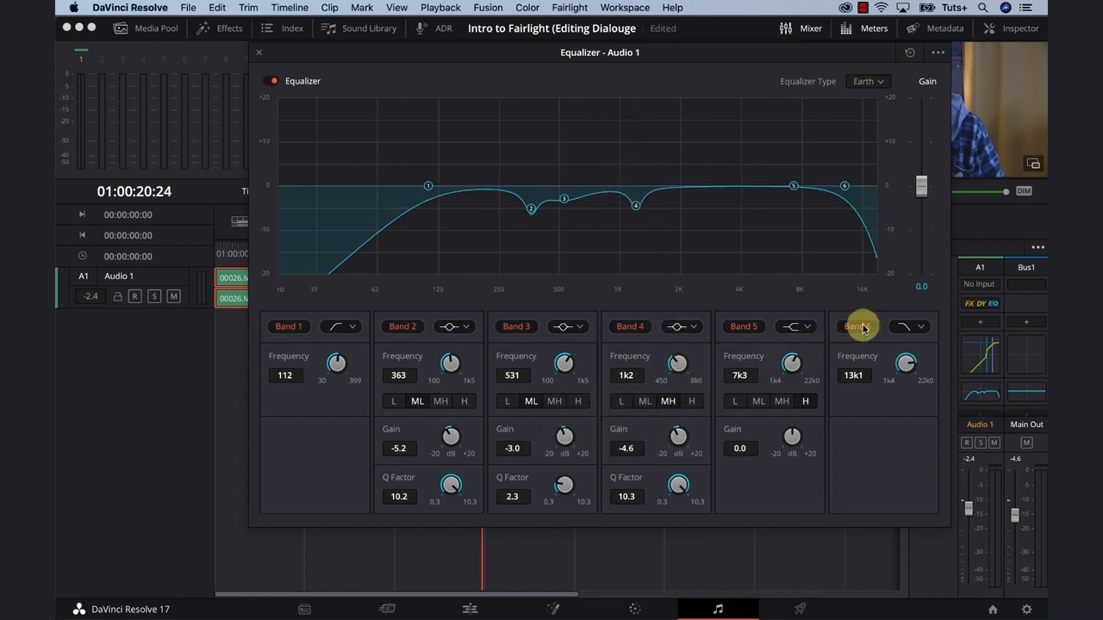